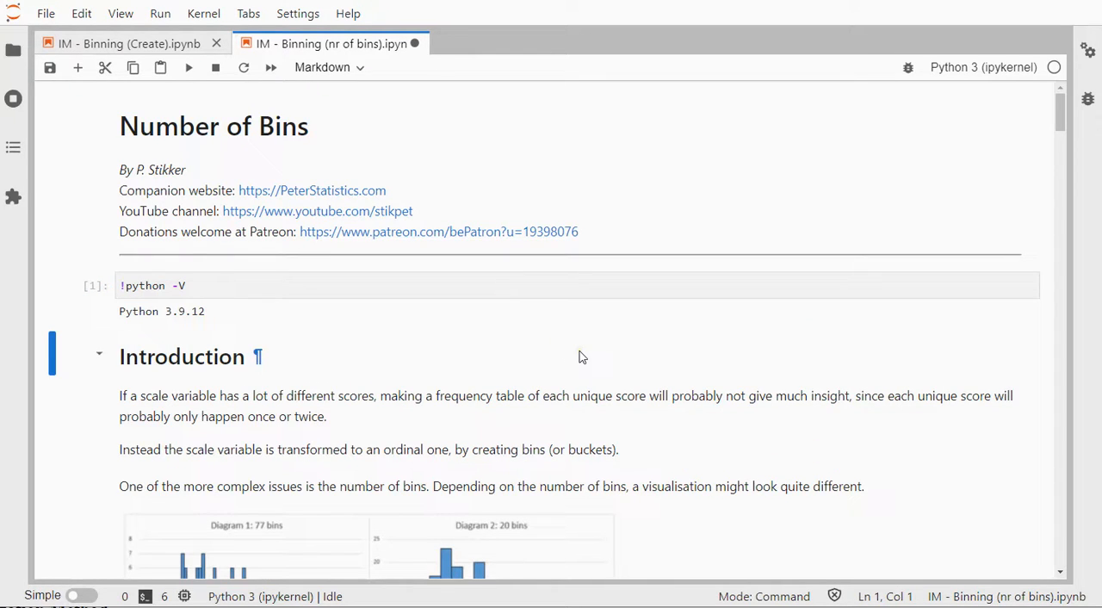
# Scroll to the Example section where read_csv loads GSS2012a and shows myDf.head()
pyautogui.scroll(-3)
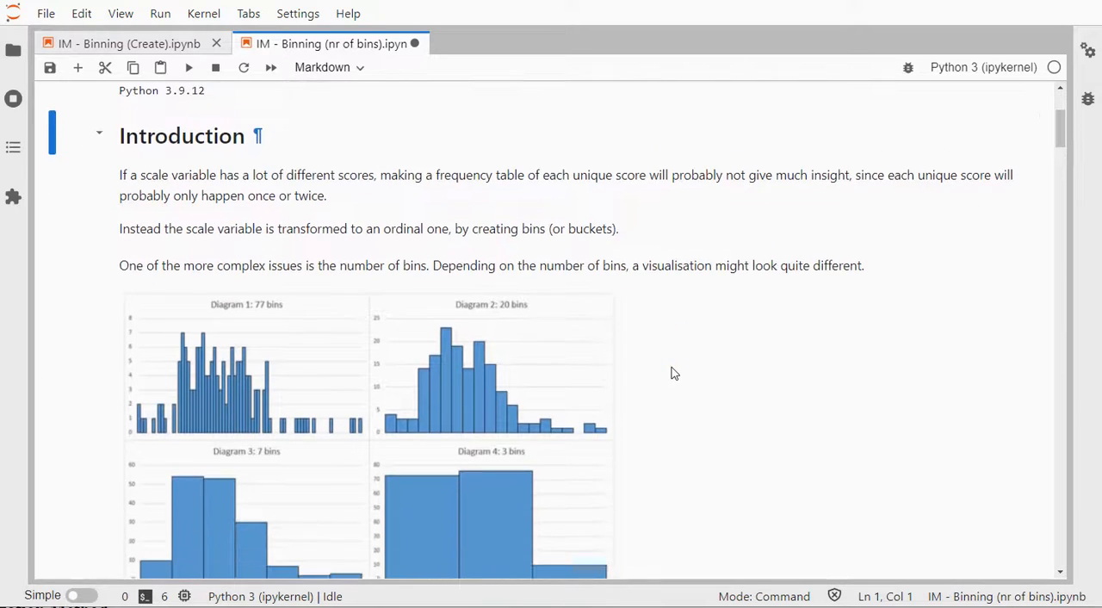
pyautogui.scroll(-3)
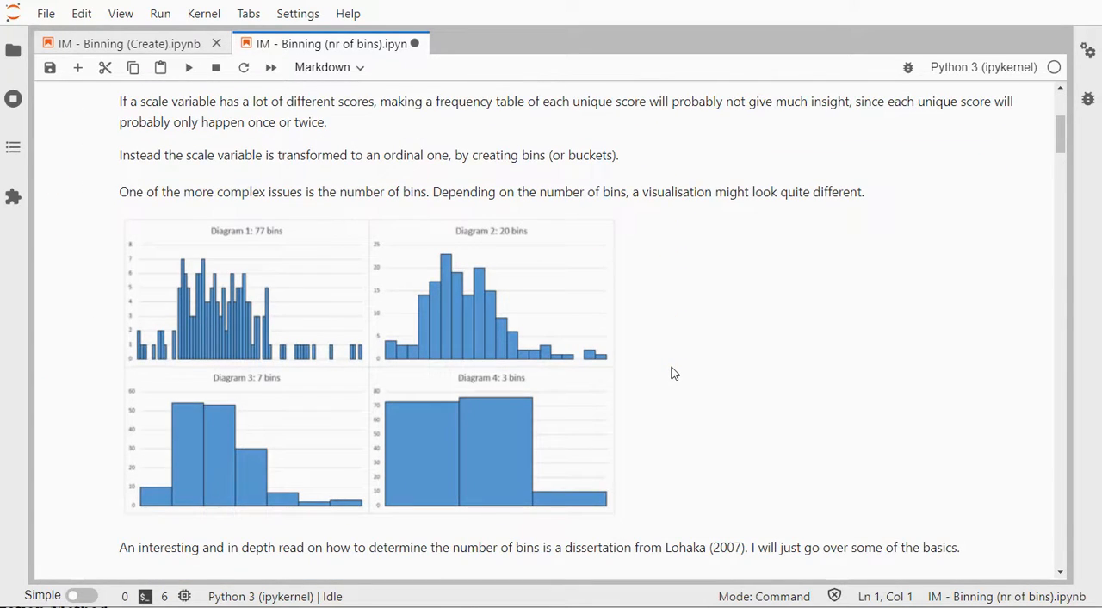
pyautogui.moveTo(272, 280)
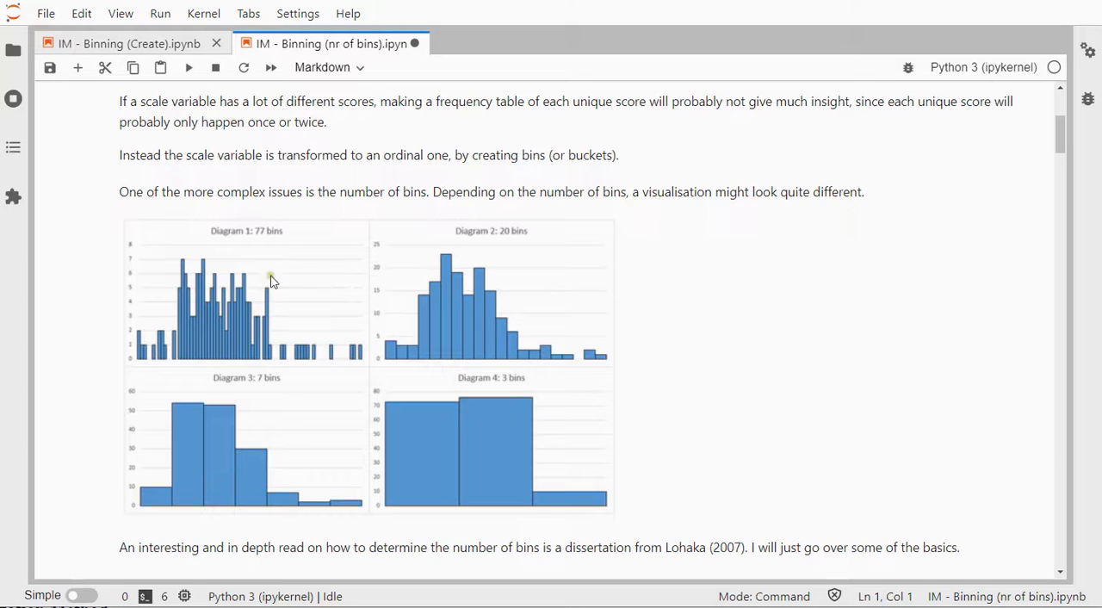
pyautogui.moveTo(475, 325)
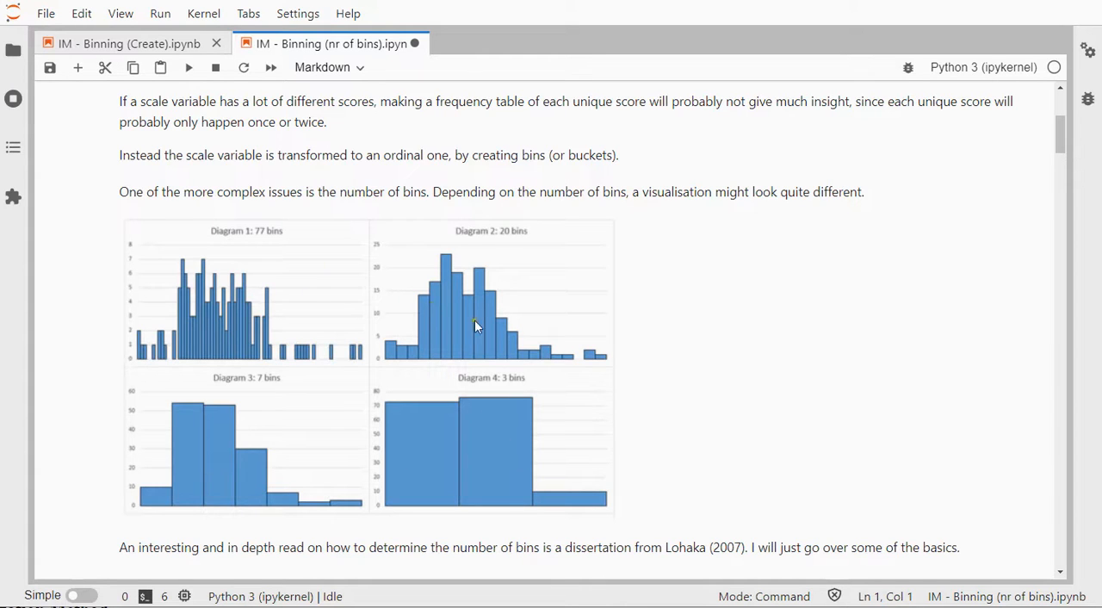
pyautogui.moveTo(758, 449)
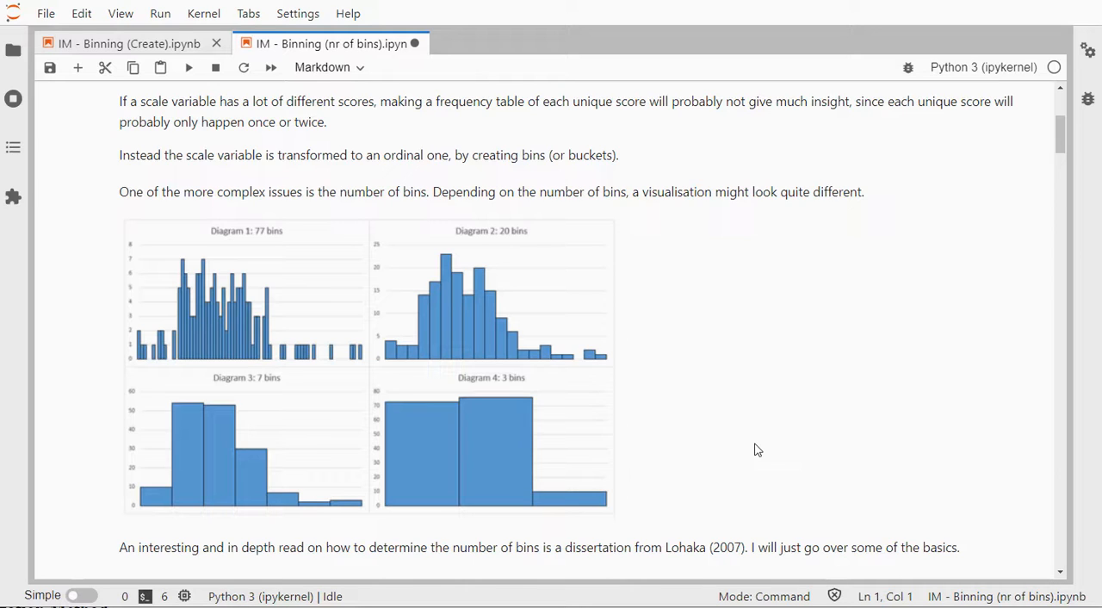
pyautogui.moveTo(668, 542)
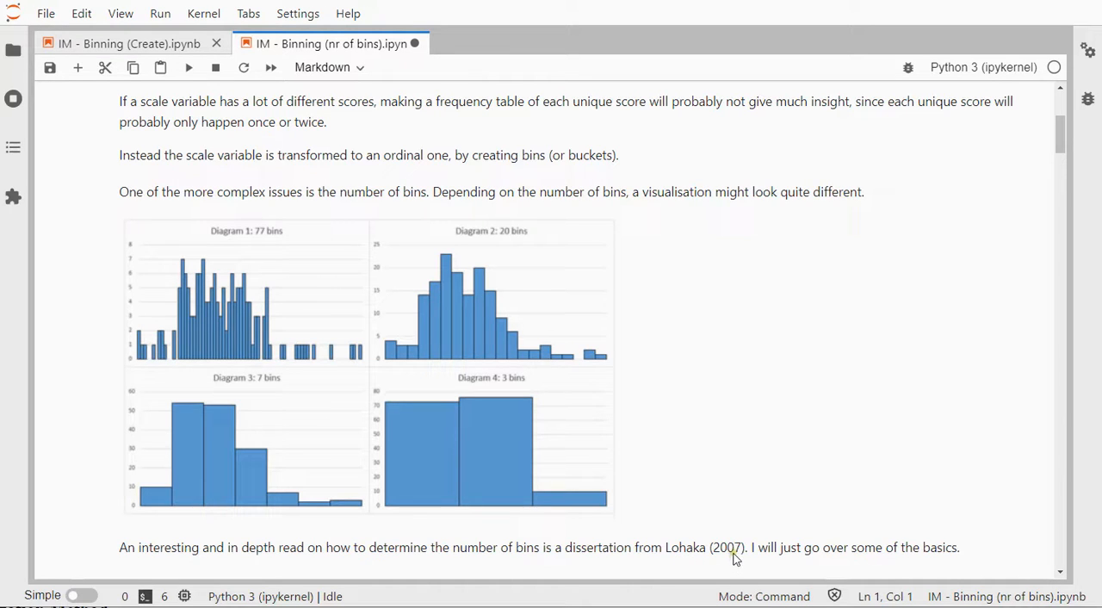
pyautogui.moveTo(768, 514)
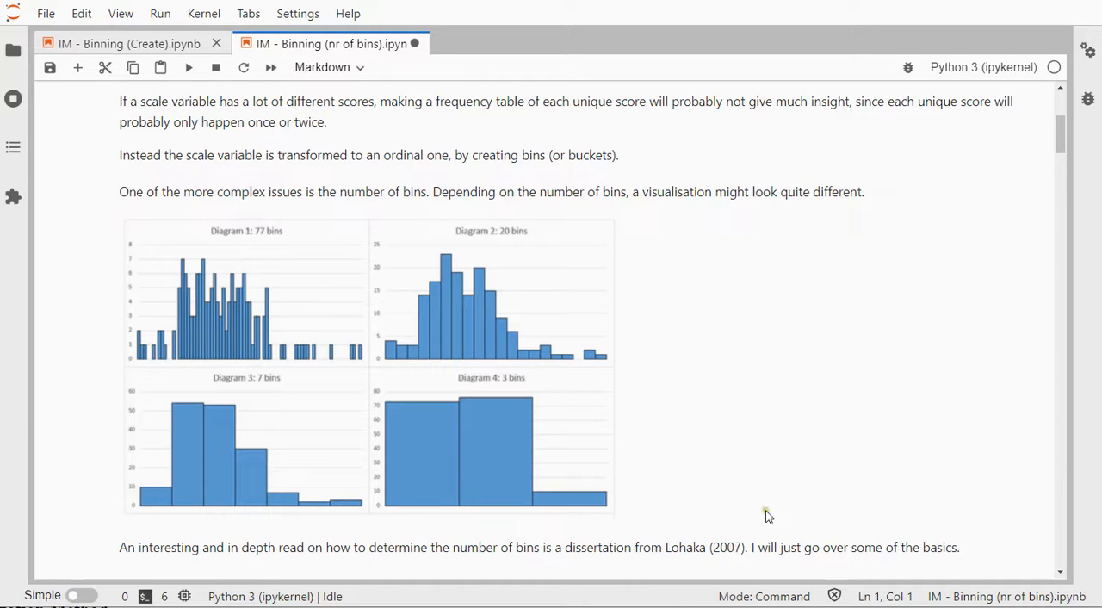
pyautogui.scroll(-3)
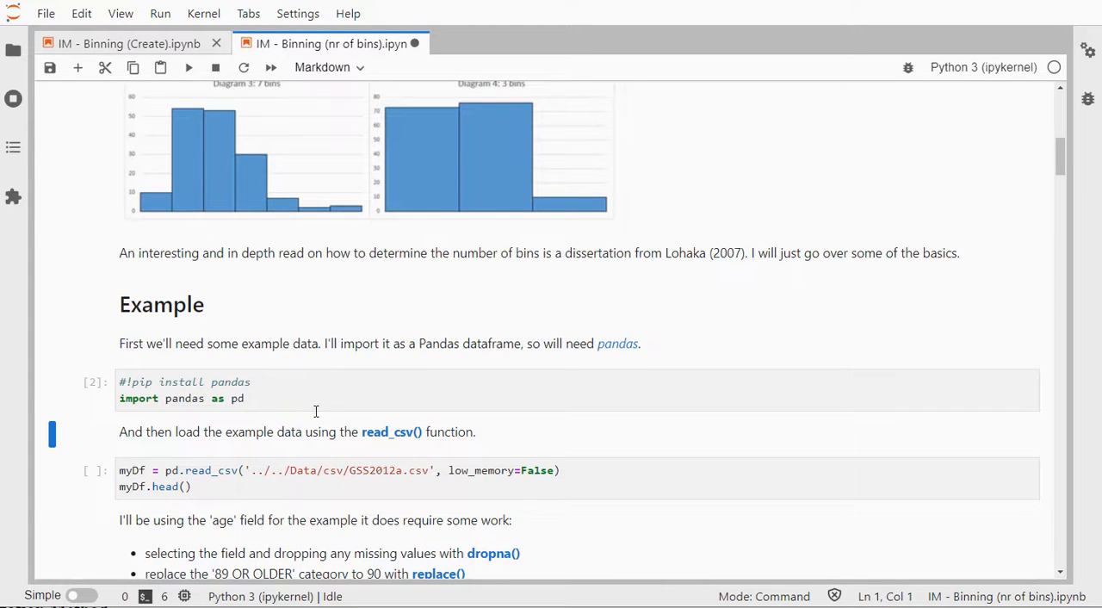
pyautogui.scroll(-3)
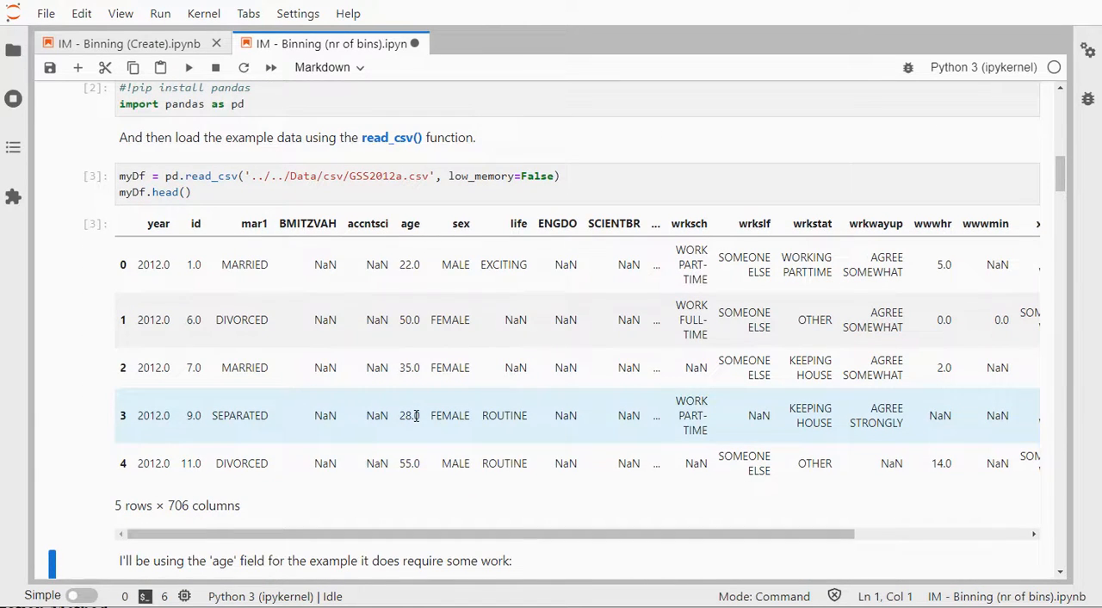
# Run the scale_field cell that drops missing ages, recodes '89 OR OLDER' to 90 and converts to numeric
pyautogui.scroll(-3)
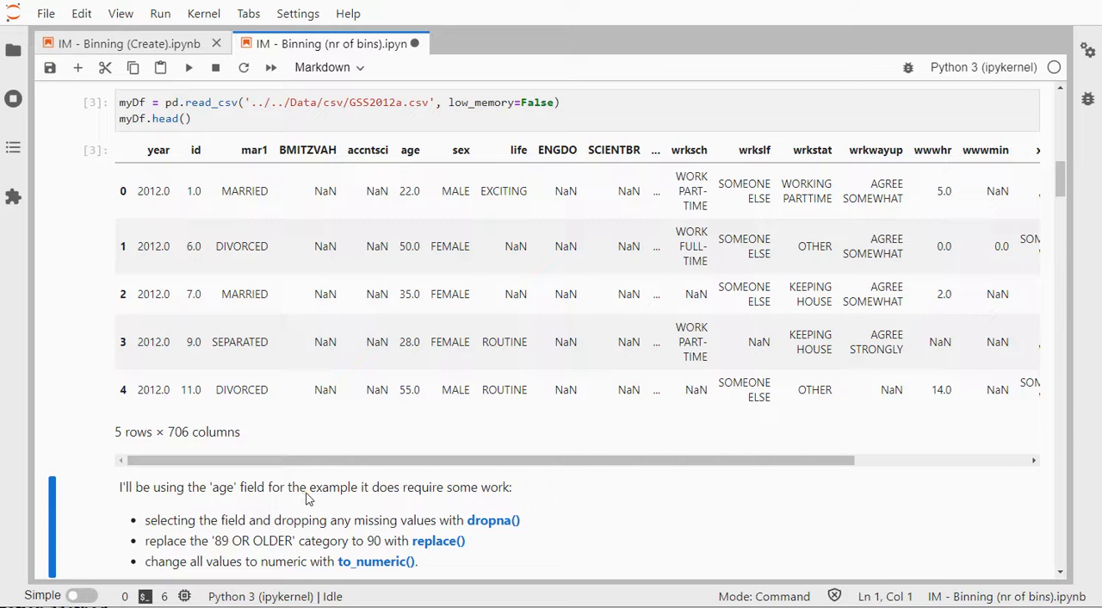
pyautogui.scroll(-3)
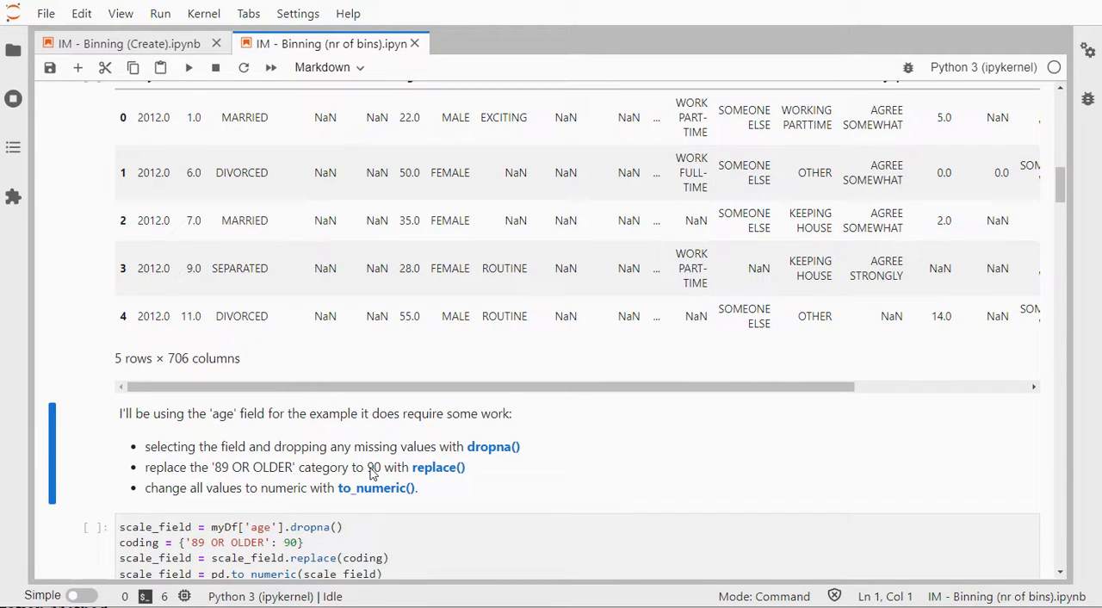
pyautogui.moveTo(265, 496)
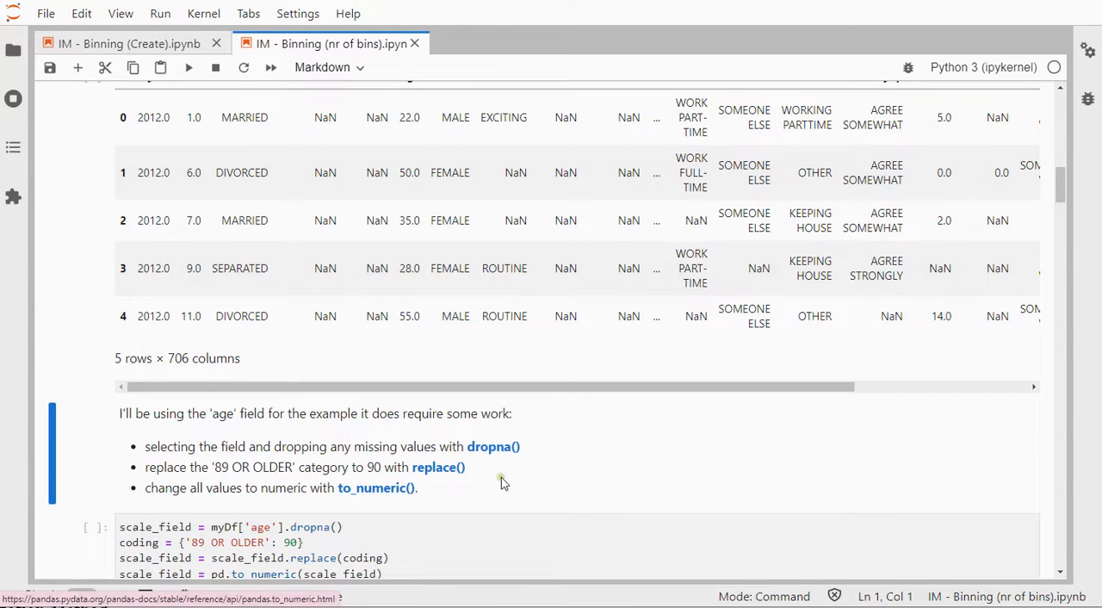
pyautogui.click(553, 472)
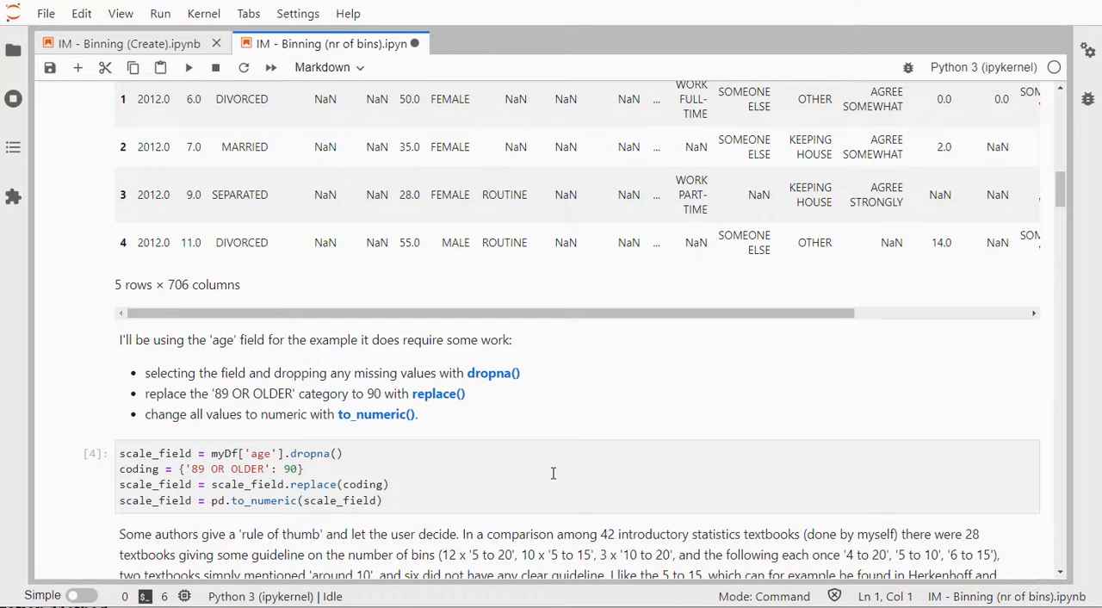
pyautogui.scroll(-3)
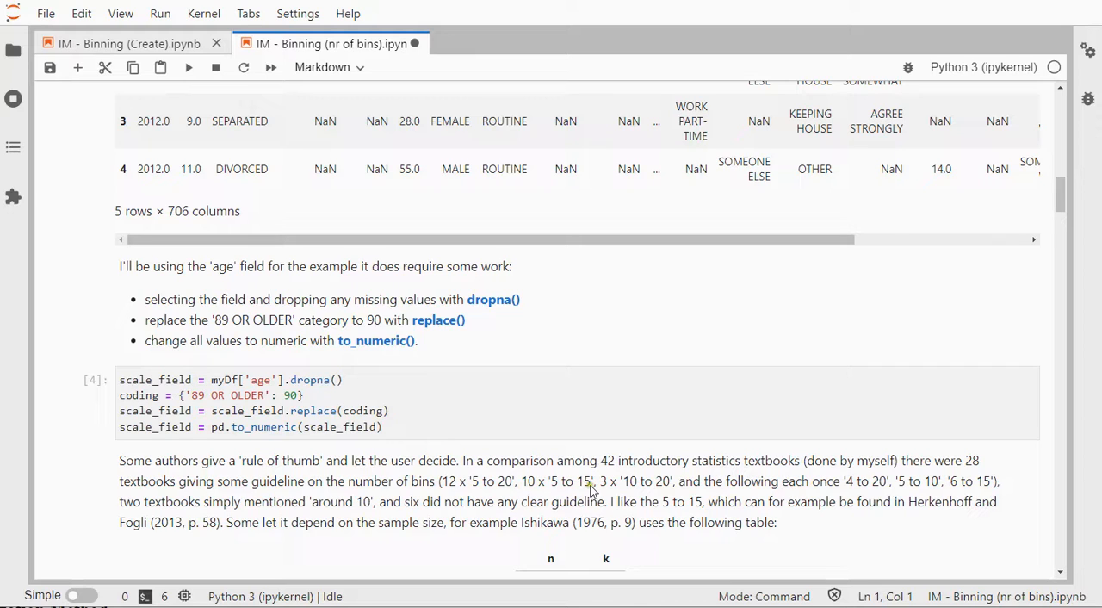
pyautogui.moveTo(663, 496)
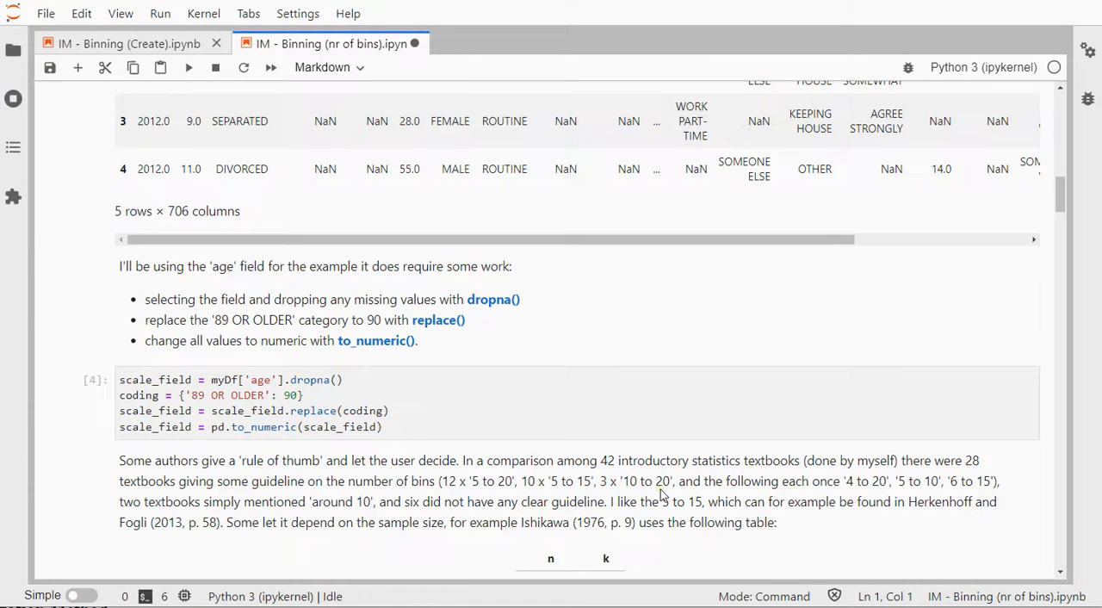
pyautogui.moveTo(530, 513)
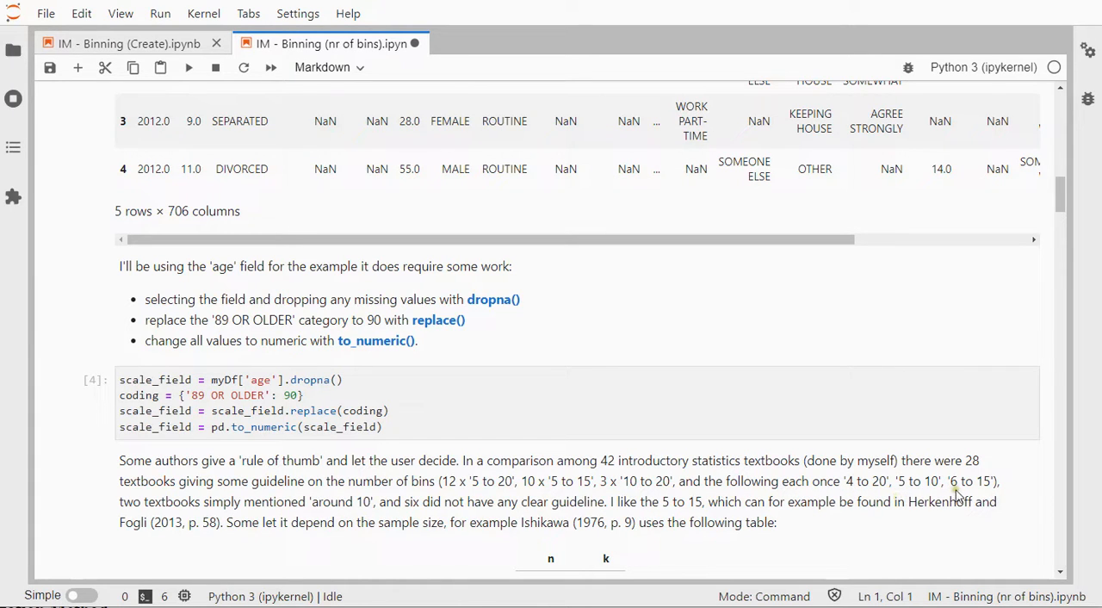
pyautogui.moveTo(962, 498)
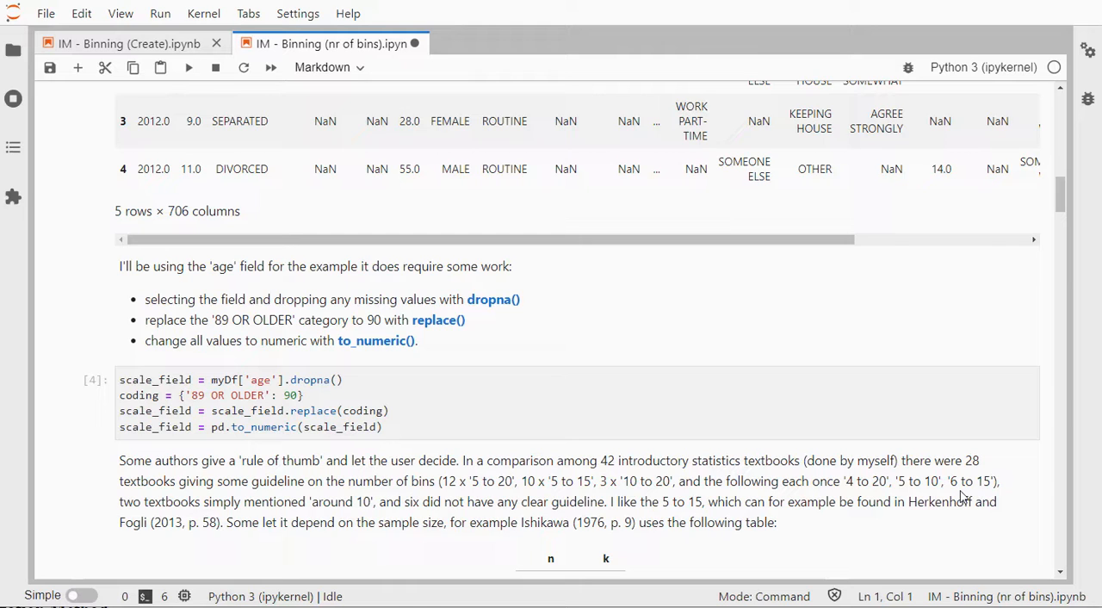
pyautogui.moveTo(334, 524)
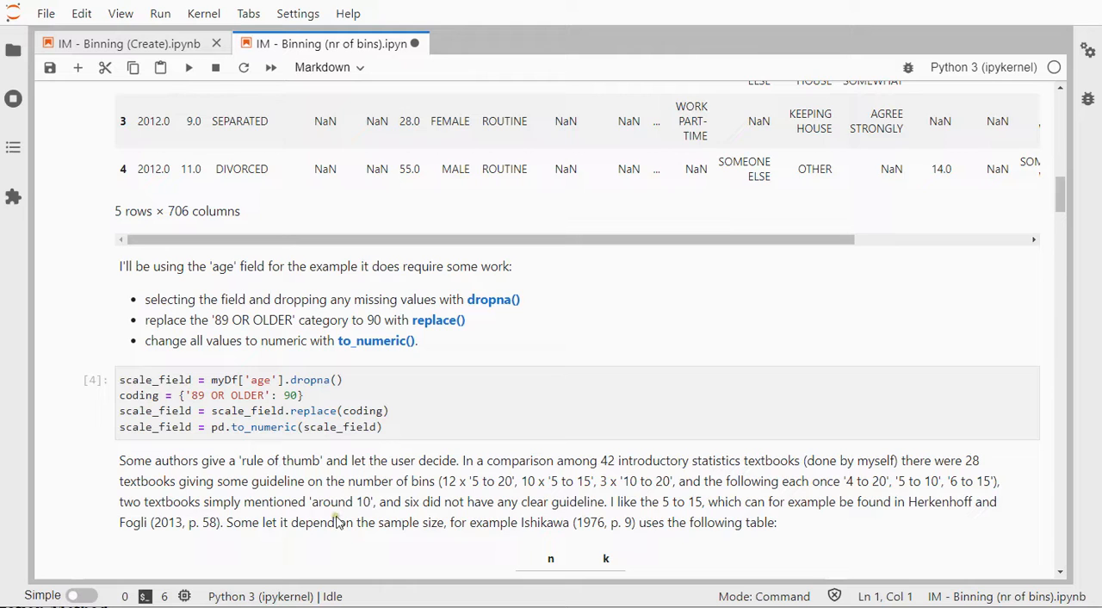
pyautogui.moveTo(581, 516)
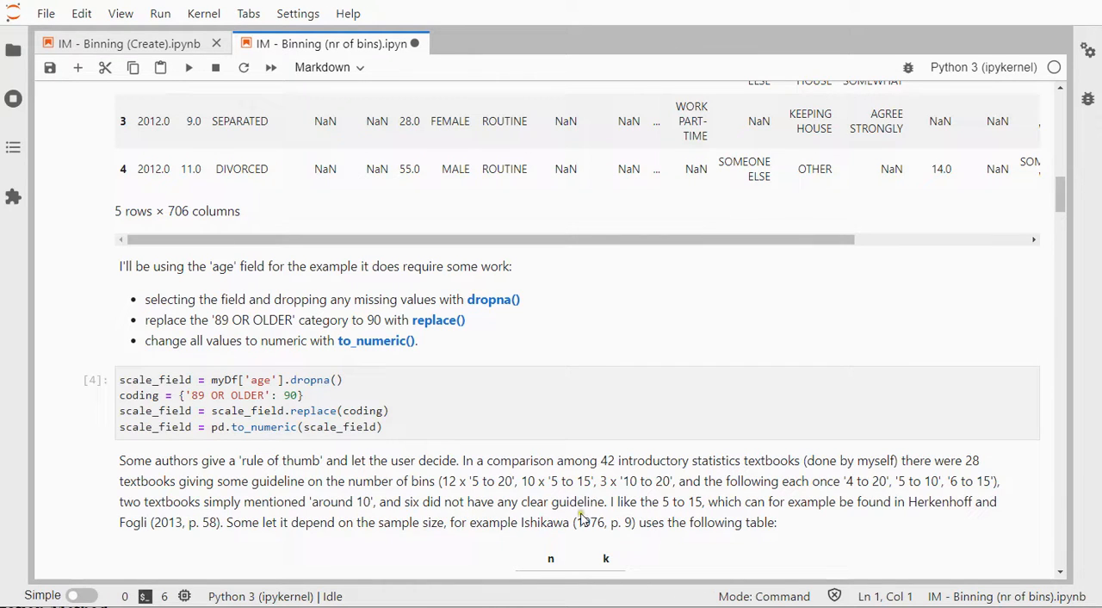
pyautogui.moveTo(673, 517)
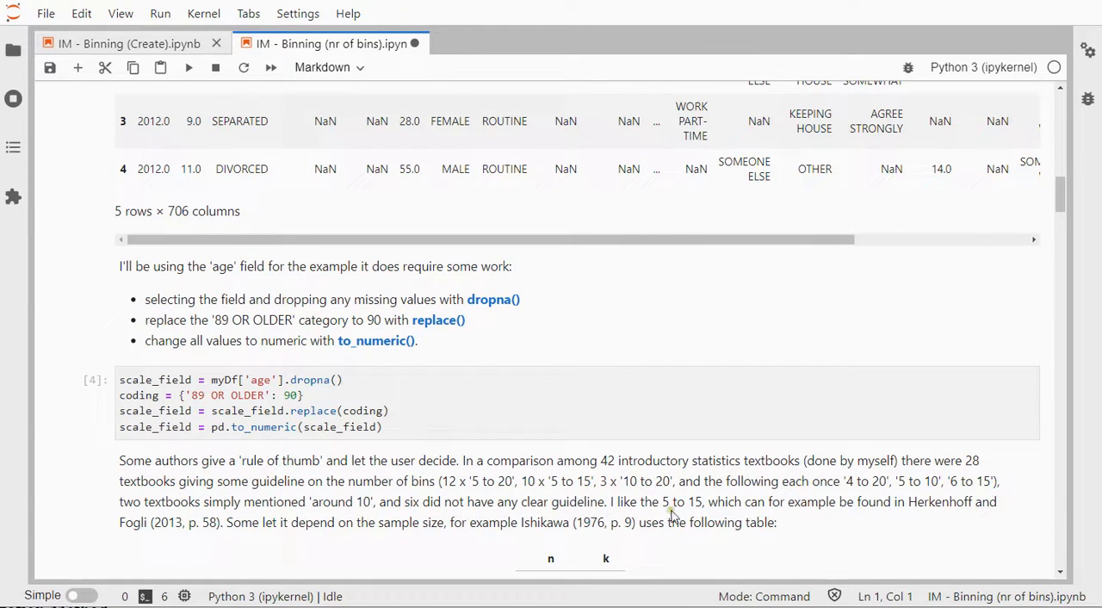
pyautogui.moveTo(778, 510)
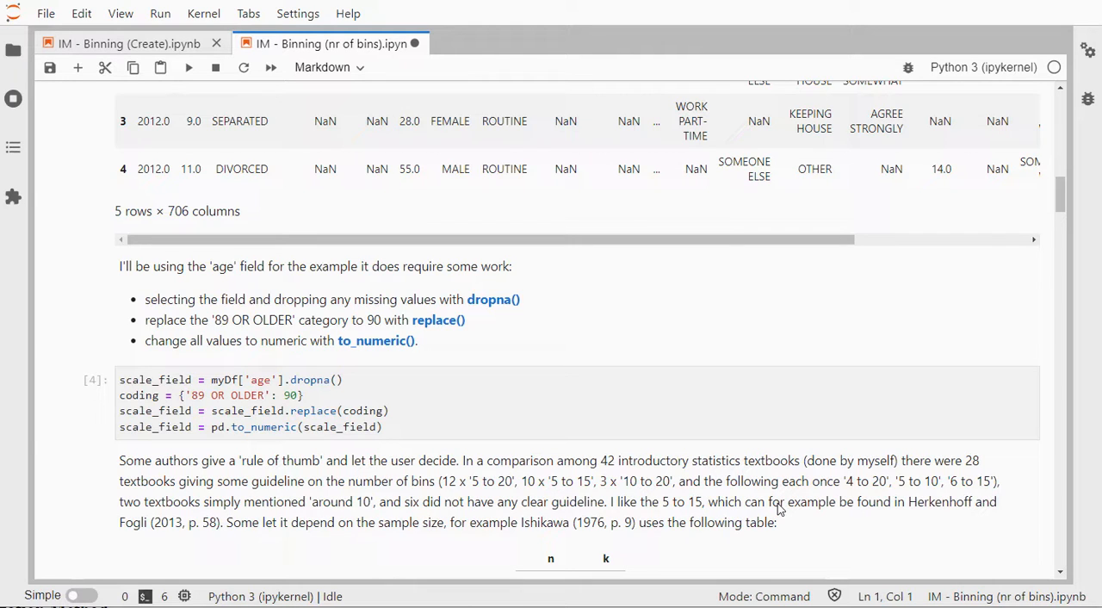
pyautogui.moveTo(892, 513)
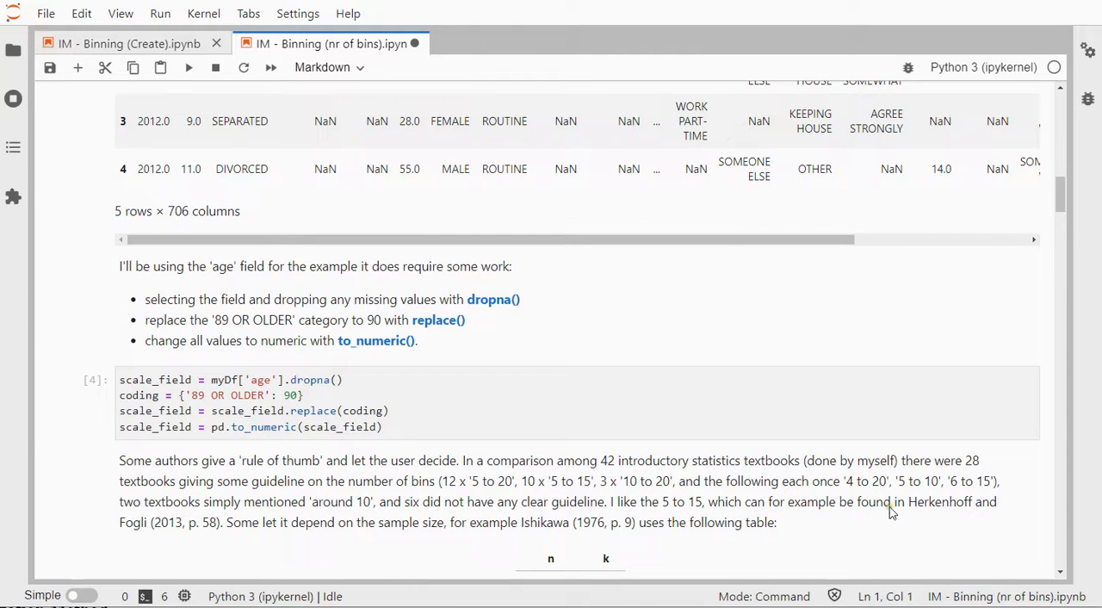
pyautogui.moveTo(279, 541)
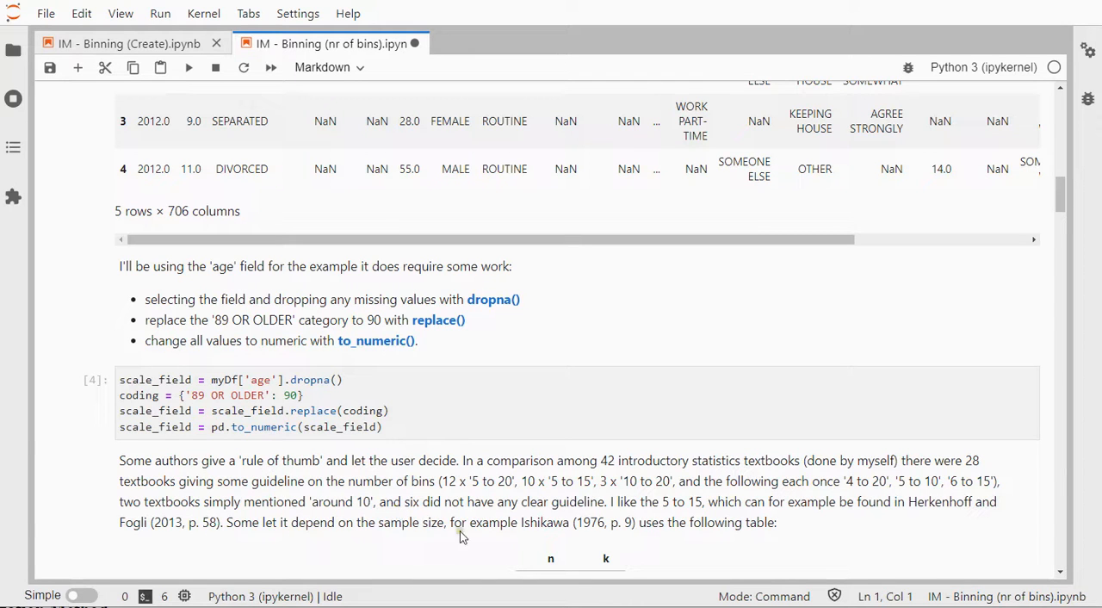
pyautogui.scroll(-3)
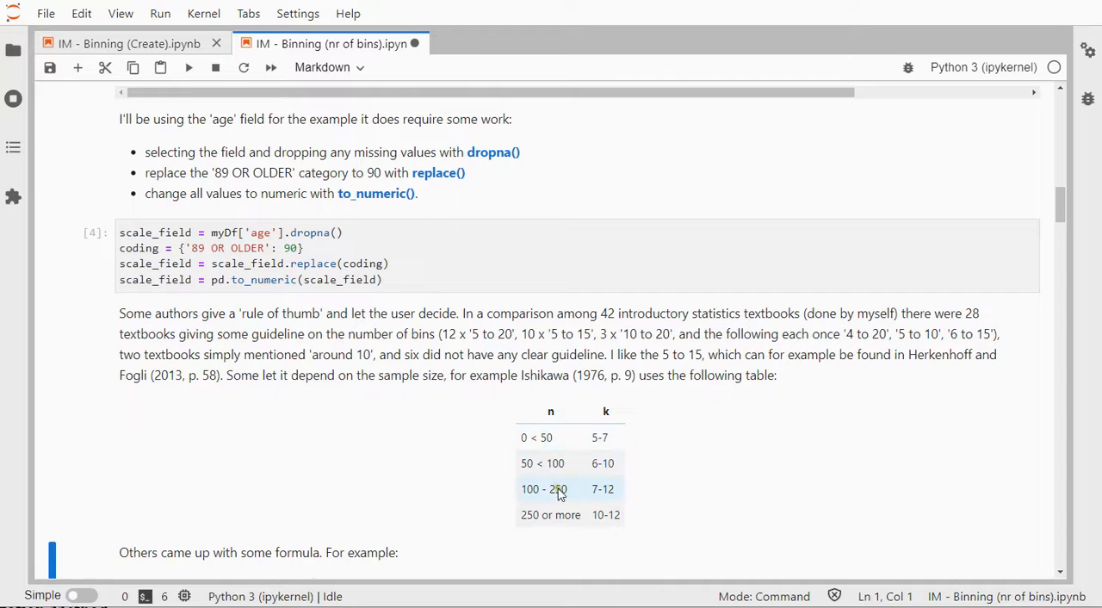
pyautogui.moveTo(567, 463)
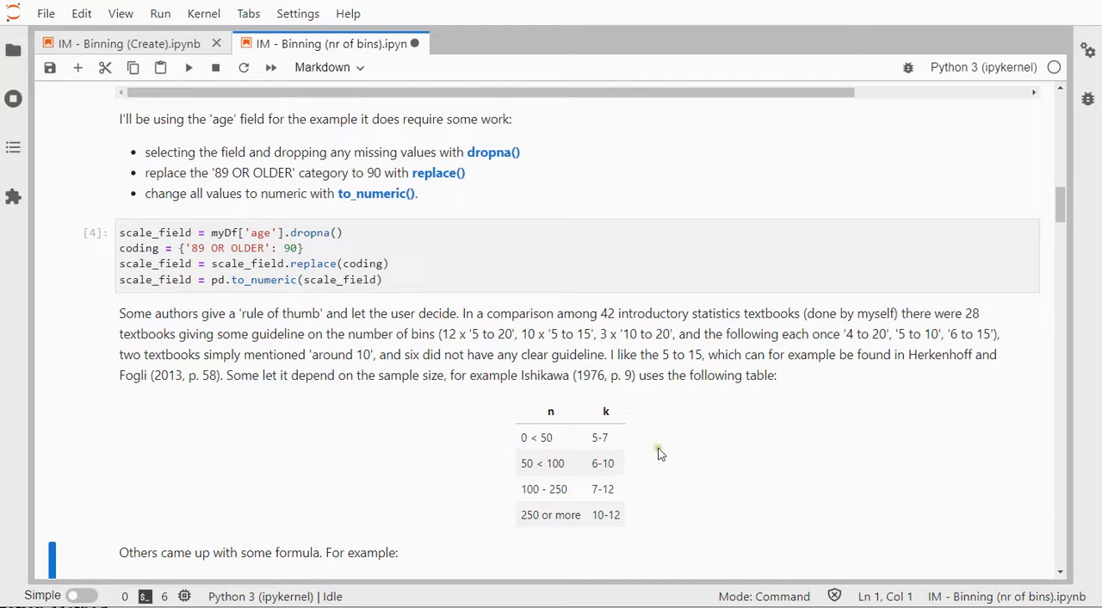
pyautogui.moveTo(646, 423)
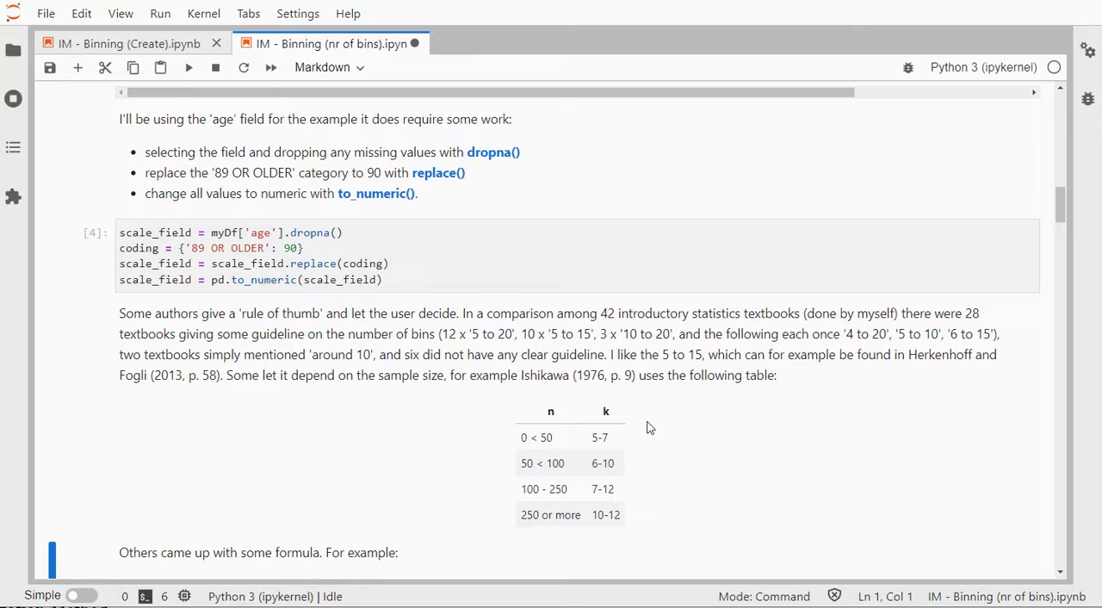
# Review the formula list (Square-Root through Velleman) and save the notebook with Ctrl+S
pyautogui.scroll(-3)
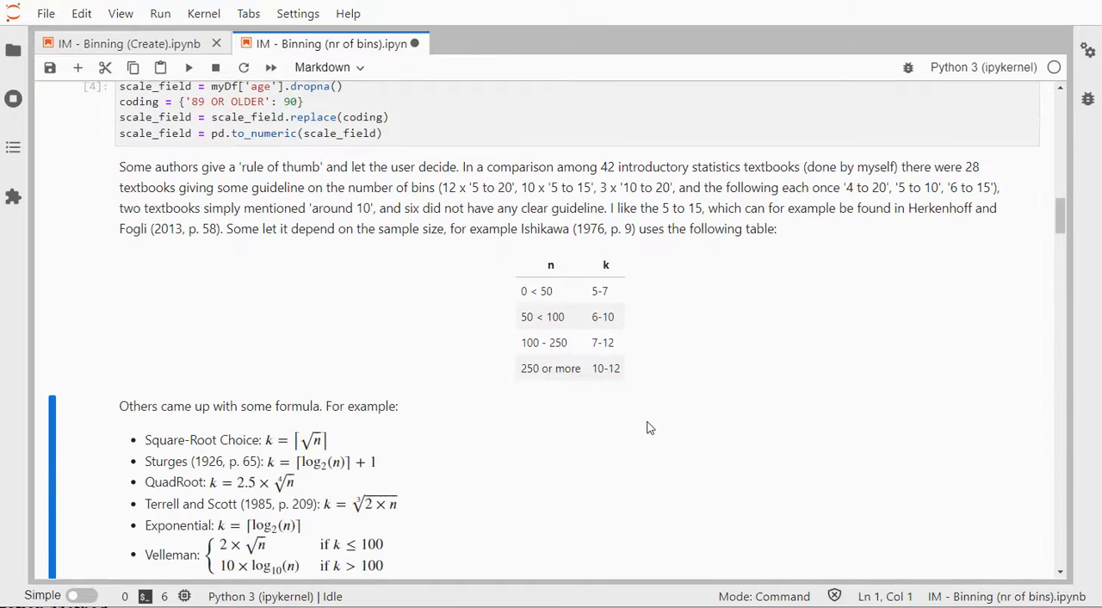
pyautogui.scroll(-3)
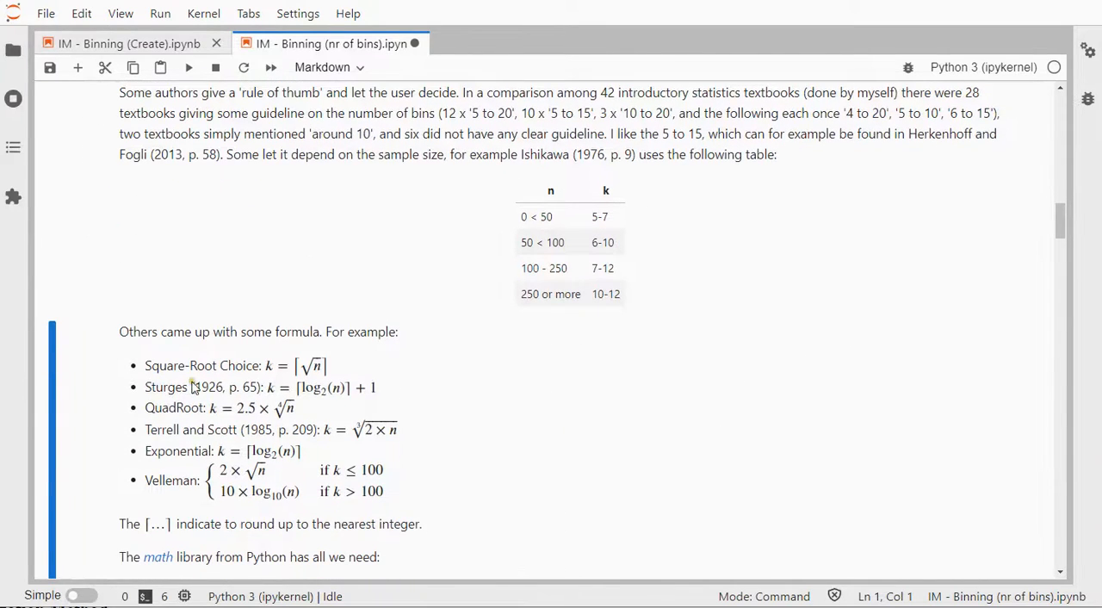
pyautogui.moveTo(301, 375)
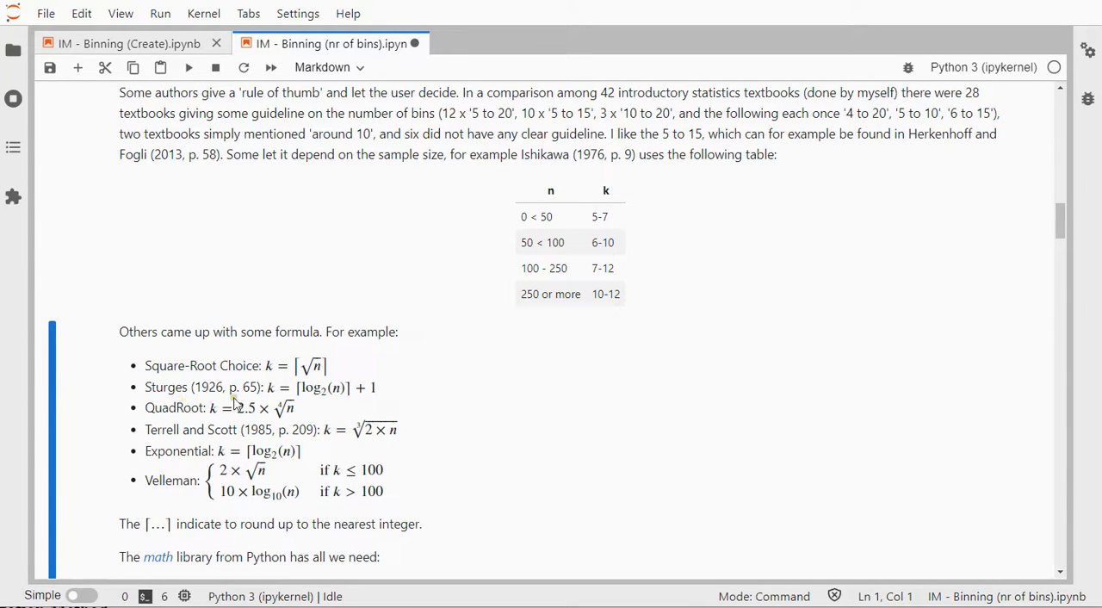
pyautogui.moveTo(325, 403)
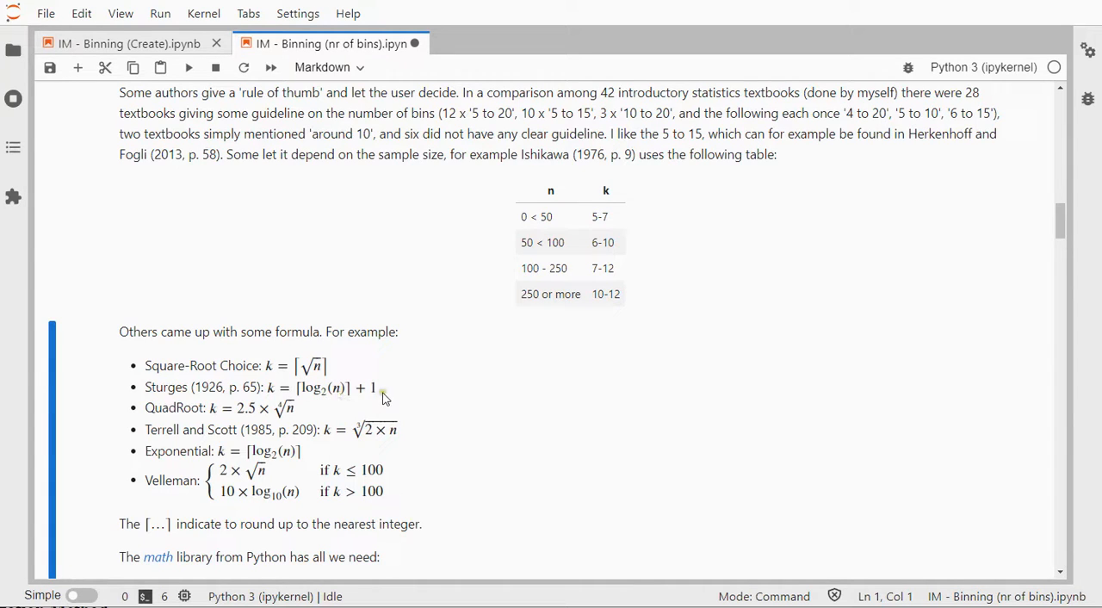
pyautogui.moveTo(183, 422)
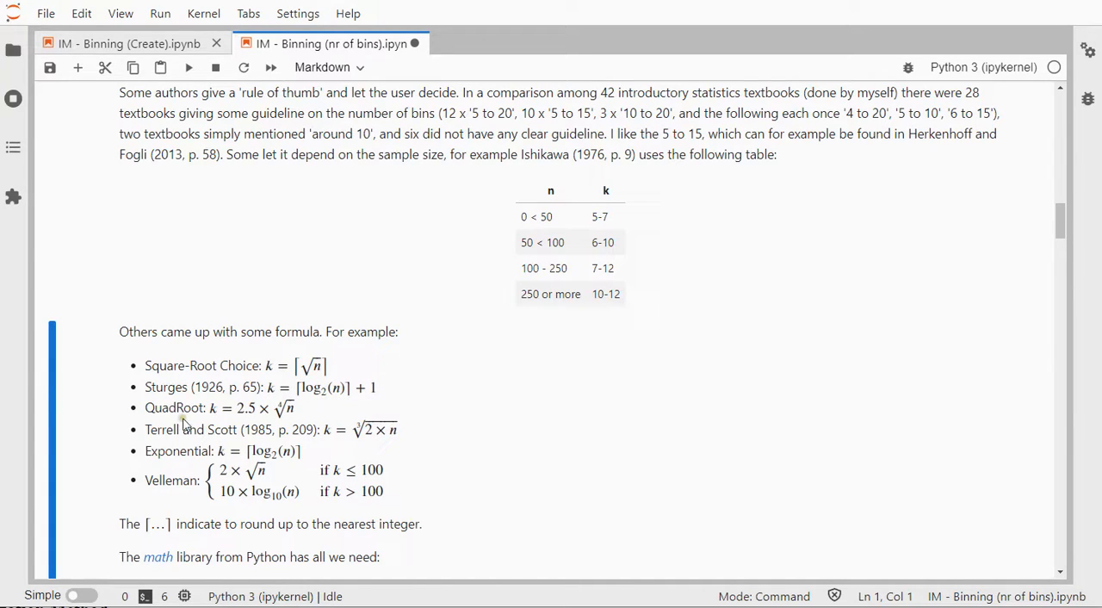
pyautogui.moveTo(274, 417)
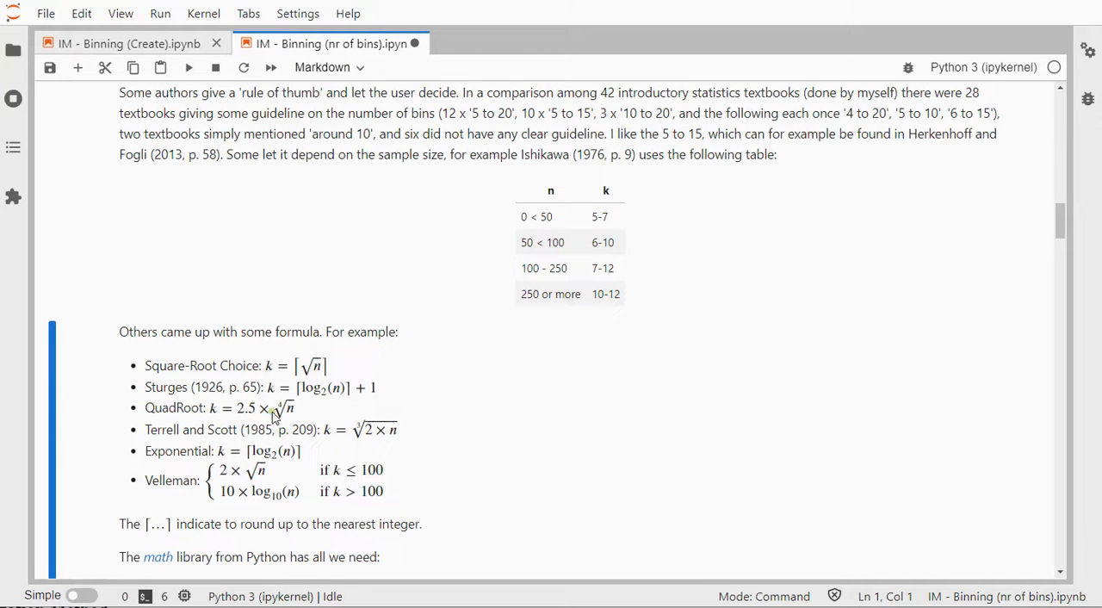
pyautogui.moveTo(306, 417)
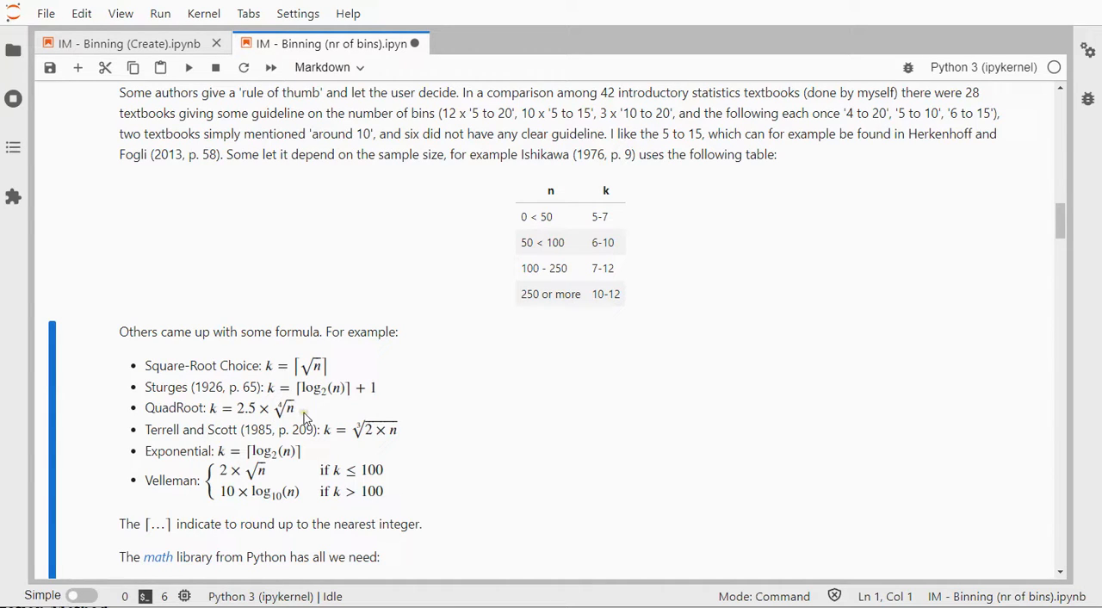
pyautogui.moveTo(252, 420)
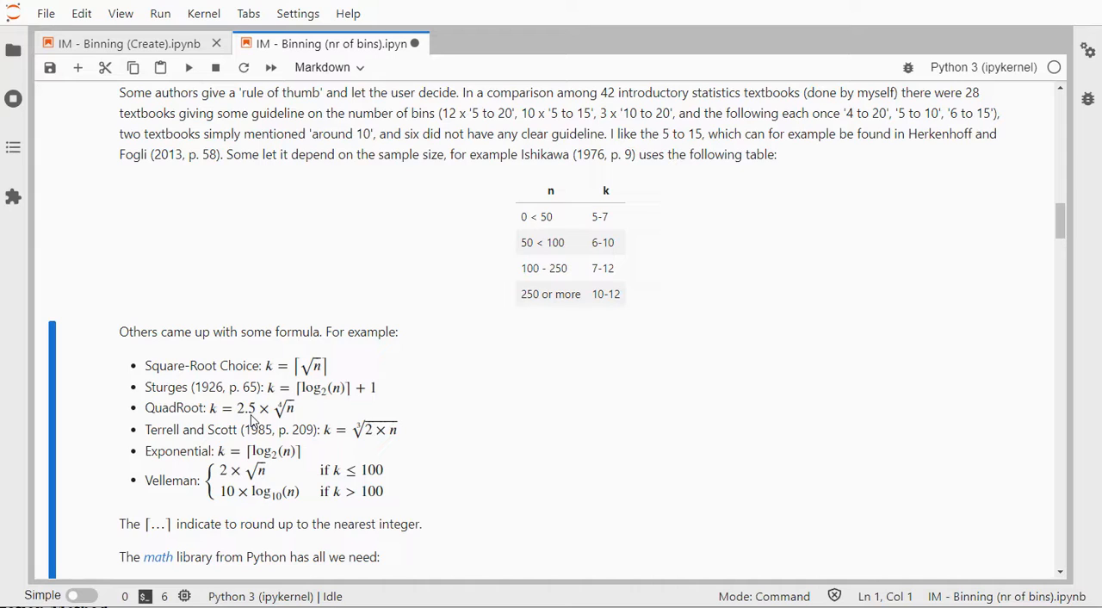
pyautogui.moveTo(269, 439)
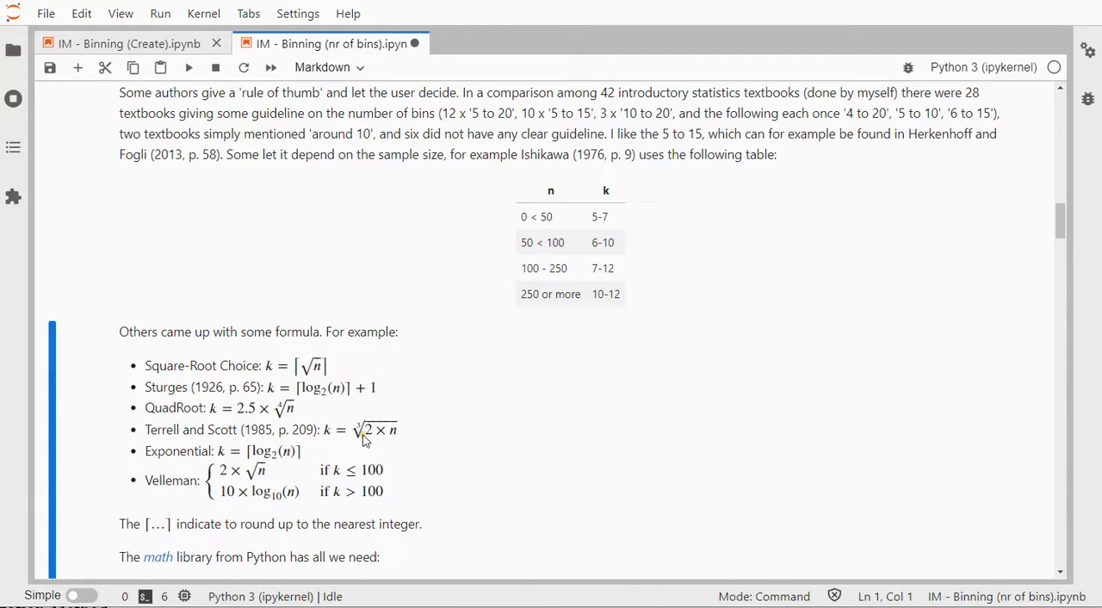
pyautogui.press('ctrl+s')
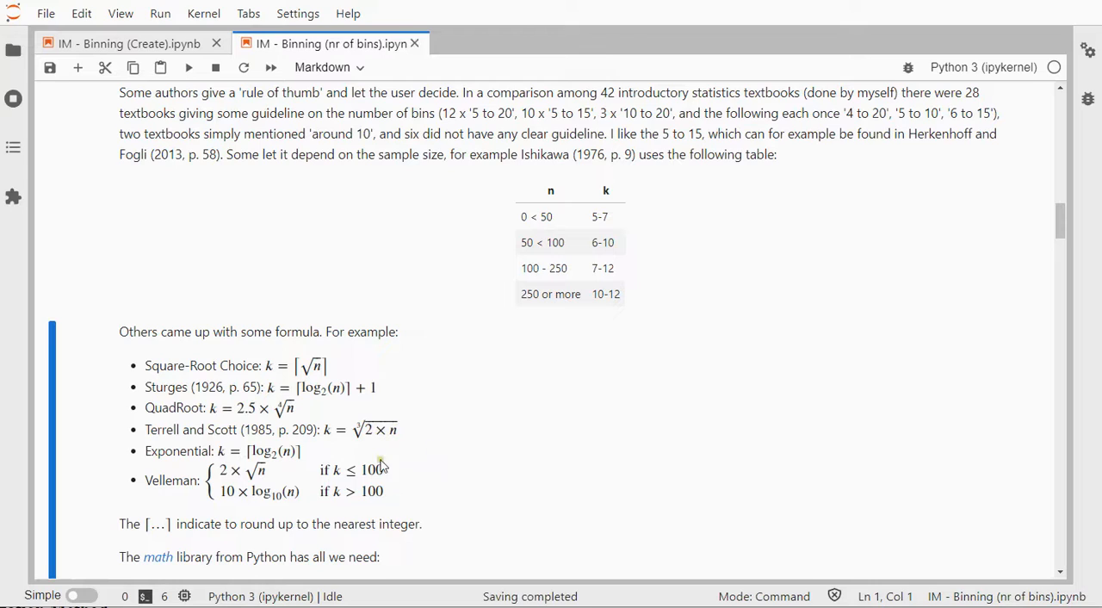
pyautogui.moveTo(421, 430)
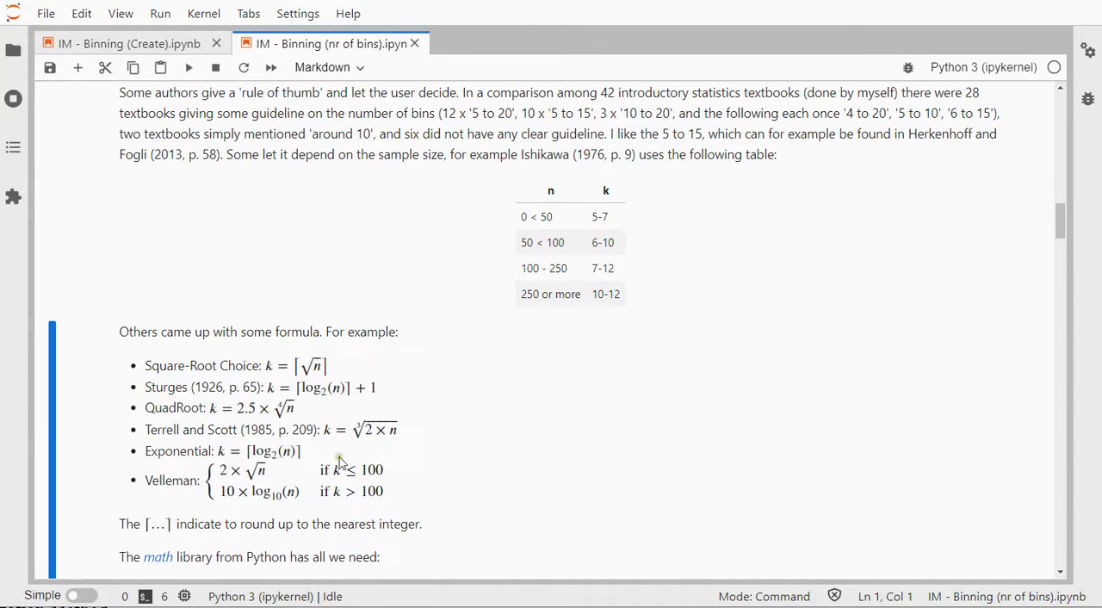
pyautogui.moveTo(313, 430)
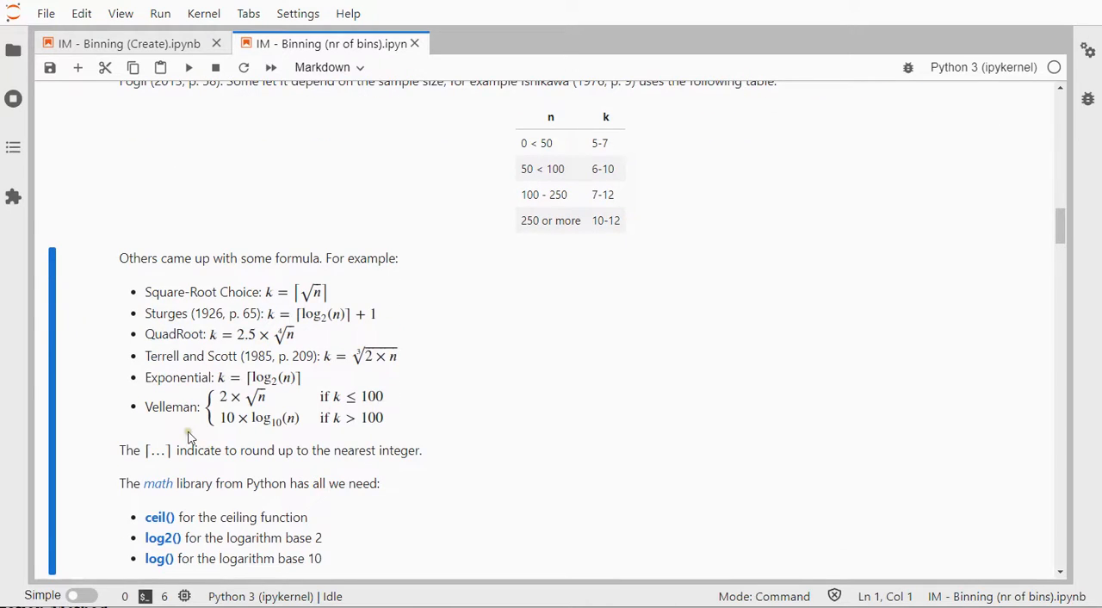
pyautogui.moveTo(341, 411)
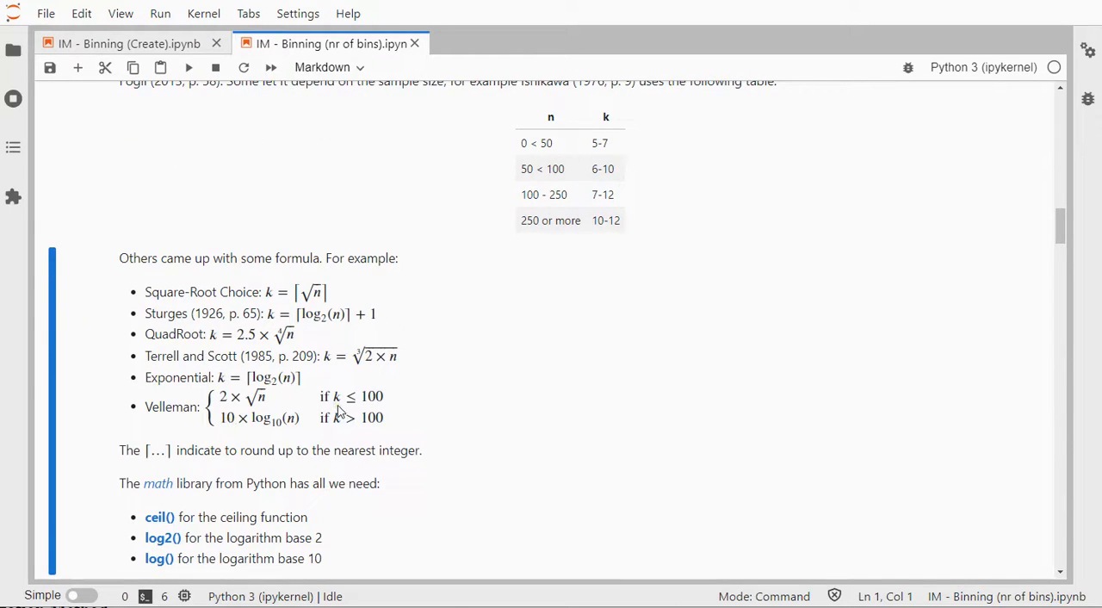
pyautogui.moveTo(352, 415)
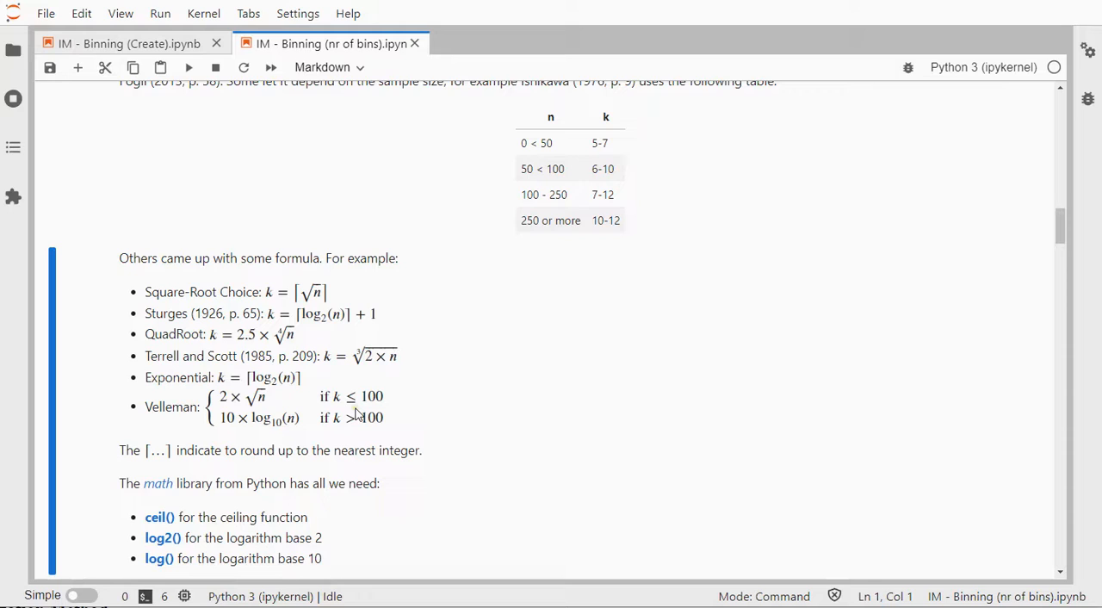
pyautogui.moveTo(244, 396)
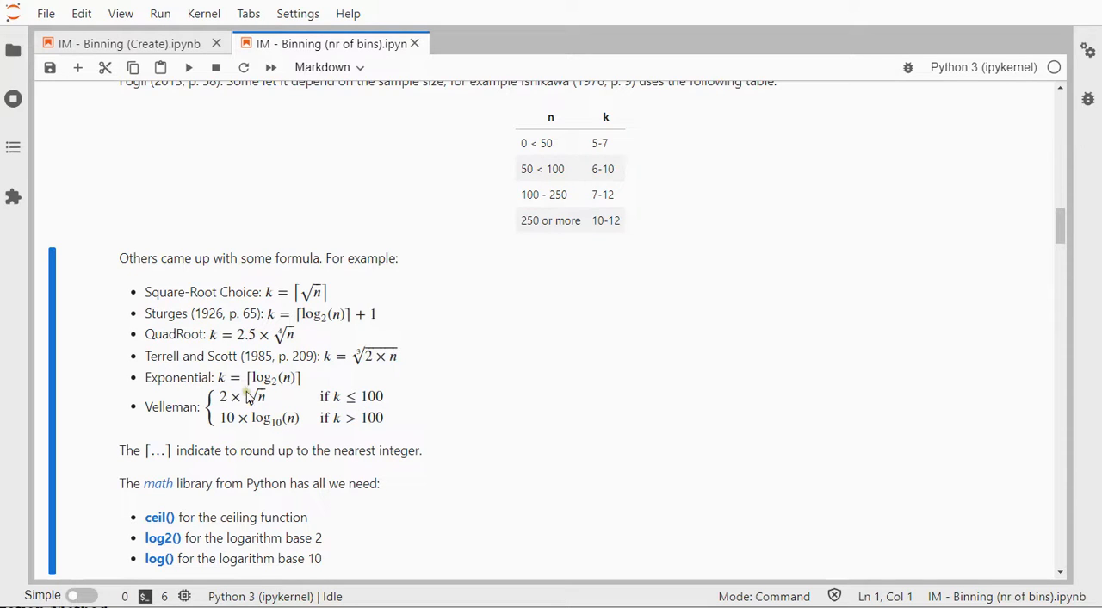
pyautogui.moveTo(262, 416)
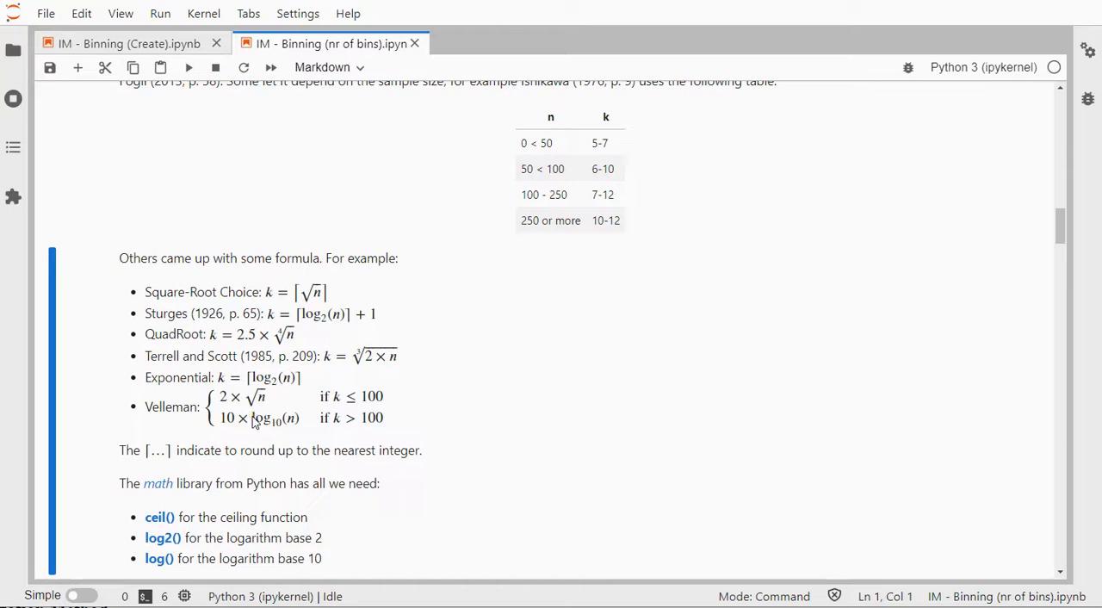
pyautogui.moveTo(262, 429)
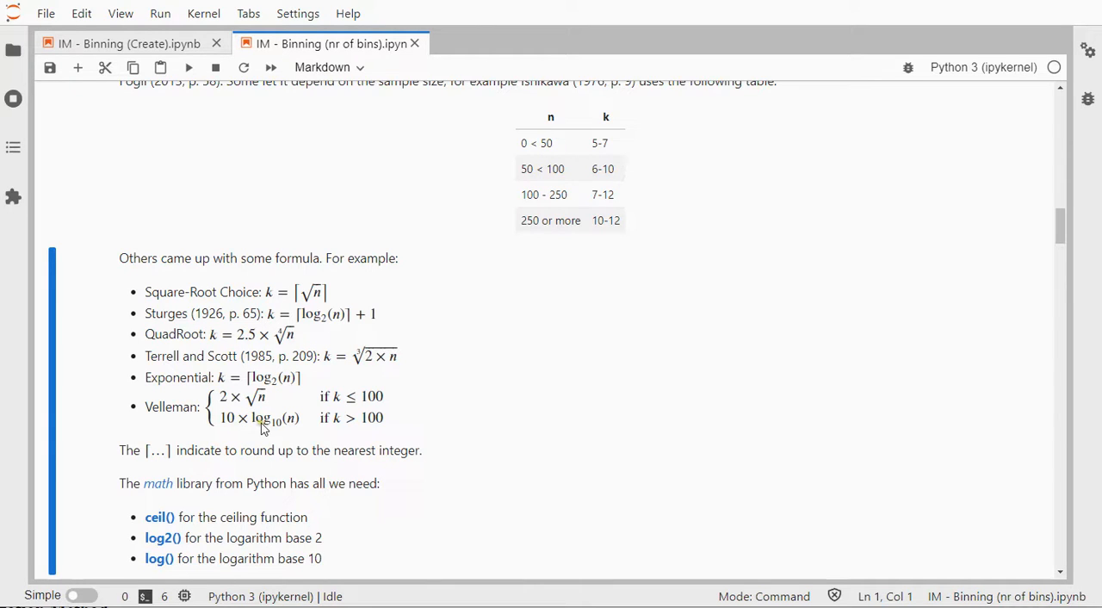
pyautogui.moveTo(286, 416)
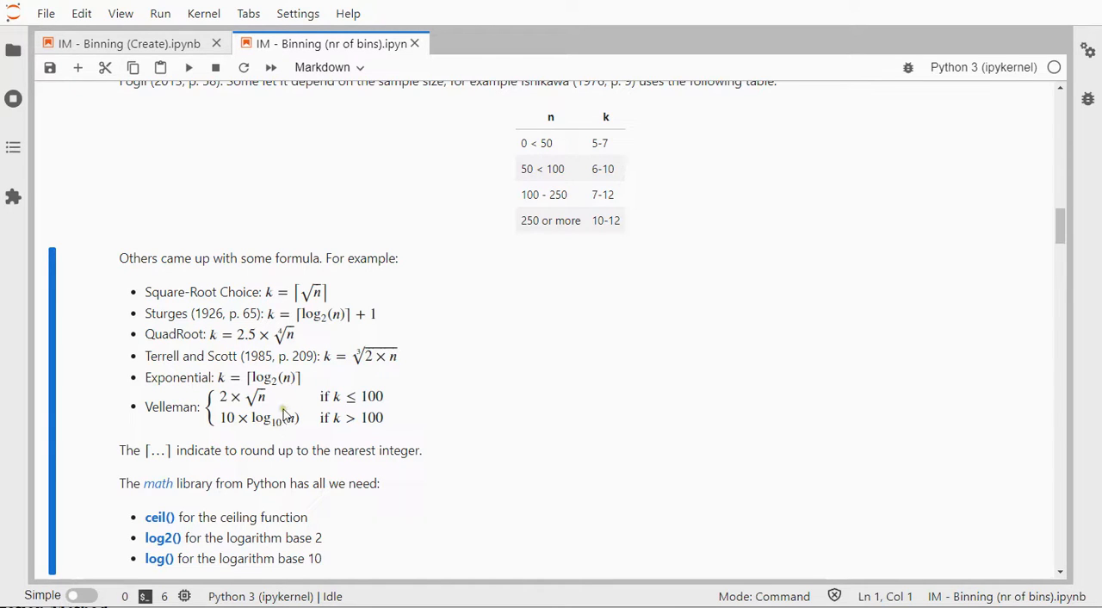
# Edit the markdown so the Velleman conditions read n ≤ 100 and n > 100
pyautogui.doubleClick(258, 344)
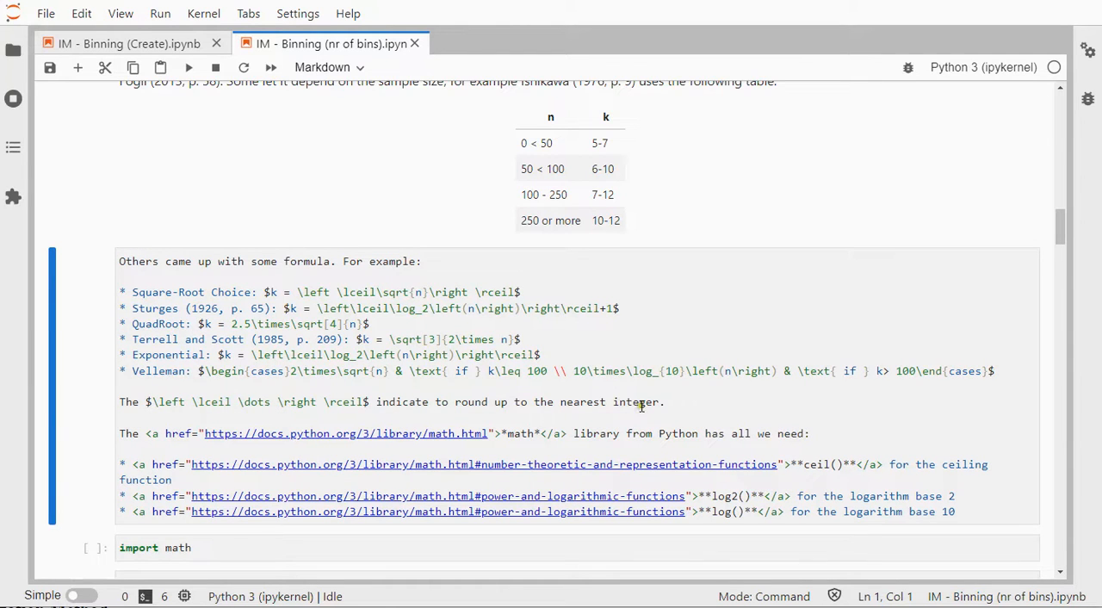
pyautogui.click(491, 370)
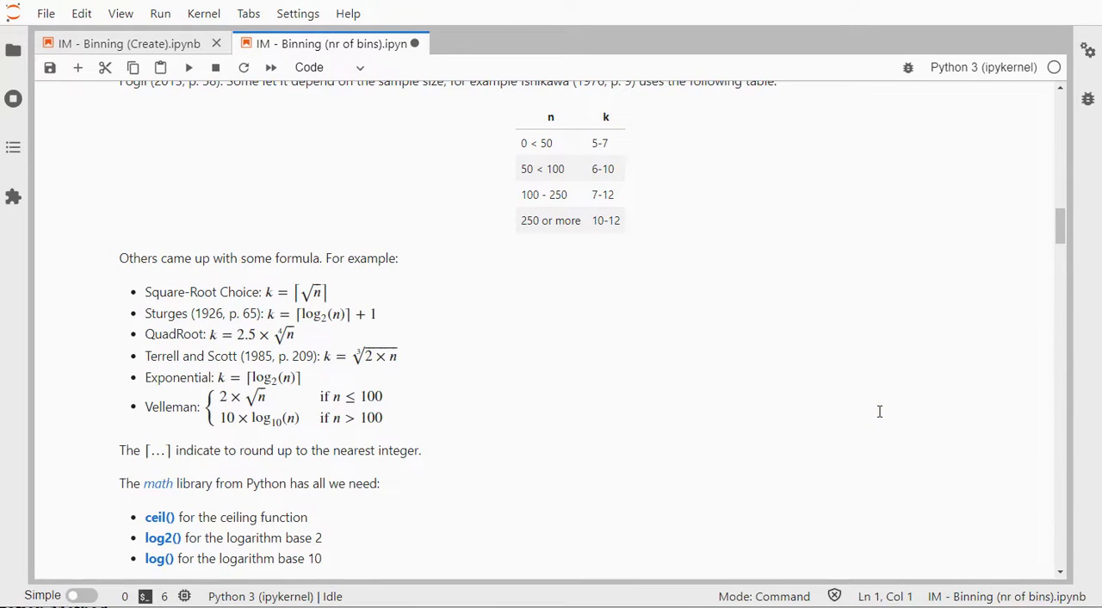
pyautogui.moveTo(347, 417)
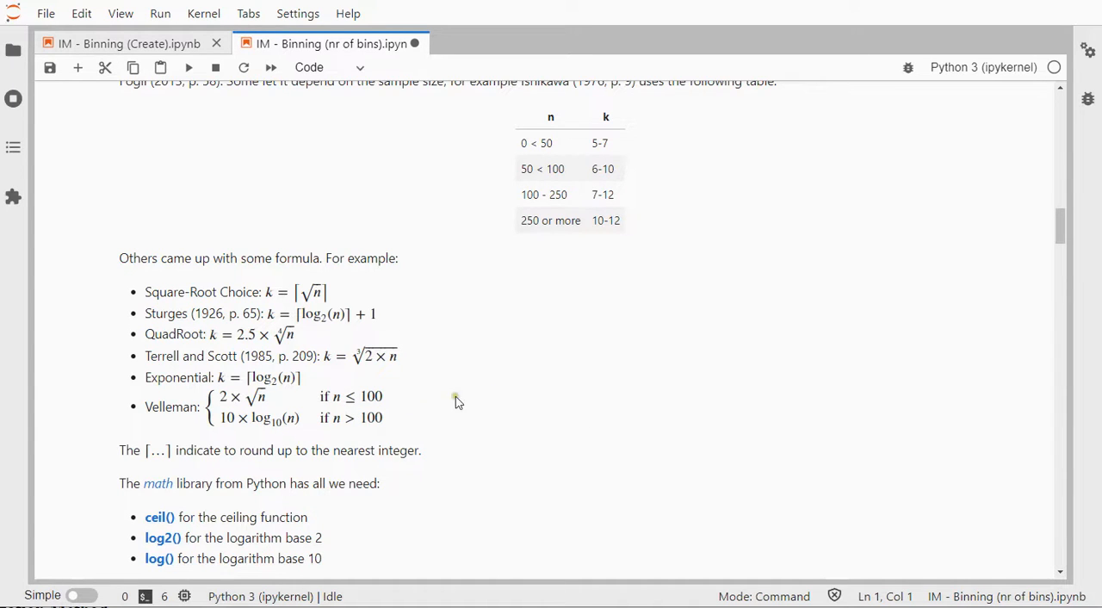
pyautogui.scroll(-3)
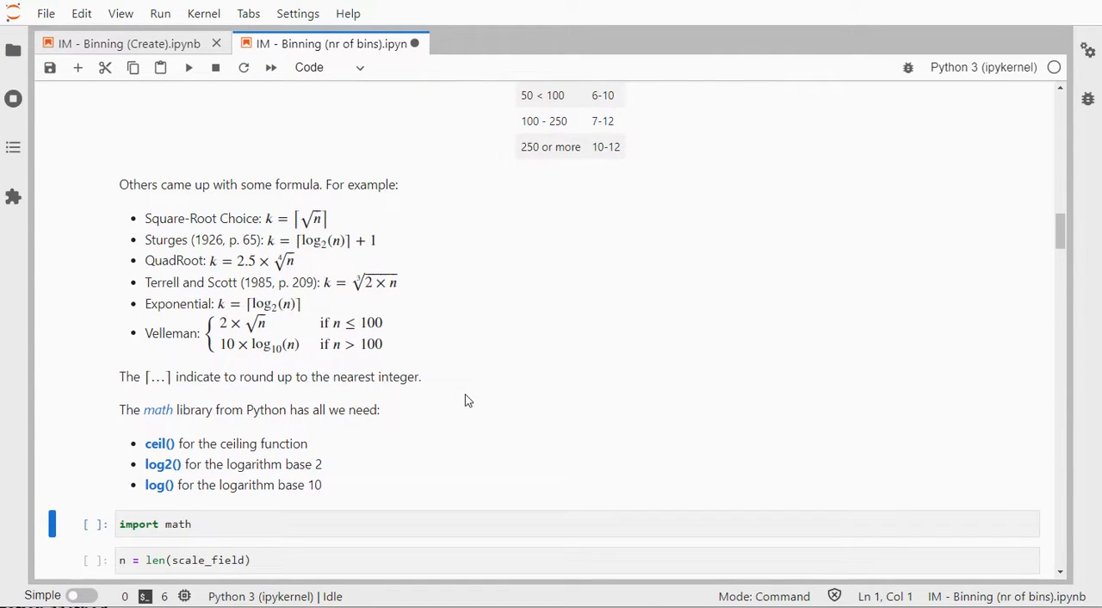
pyautogui.moveTo(337, 320)
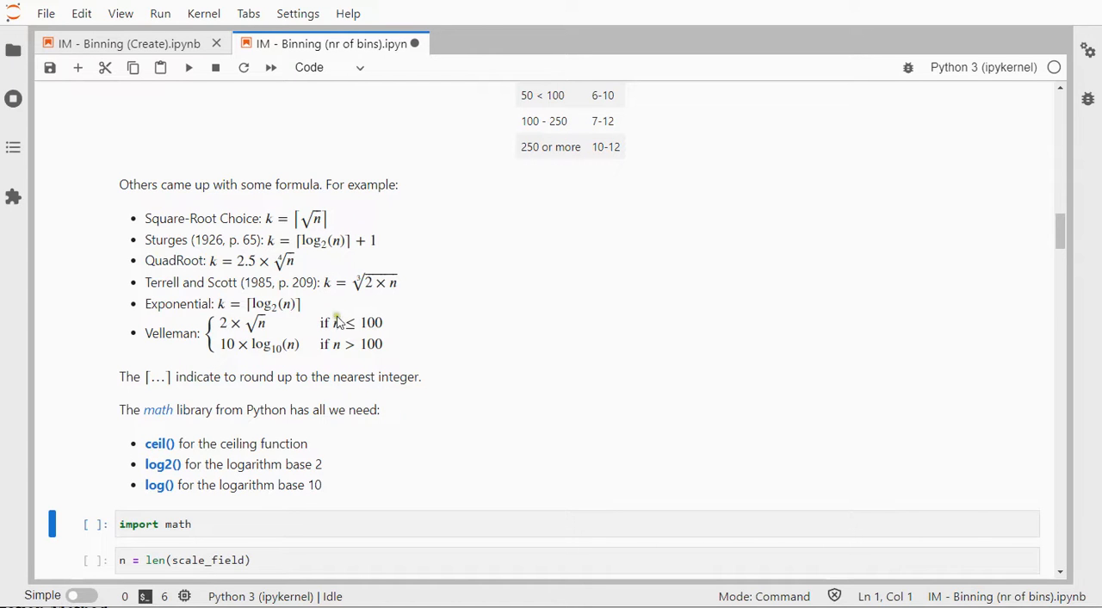
pyautogui.scroll(-3)
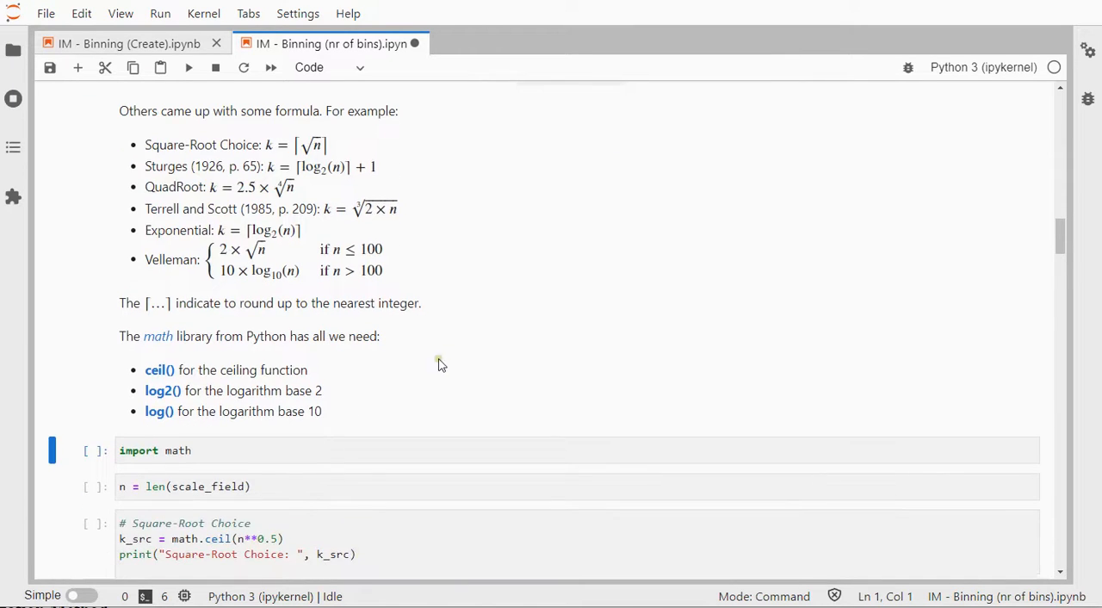
pyautogui.click(372, 449)
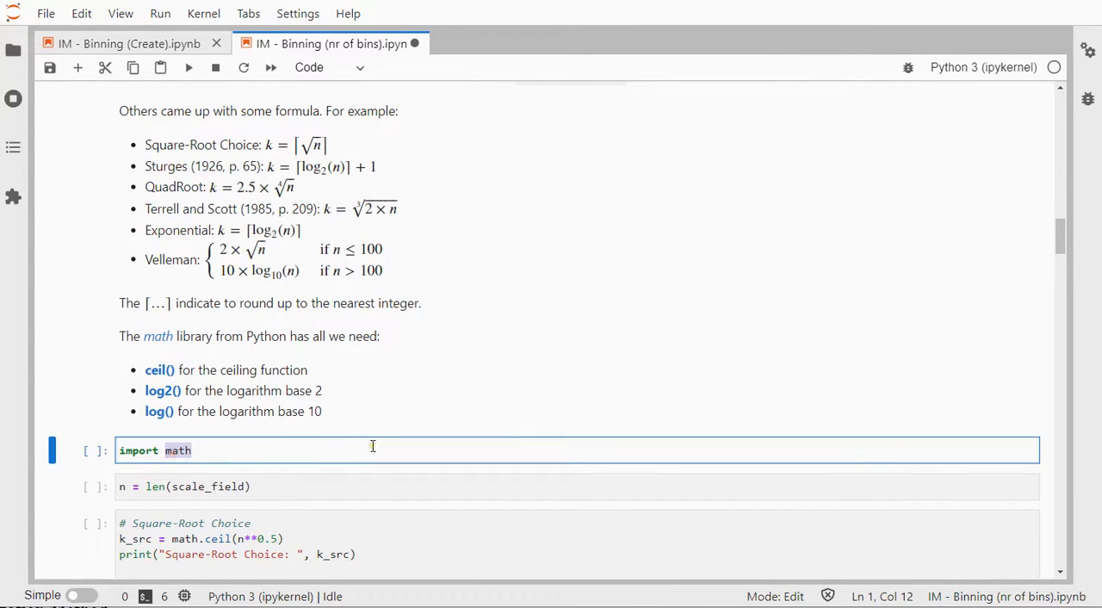
pyautogui.moveTo(313, 370)
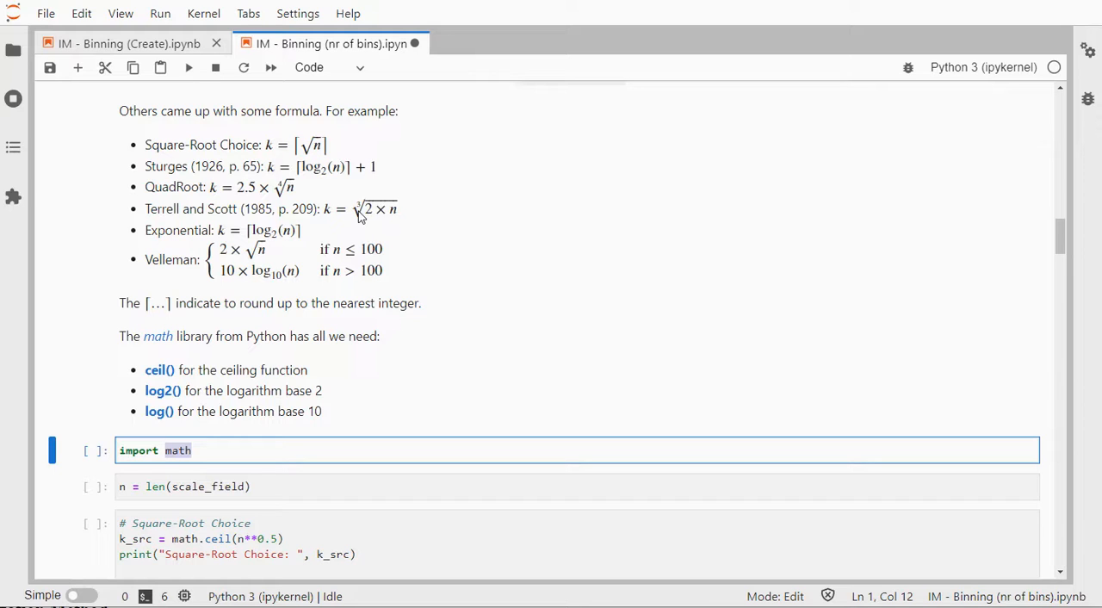
pyautogui.moveTo(296, 191)
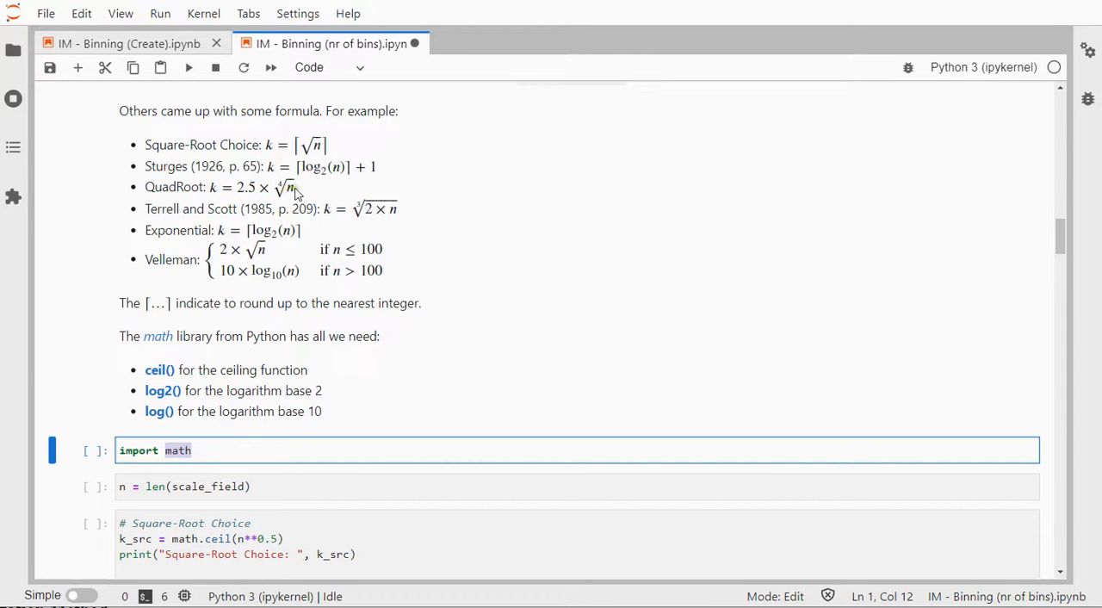
pyautogui.moveTo(284, 200)
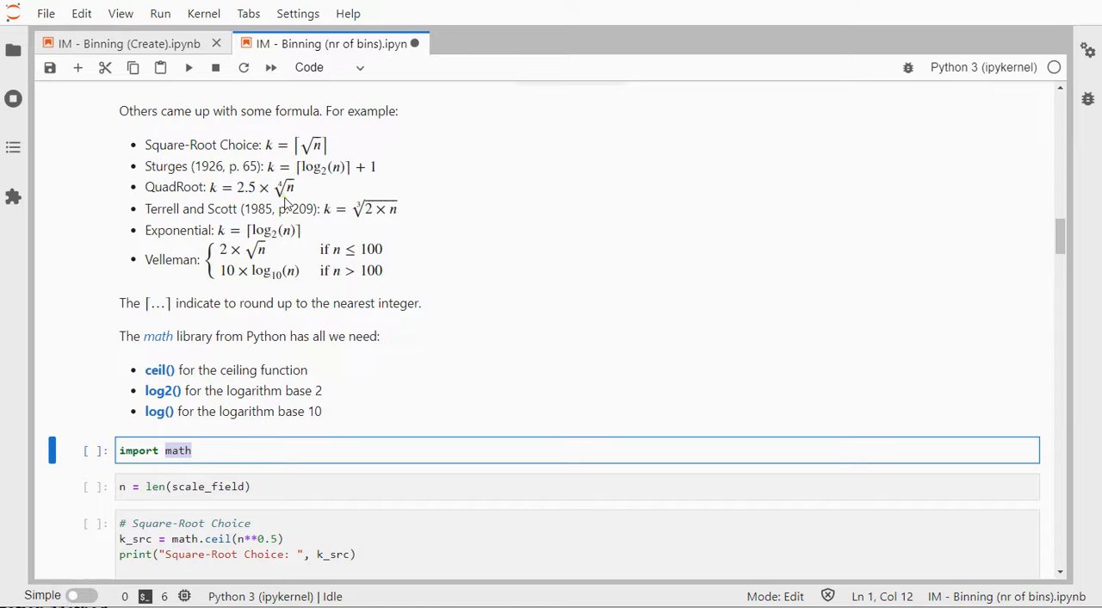
pyautogui.moveTo(324, 179)
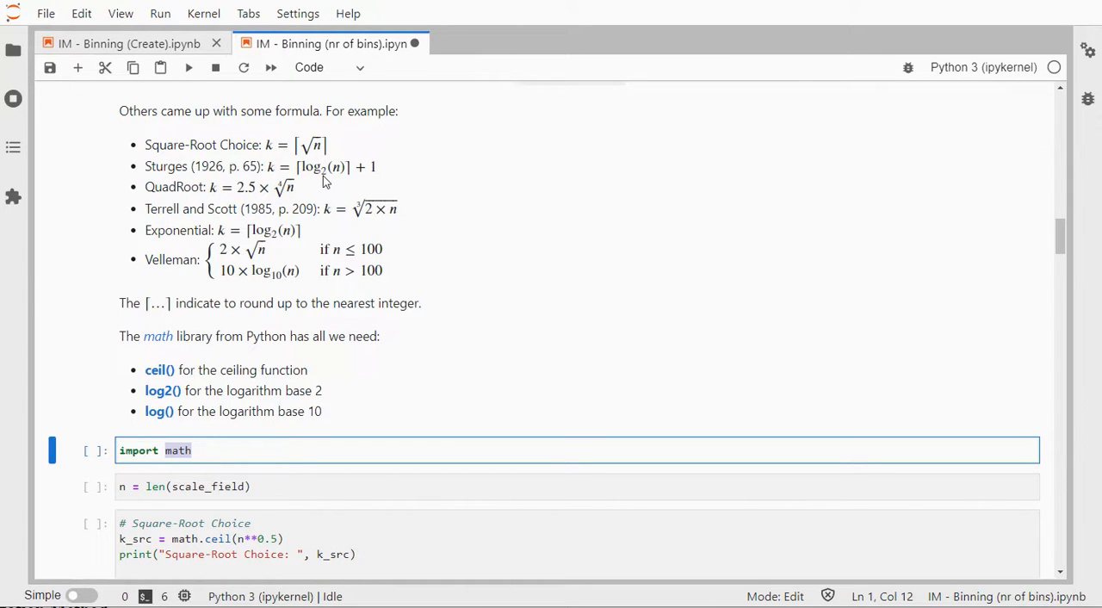
pyautogui.moveTo(389, 394)
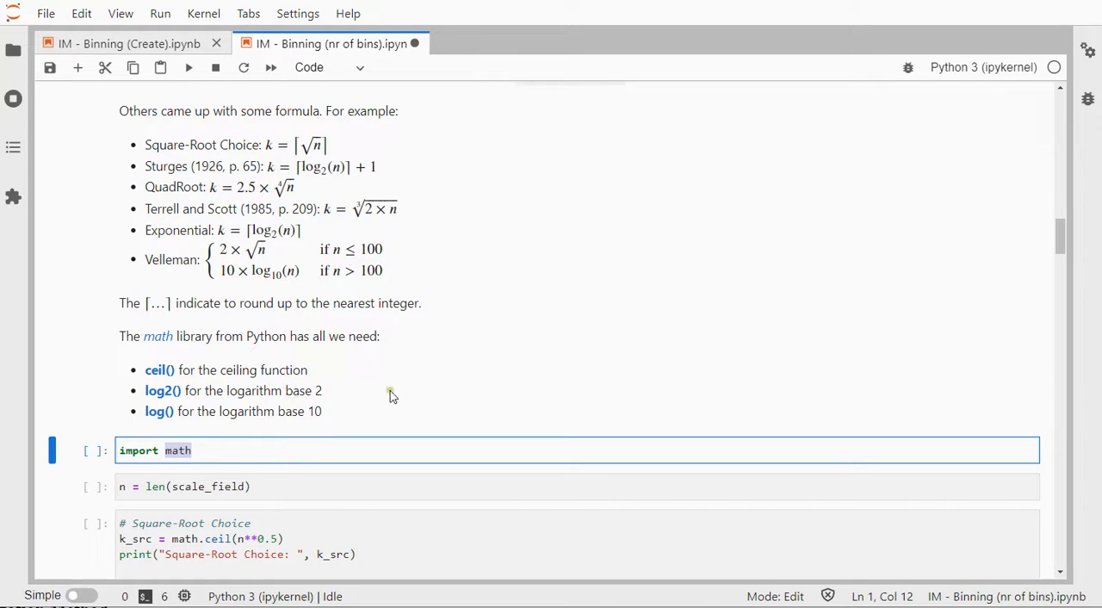
pyautogui.moveTo(301, 423)
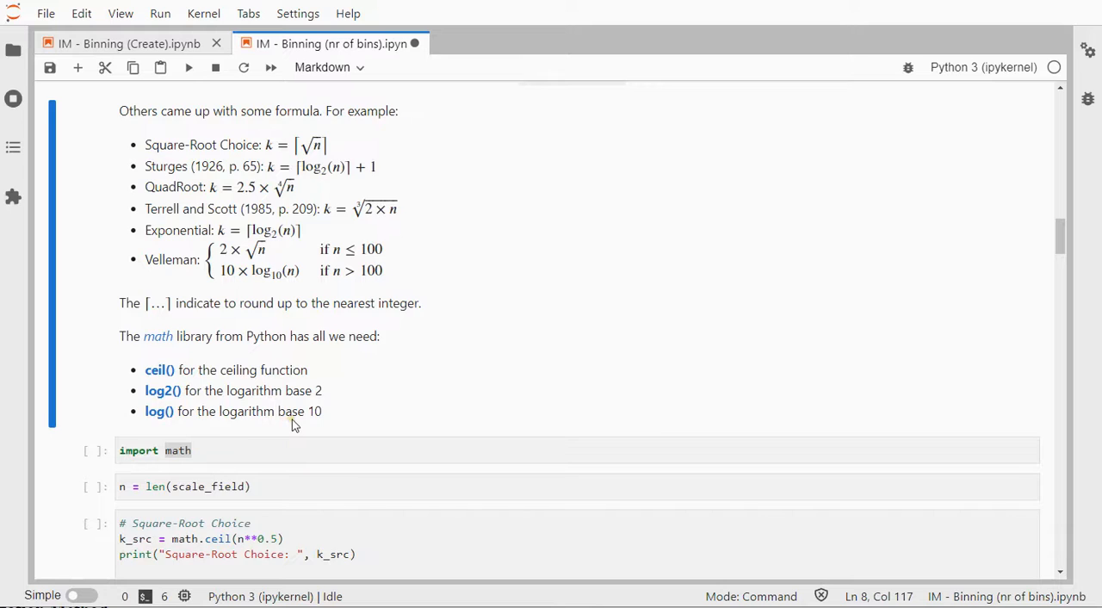
# Run the n = len(scale_field) cell and reach the six computed bin counts, 45 through 33
pyautogui.scroll(-3)
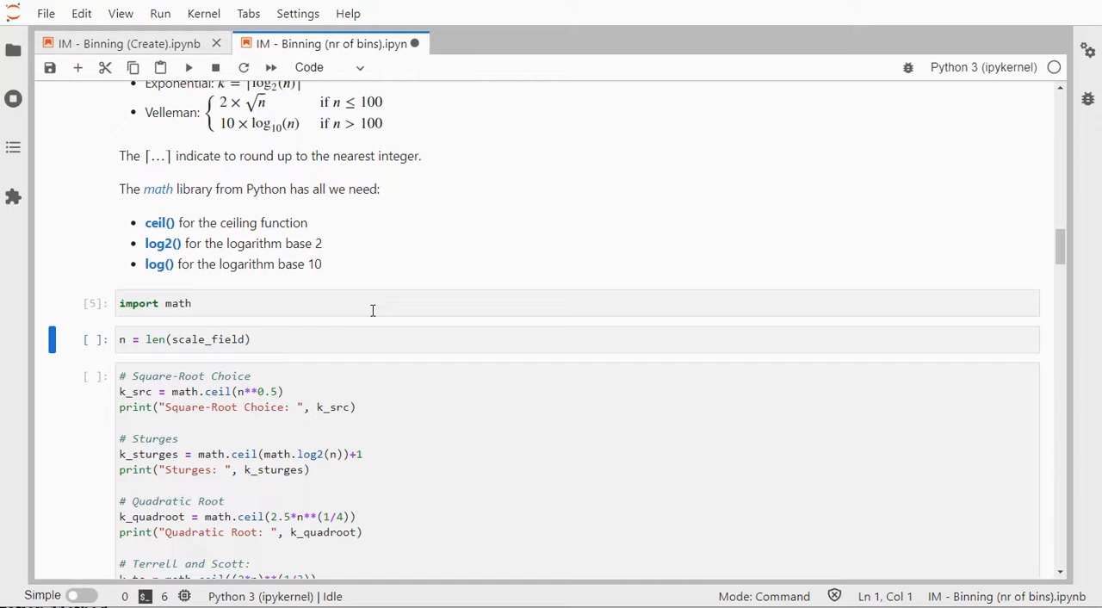
pyautogui.press('shift+enter')
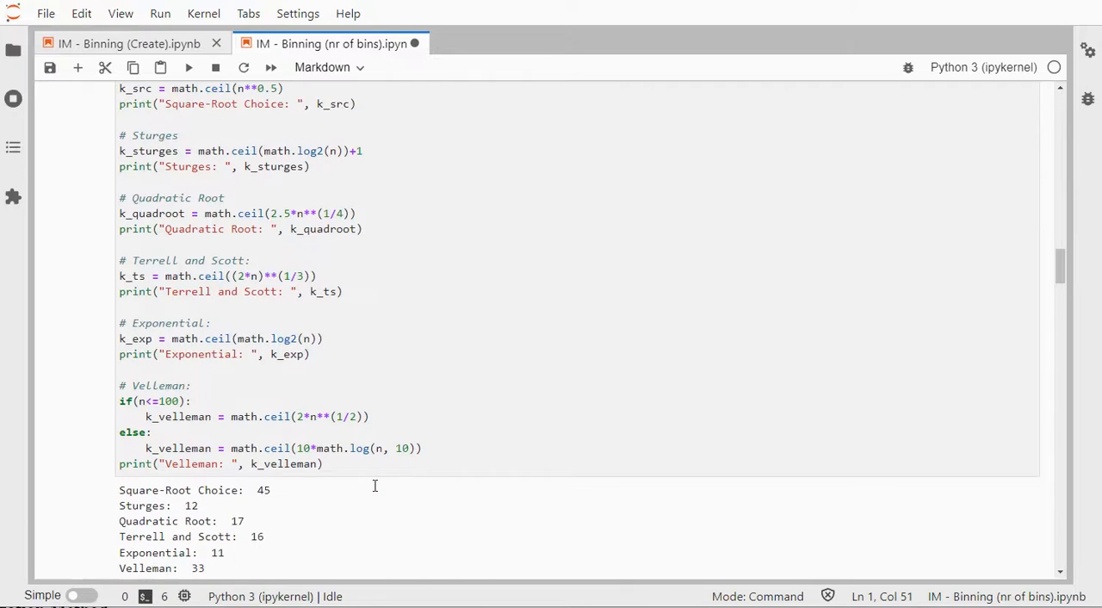
pyautogui.scroll(-3)
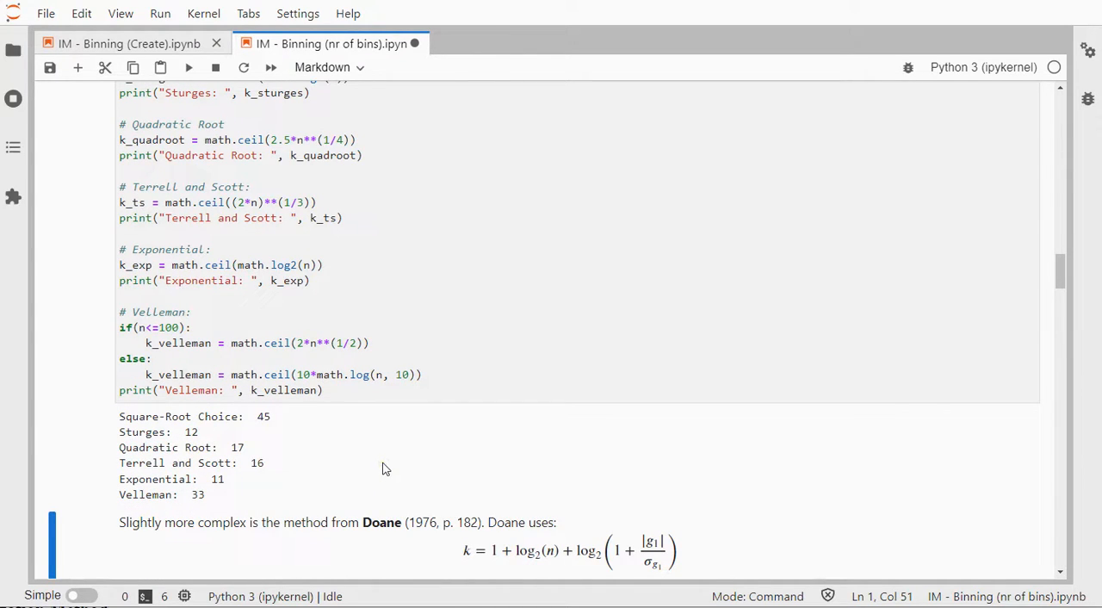
pyautogui.scroll(-3)
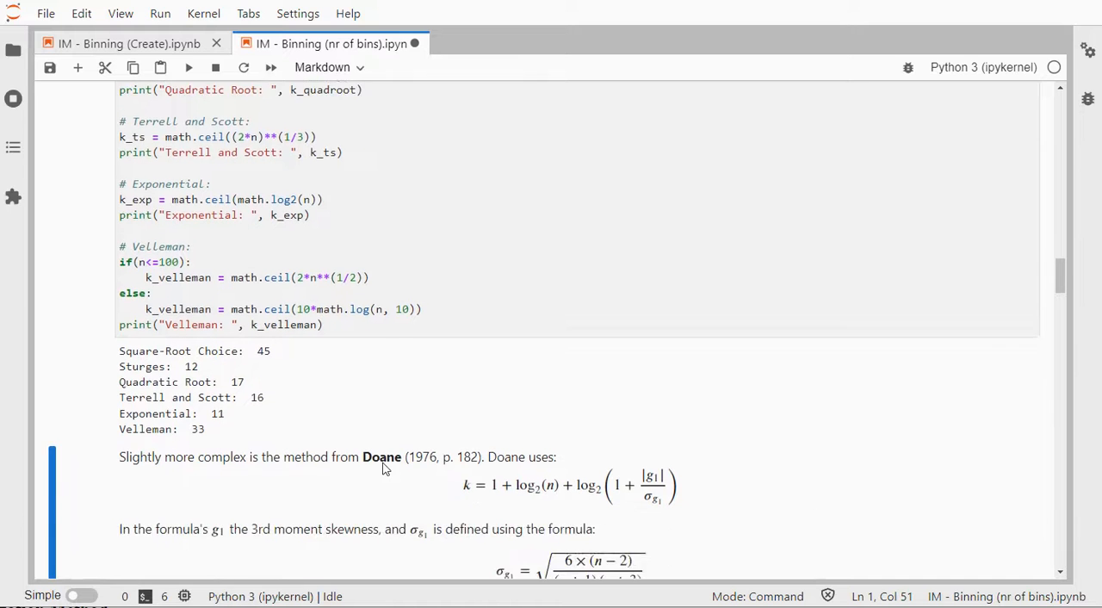
pyautogui.scroll(-3)
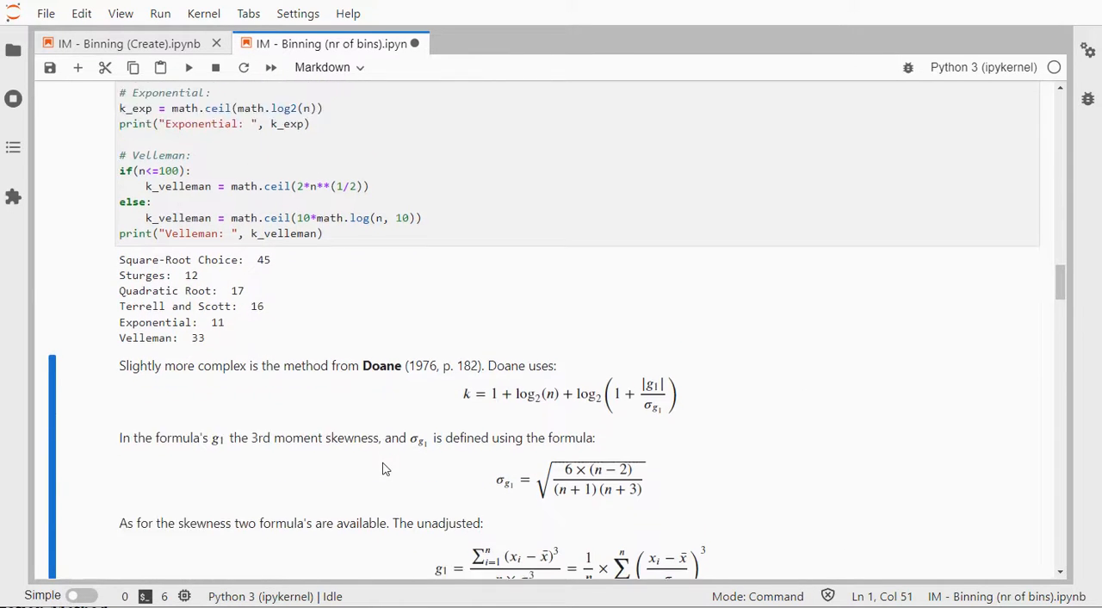
pyautogui.scroll(-3)
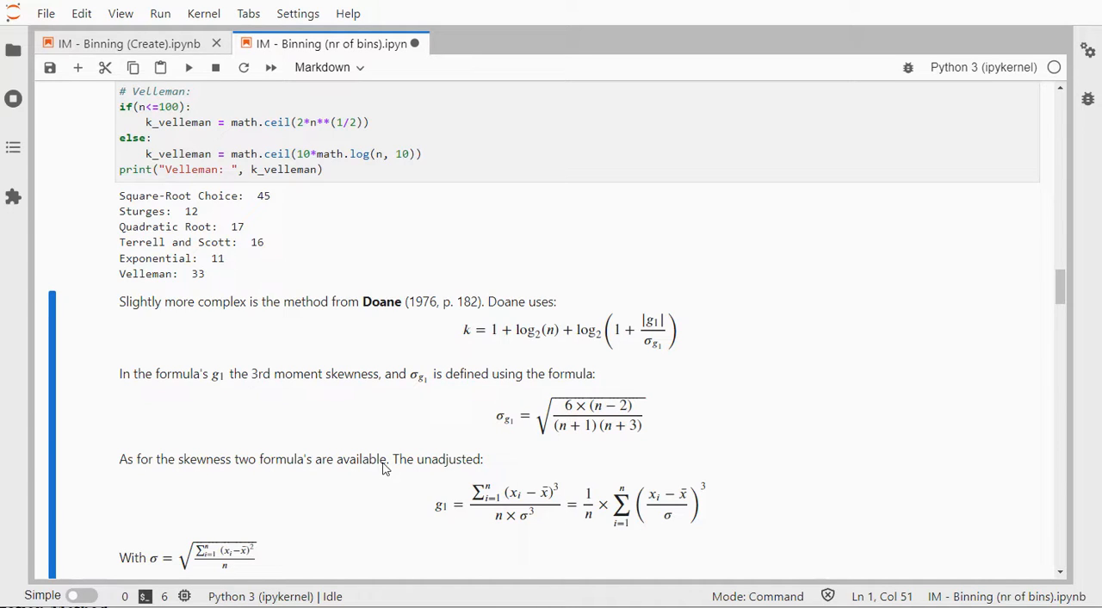
pyautogui.moveTo(624, 354)
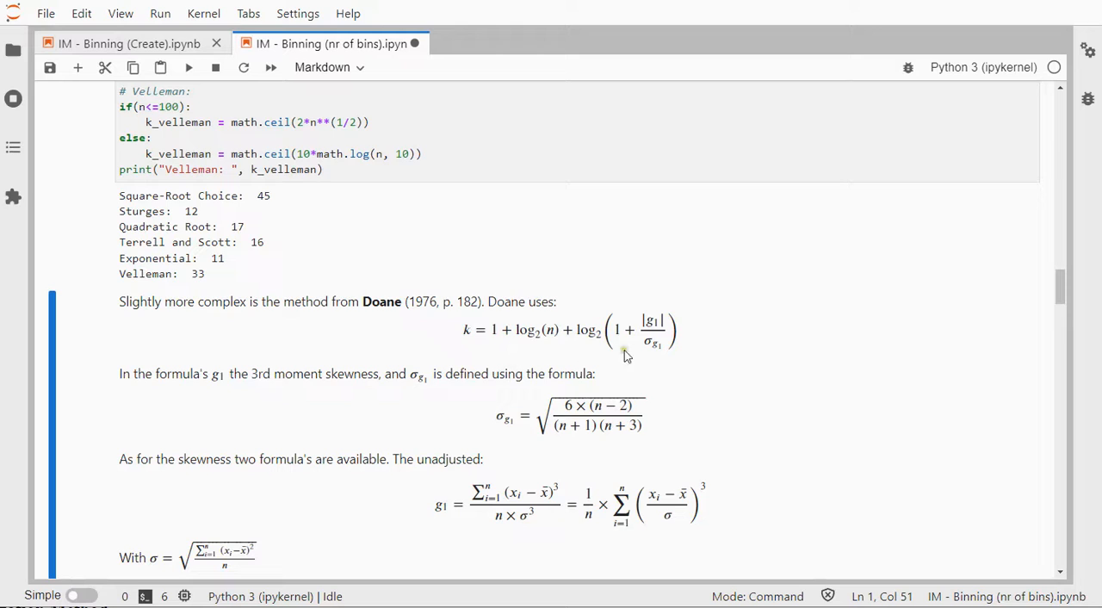
pyautogui.moveTo(537, 338)
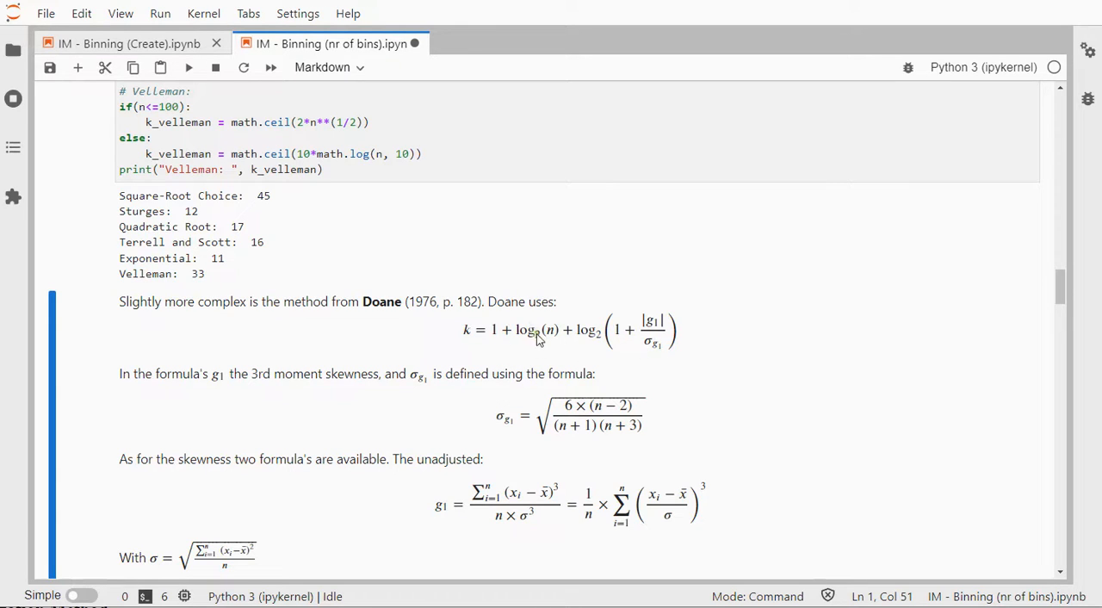
pyautogui.moveTo(658, 320)
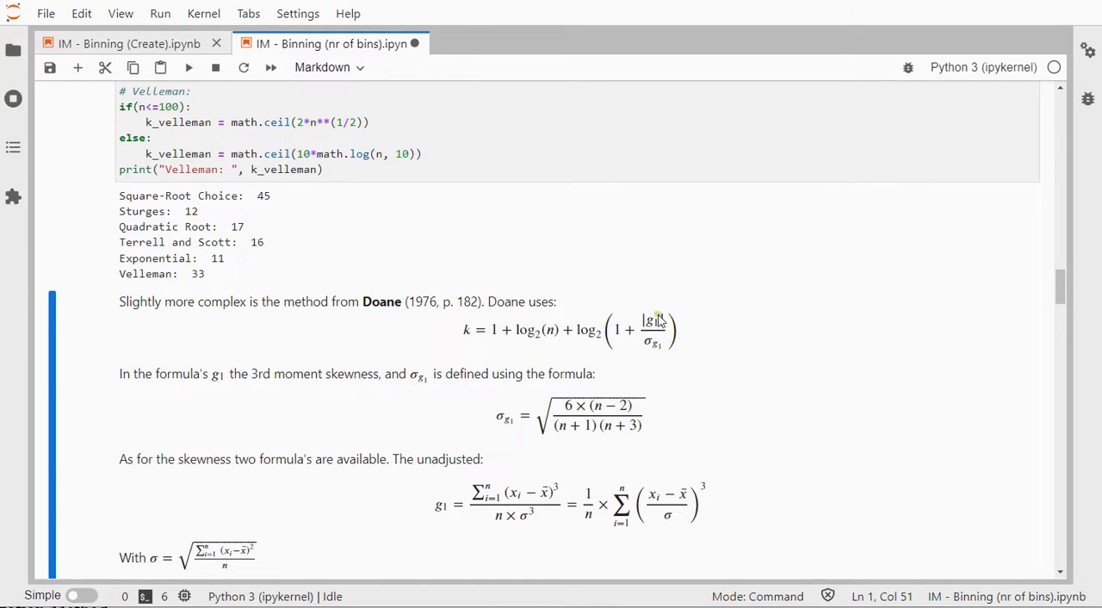
pyautogui.press('ctrl+s')
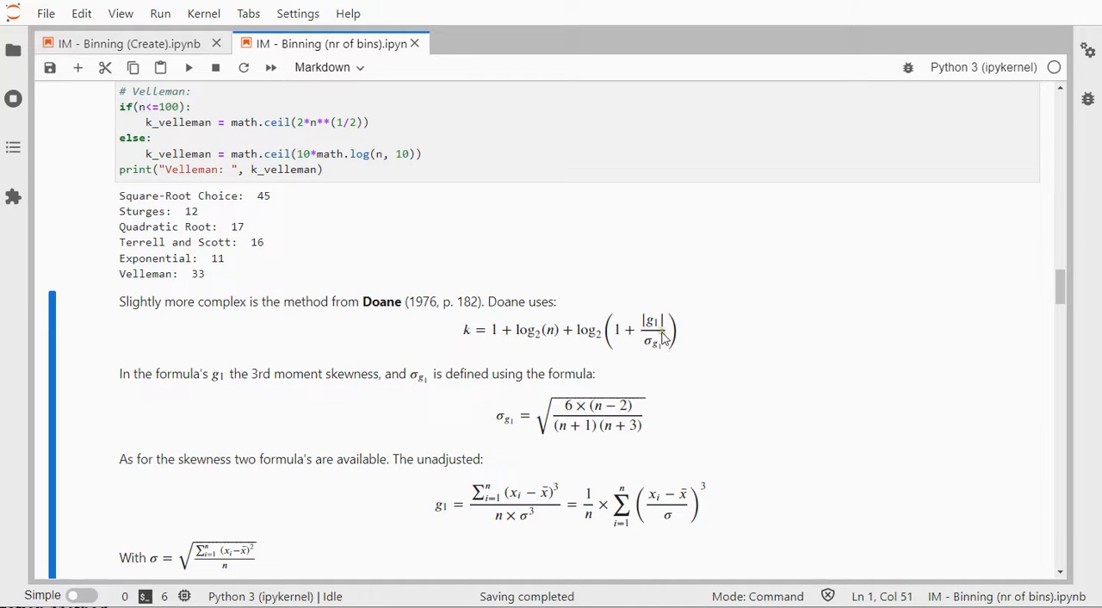
pyautogui.moveTo(656, 351)
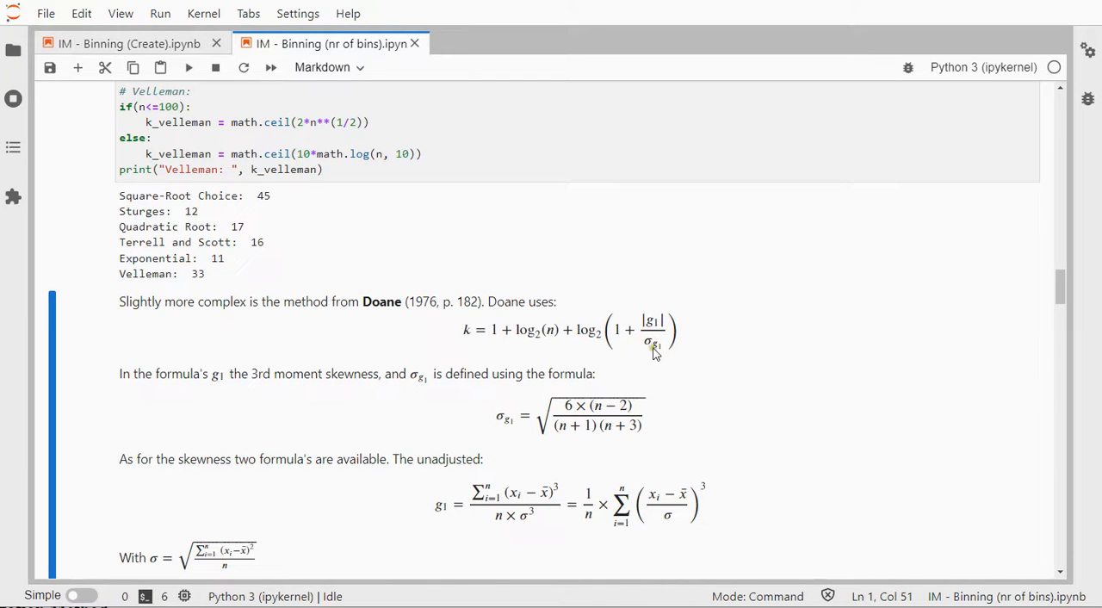
pyautogui.moveTo(572, 400)
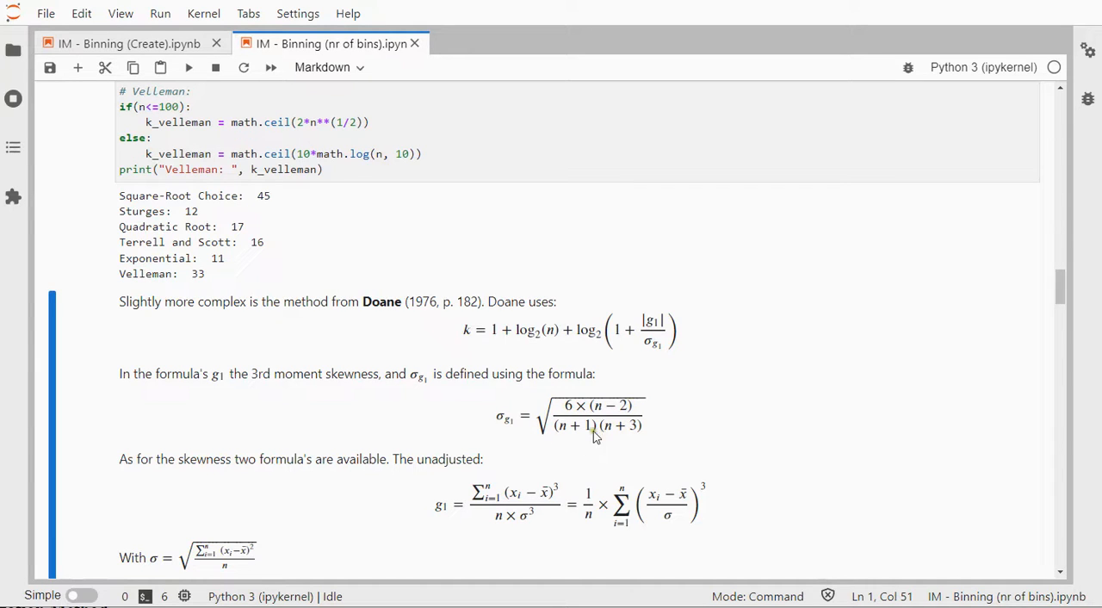
pyautogui.moveTo(606, 410)
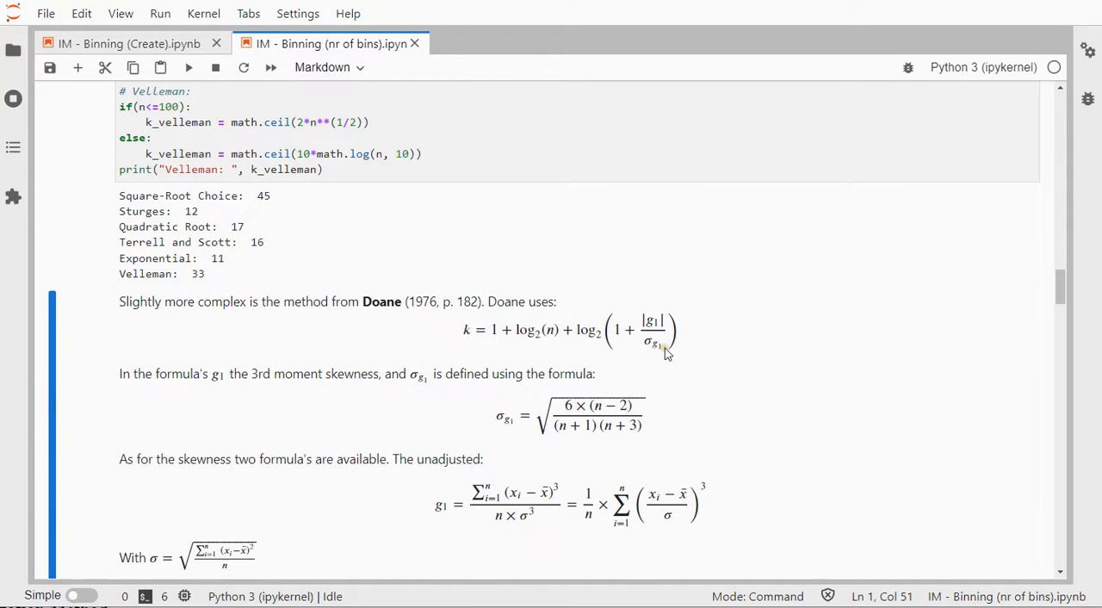
pyautogui.moveTo(654, 325)
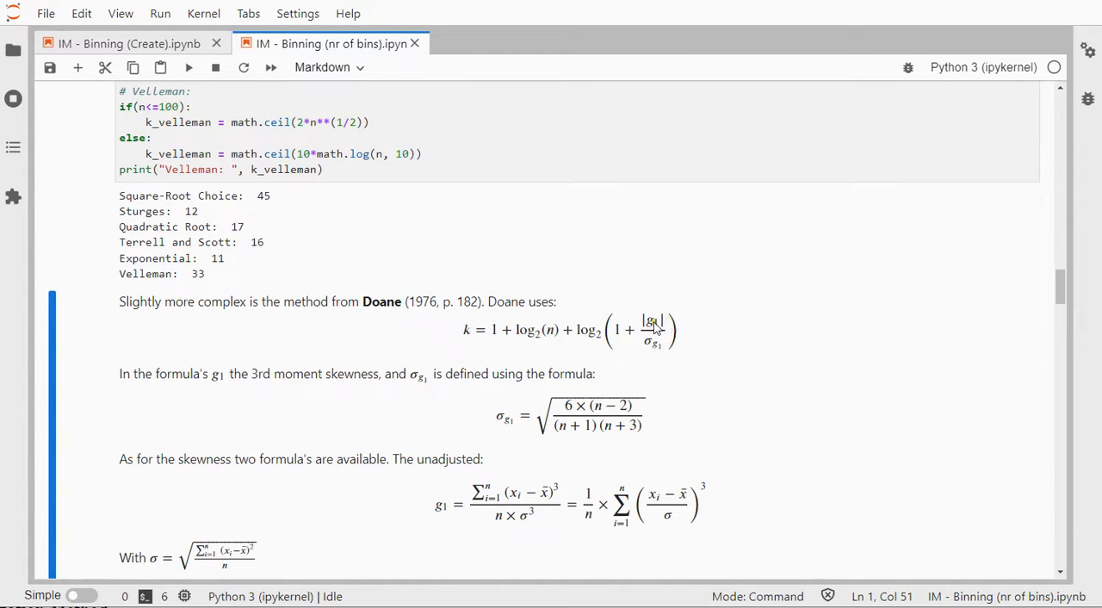
pyautogui.moveTo(743, 397)
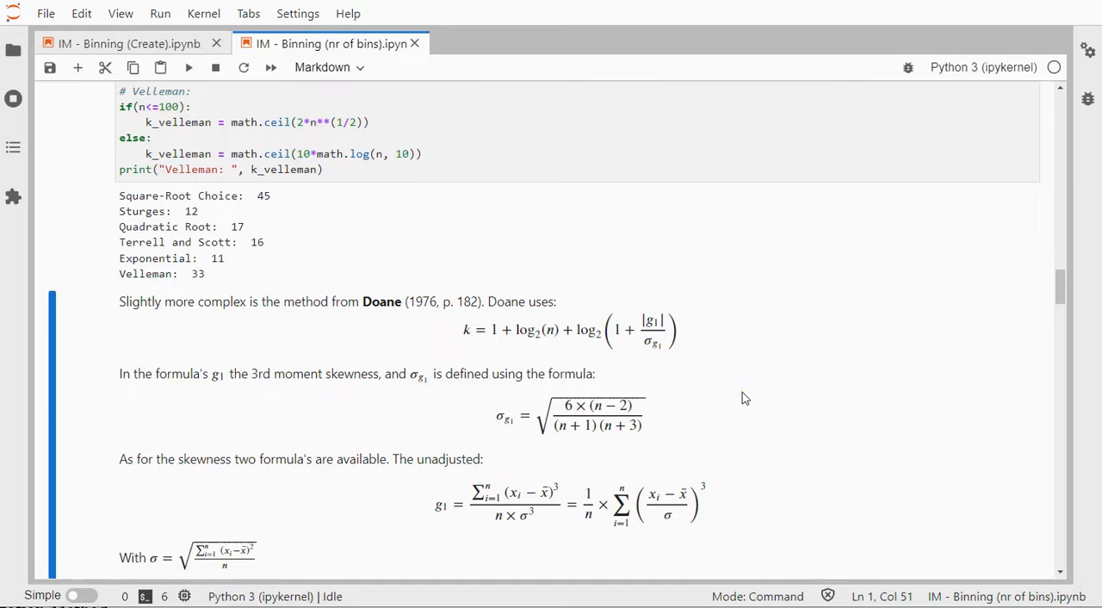
pyautogui.scroll(-3)
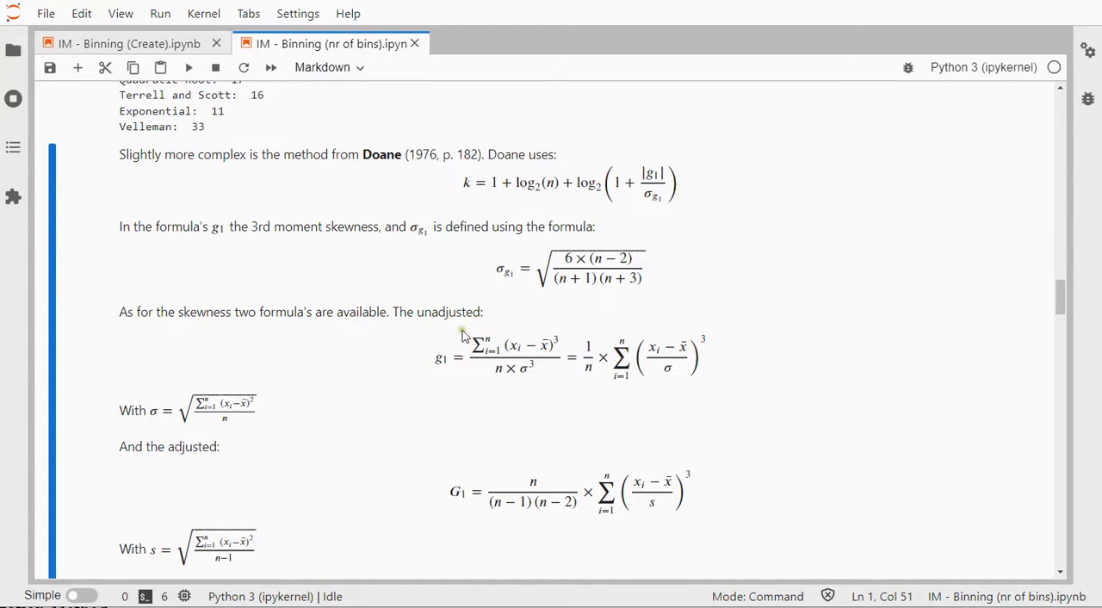
pyautogui.moveTo(646, 382)
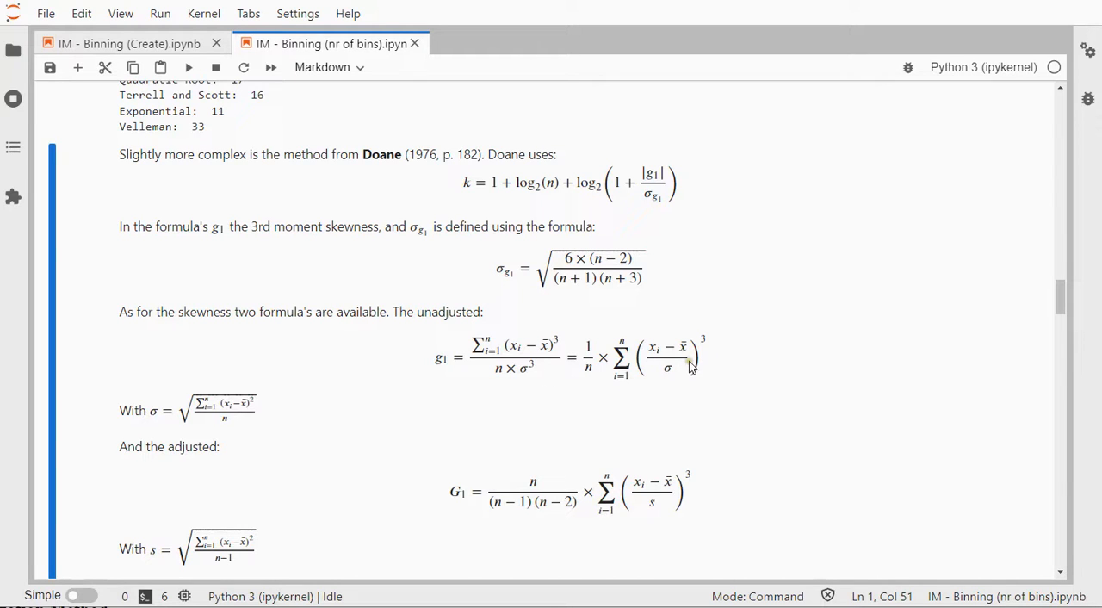
pyautogui.moveTo(671, 369)
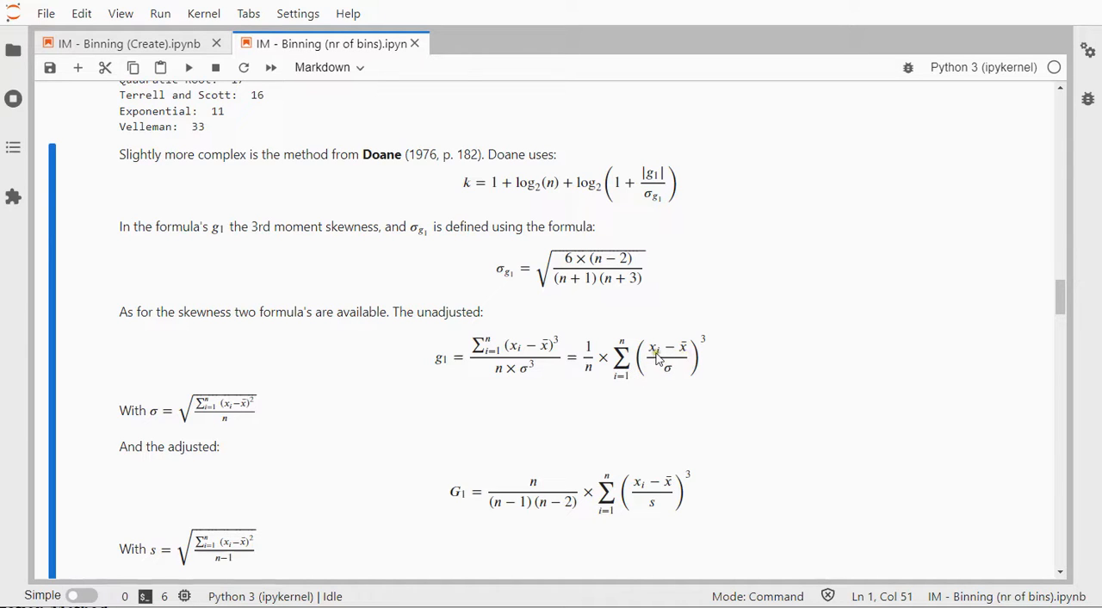
pyautogui.moveTo(686, 360)
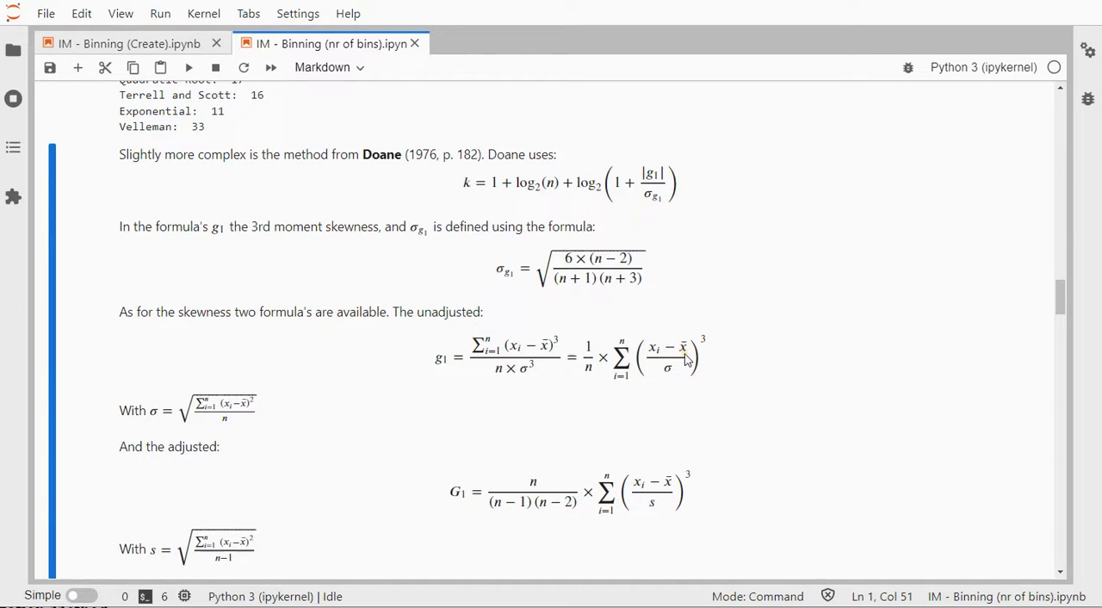
pyautogui.moveTo(670, 379)
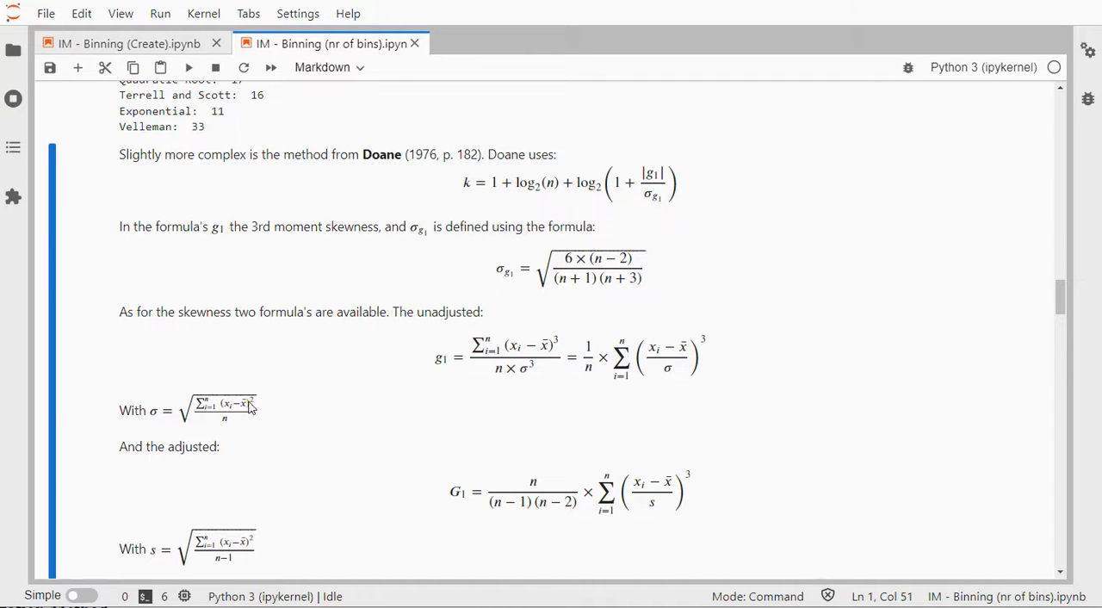
pyautogui.moveTo(458, 405)
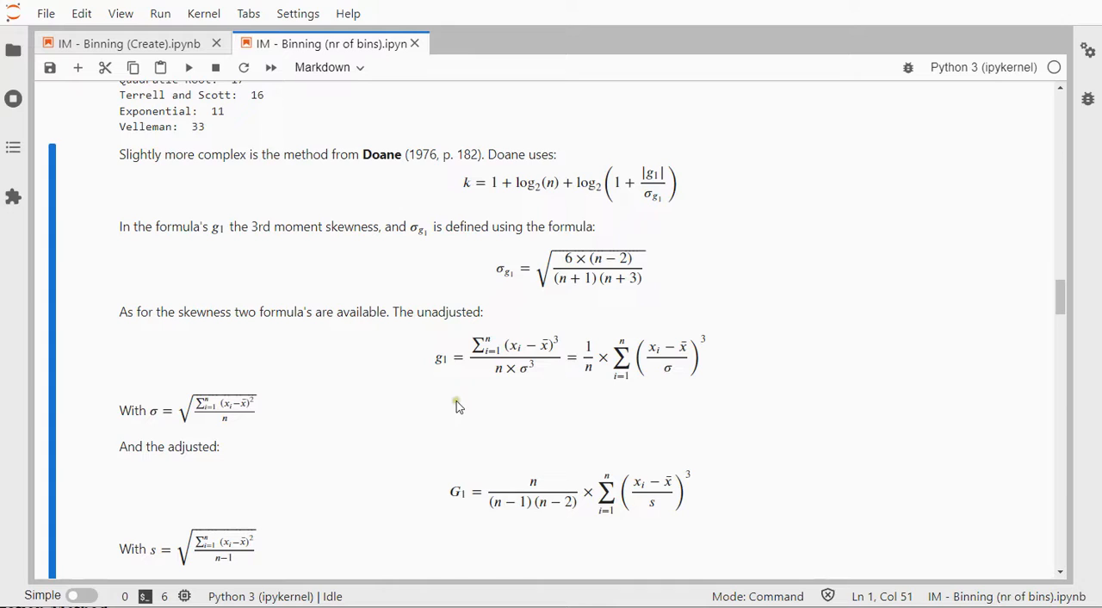
pyautogui.moveTo(682, 355)
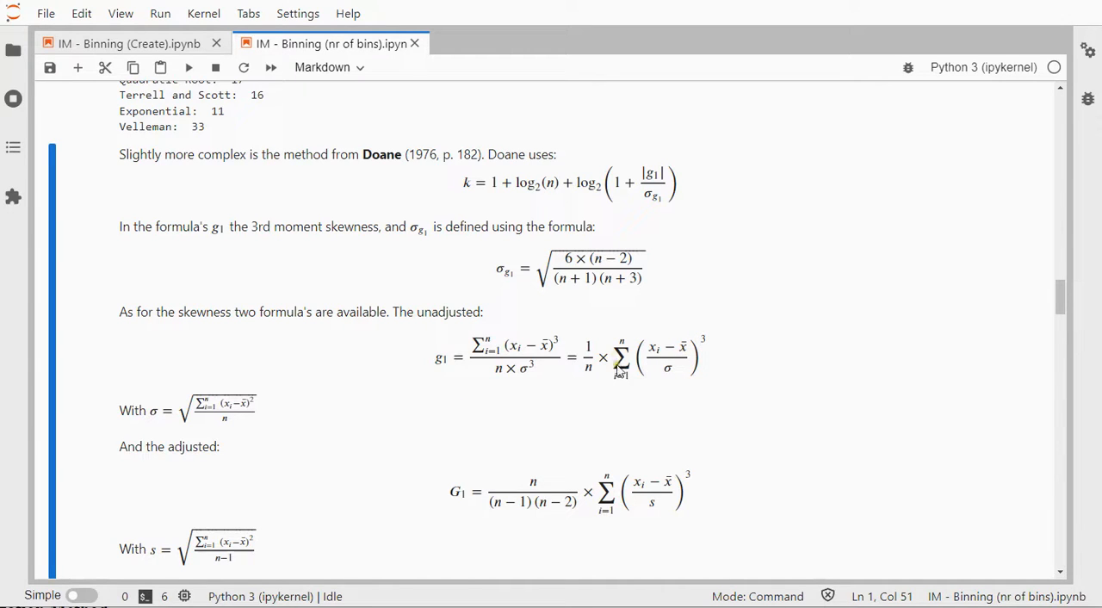
pyautogui.moveTo(600, 379)
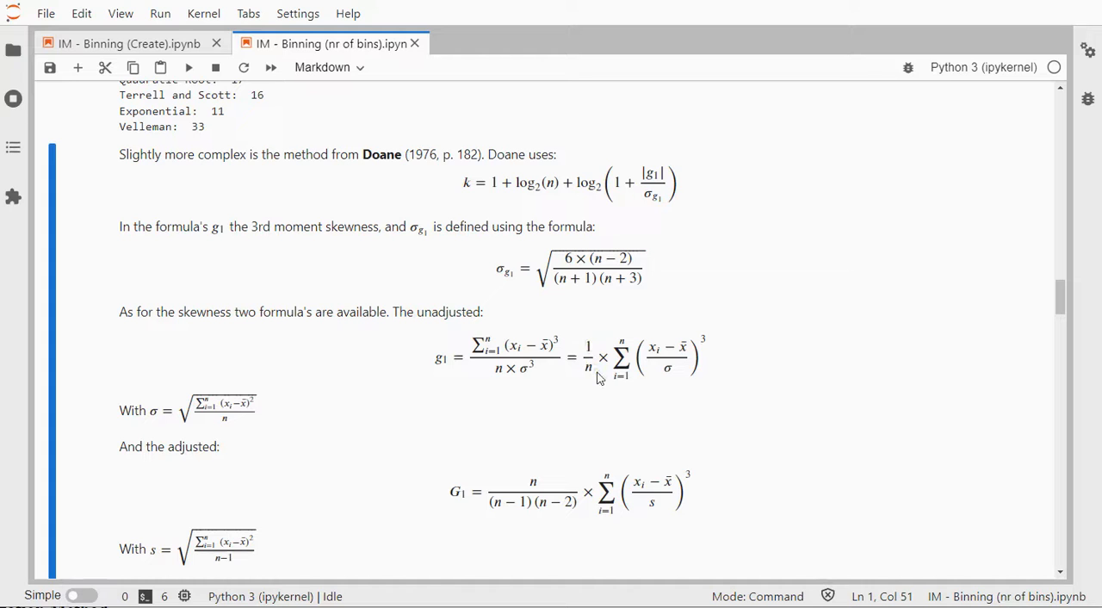
pyautogui.scroll(-3)
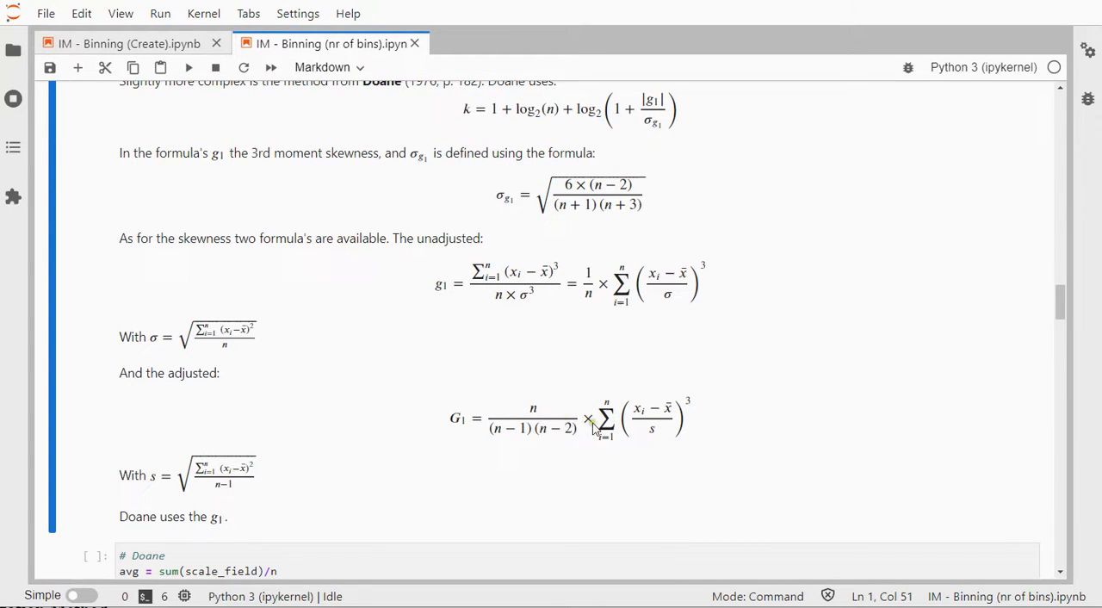
pyautogui.moveTo(653, 439)
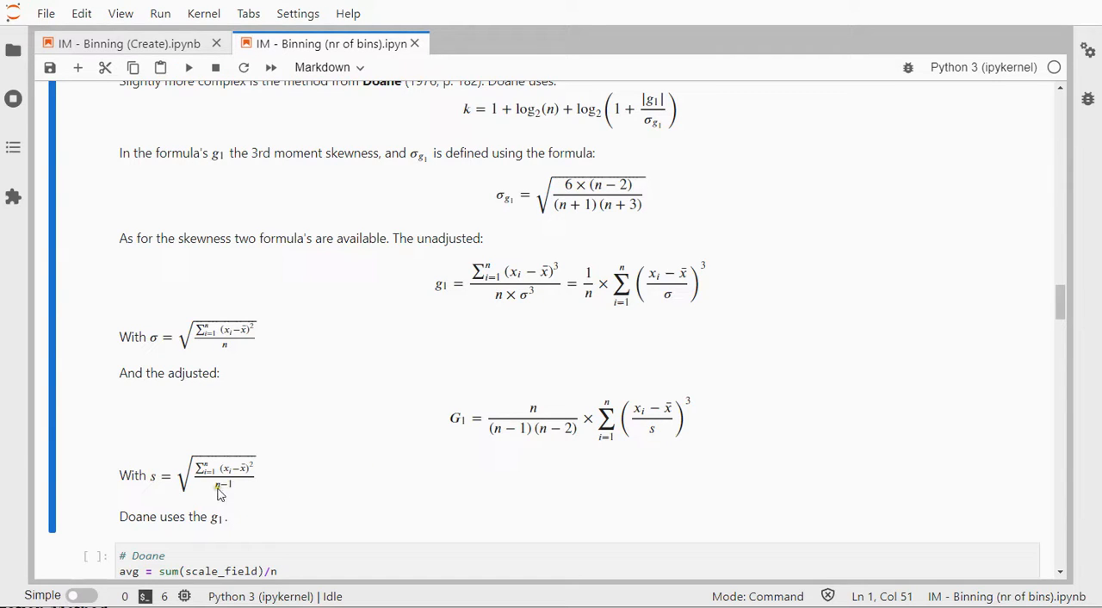
pyautogui.moveTo(240, 490)
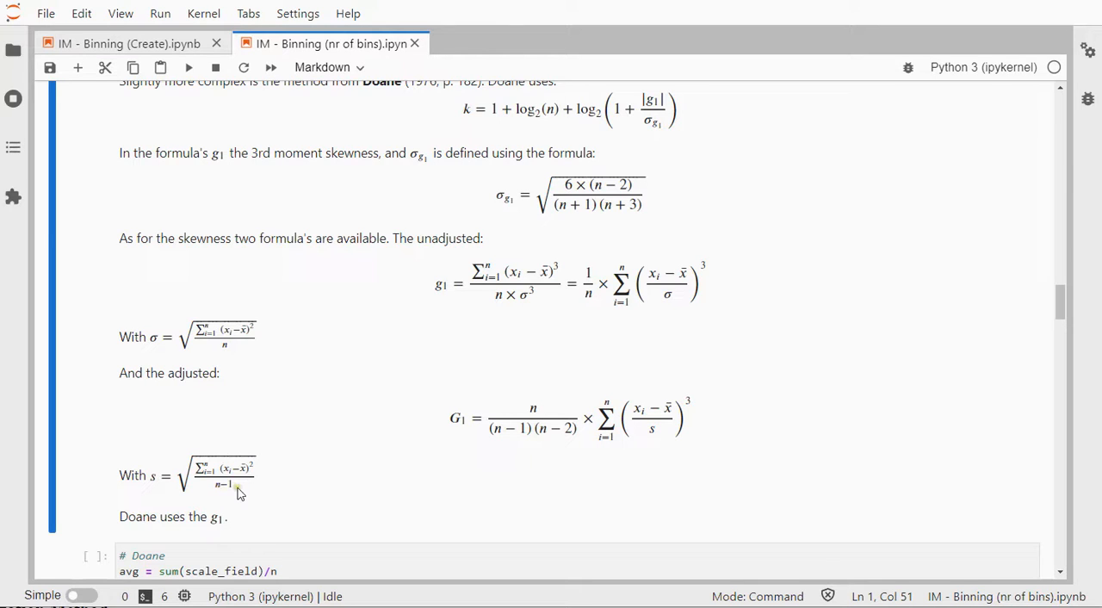
pyautogui.moveTo(533, 406)
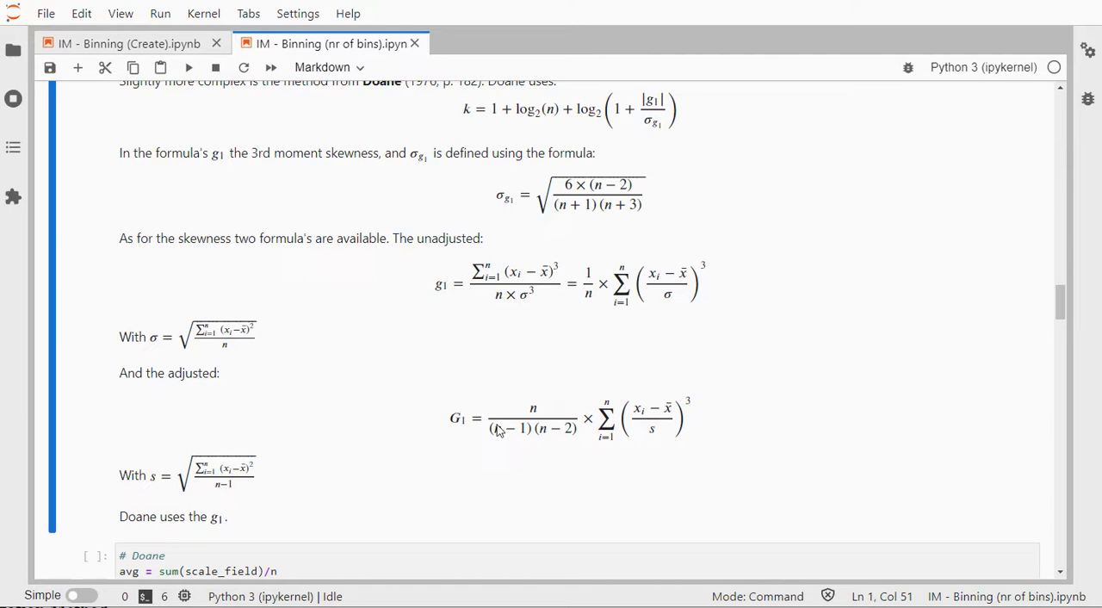
pyautogui.moveTo(657, 325)
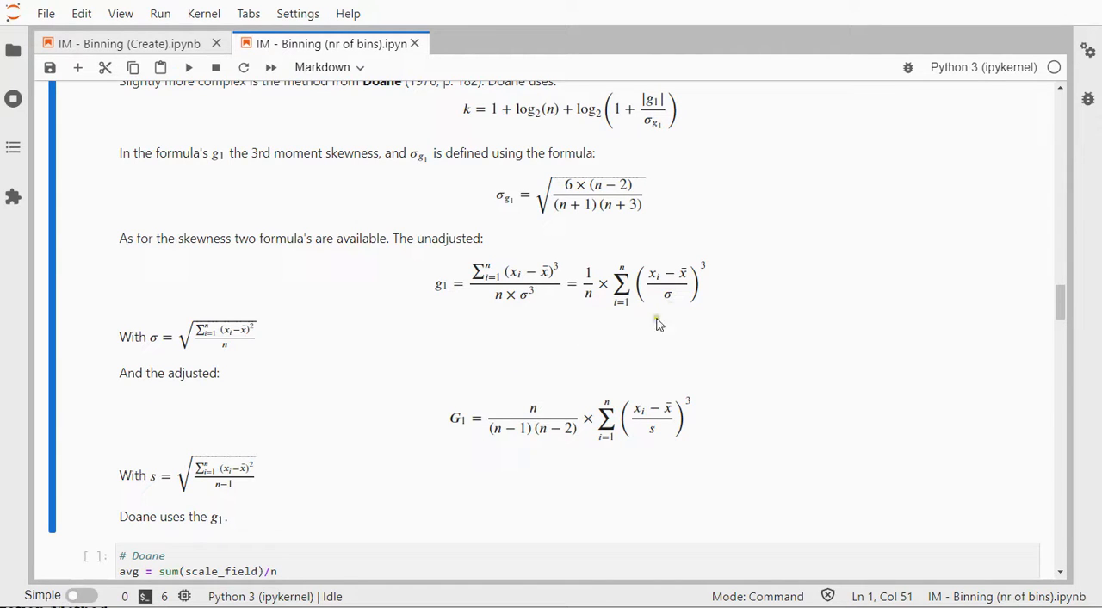
pyautogui.scroll(-3)
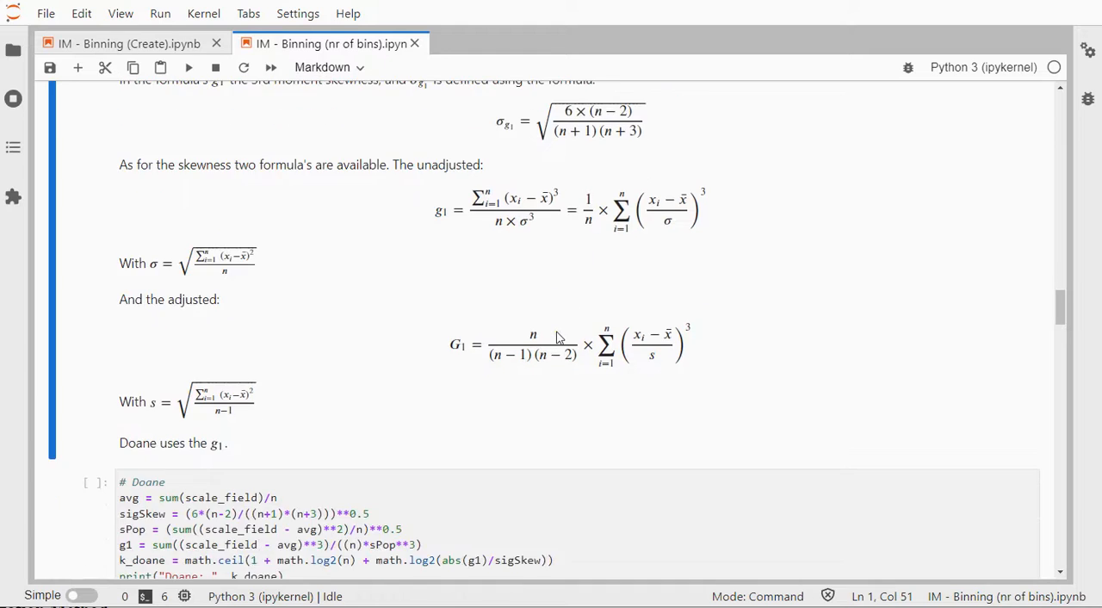
pyautogui.scroll(-3)
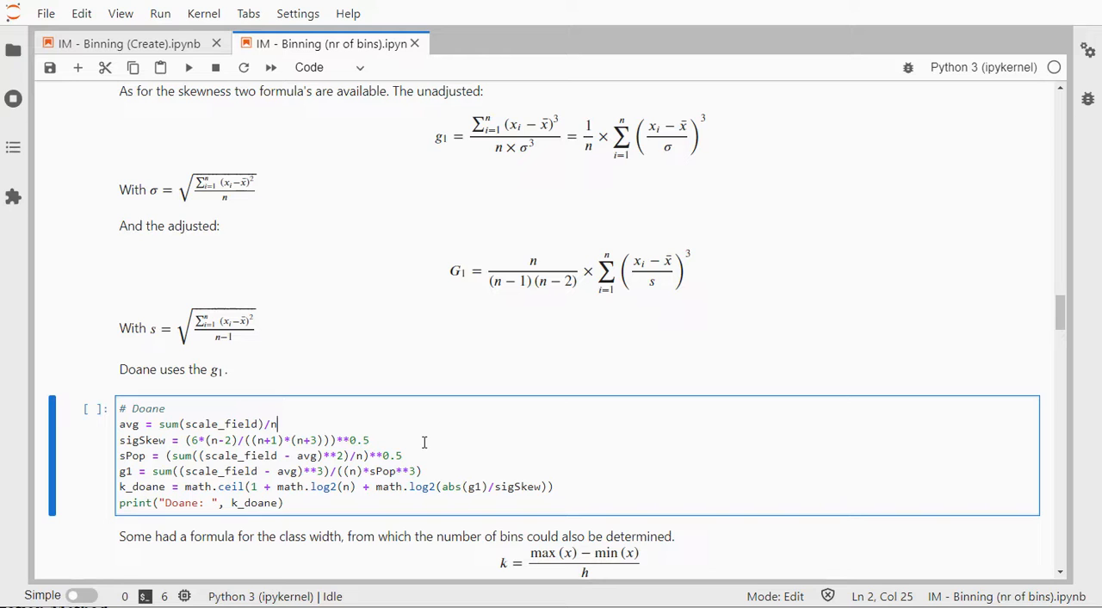
pyautogui.moveTo(575, 339)
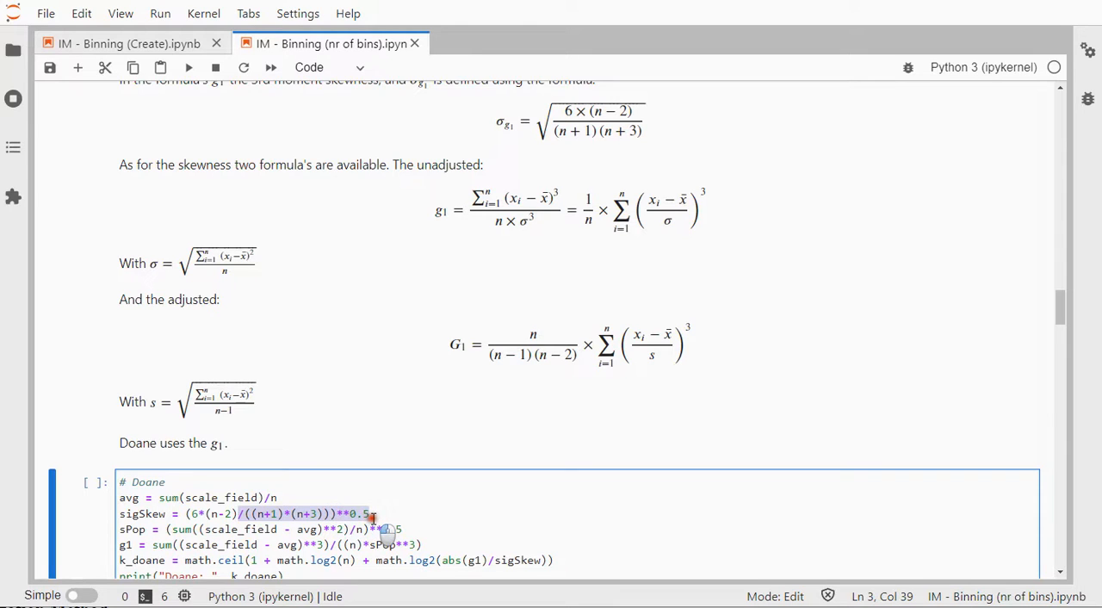
pyautogui.click(375, 513)
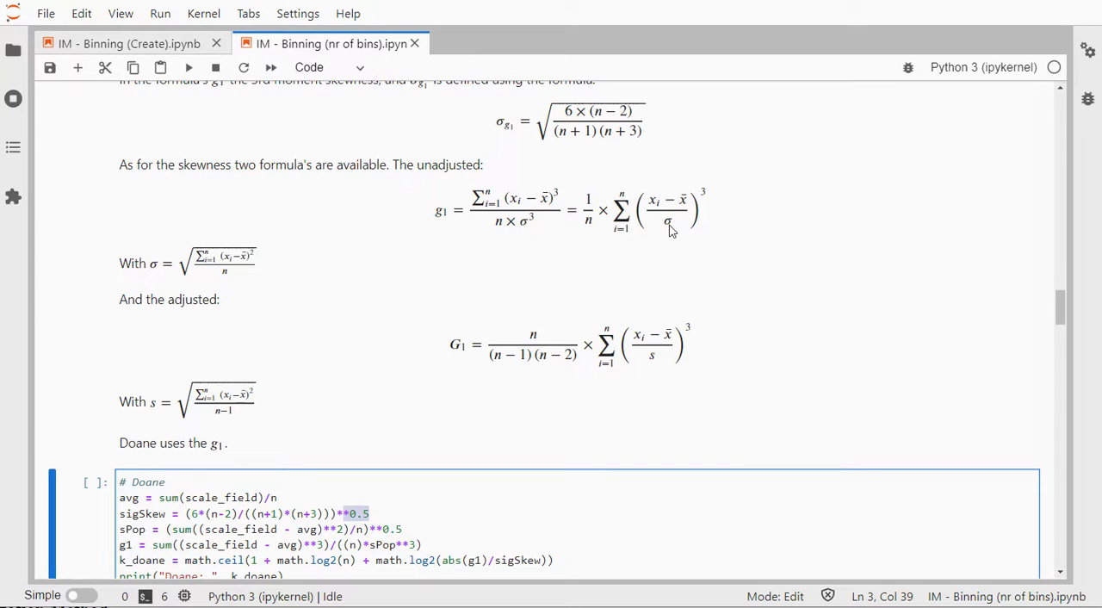
pyautogui.moveTo(241, 292)
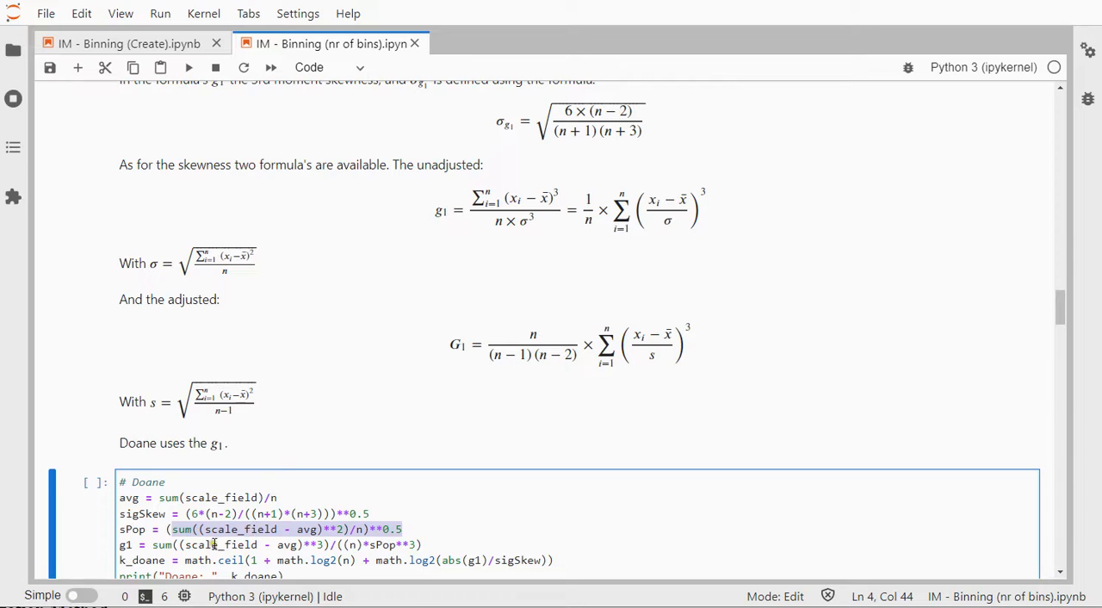
pyautogui.click(289, 544)
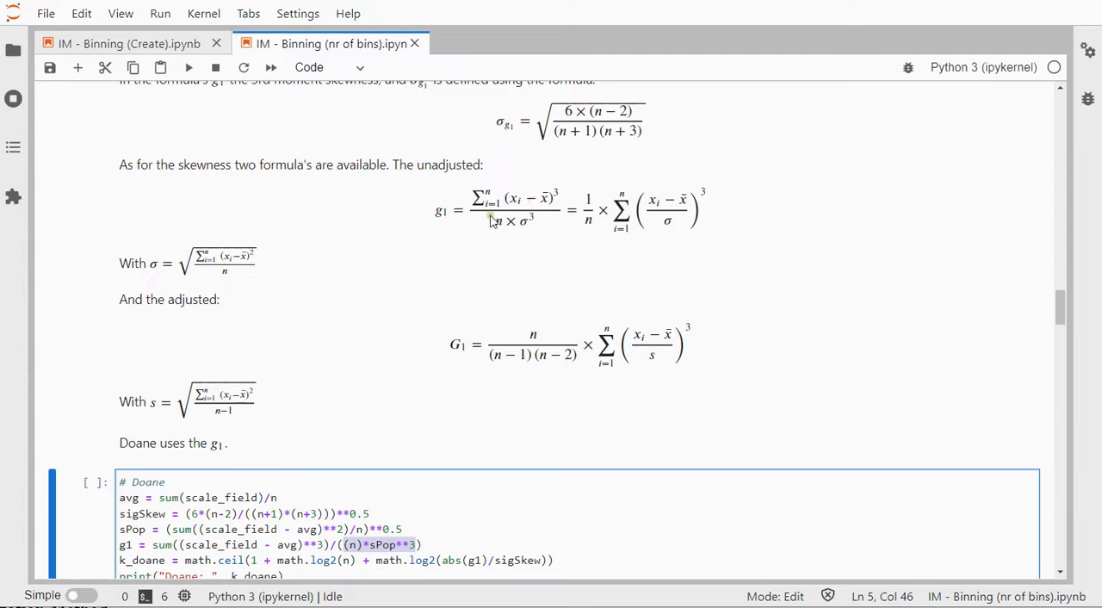
pyautogui.moveTo(485, 210)
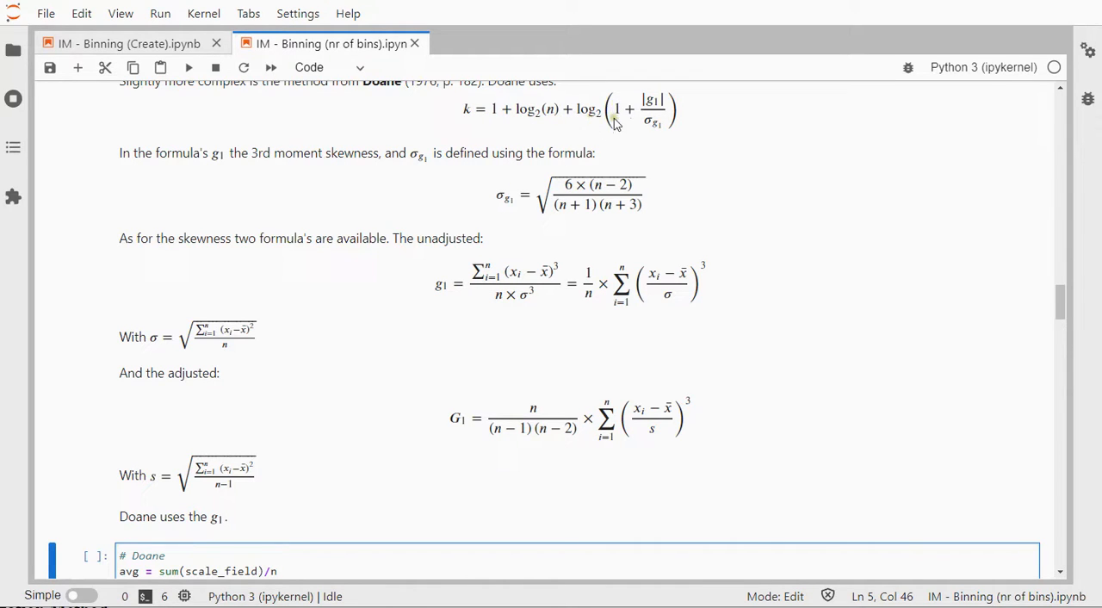
pyautogui.moveTo(655, 131)
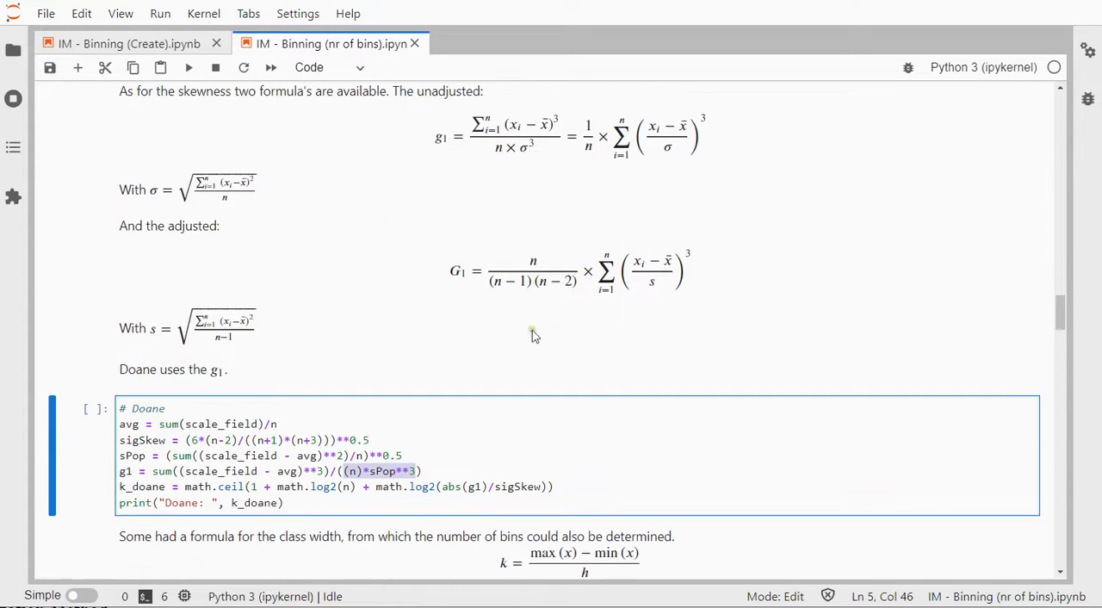
pyautogui.click(399, 486)
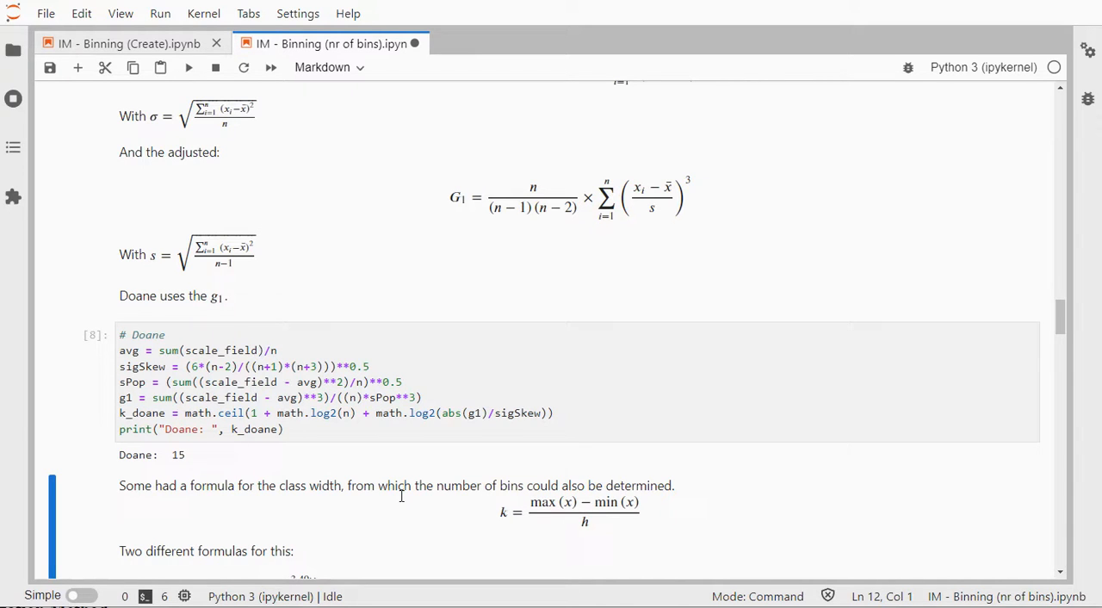
# Scroll from Doane's result of 15 to the Scott and Freedman-Diaconis class-width formulas
pyautogui.scroll(-3)
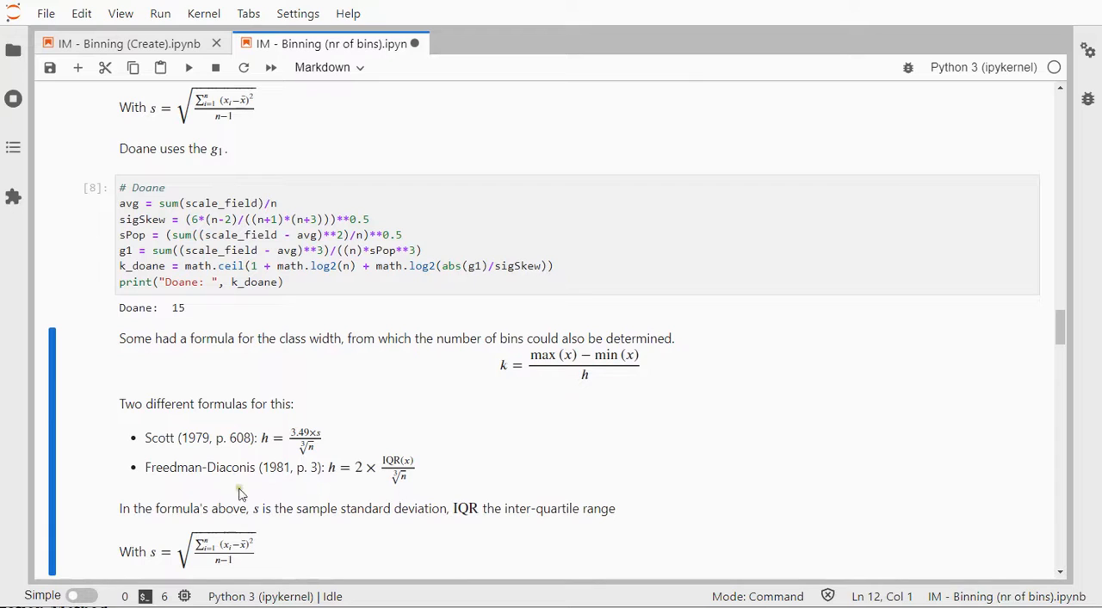
pyautogui.moveTo(244, 482)
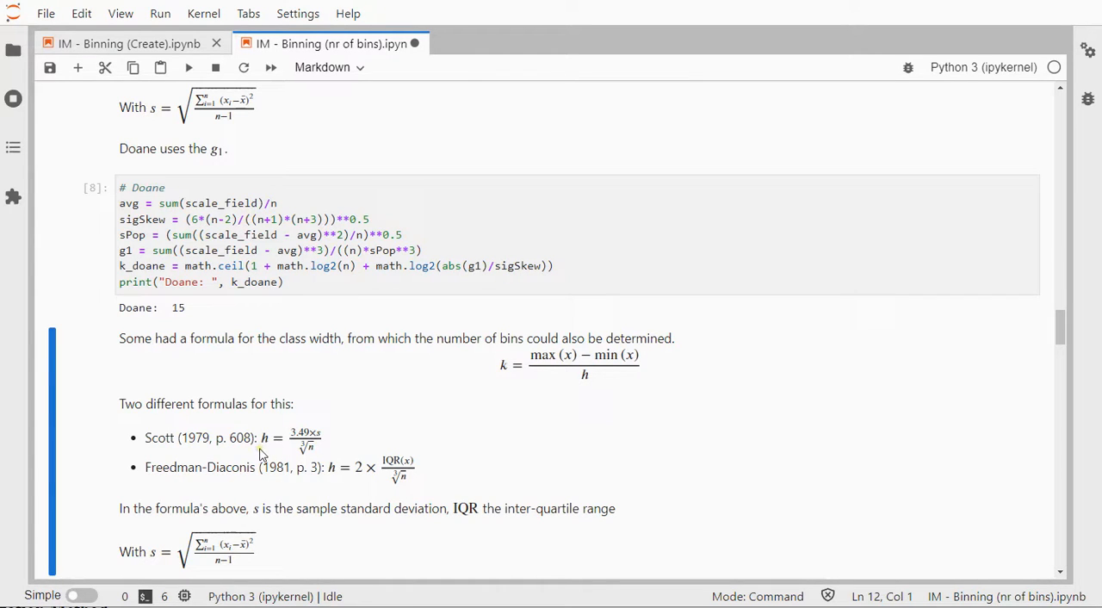
pyautogui.moveTo(294, 428)
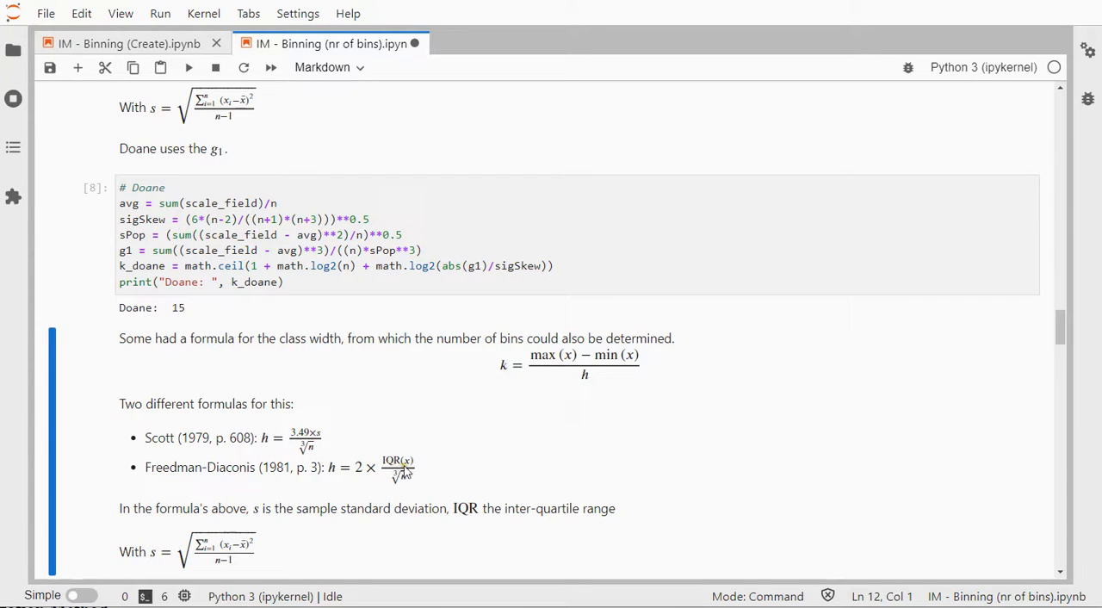
pyautogui.moveTo(401, 472)
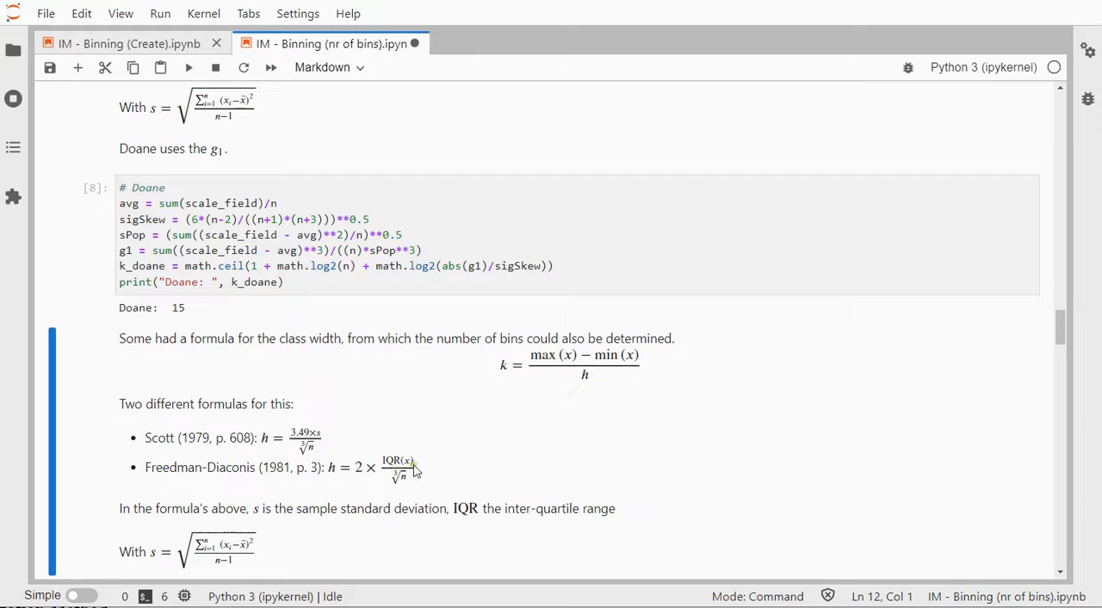
pyautogui.moveTo(411, 469)
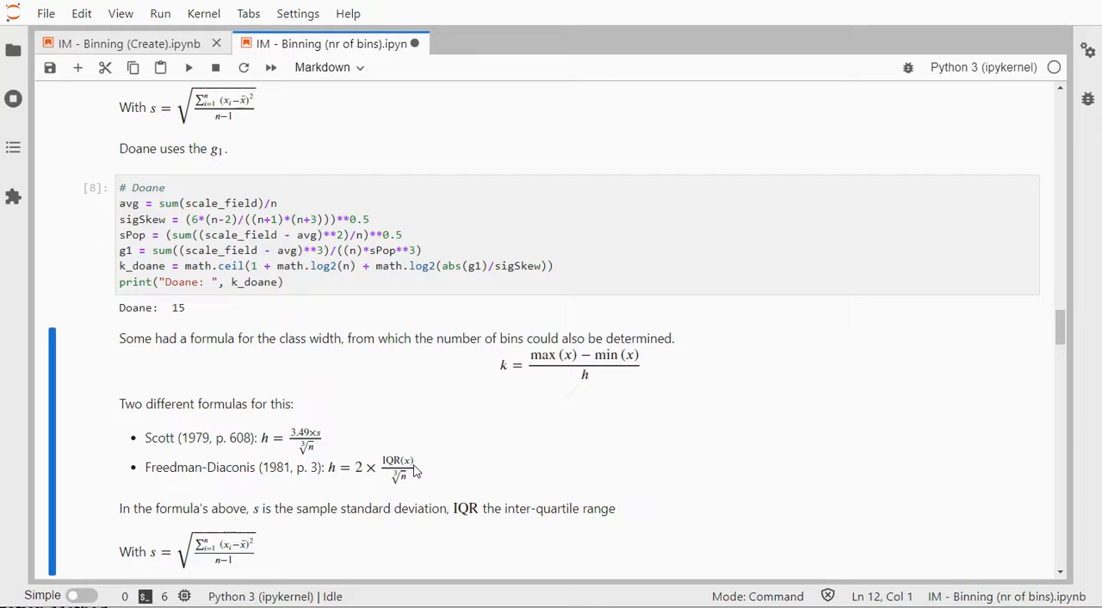
pyautogui.moveTo(554, 382)
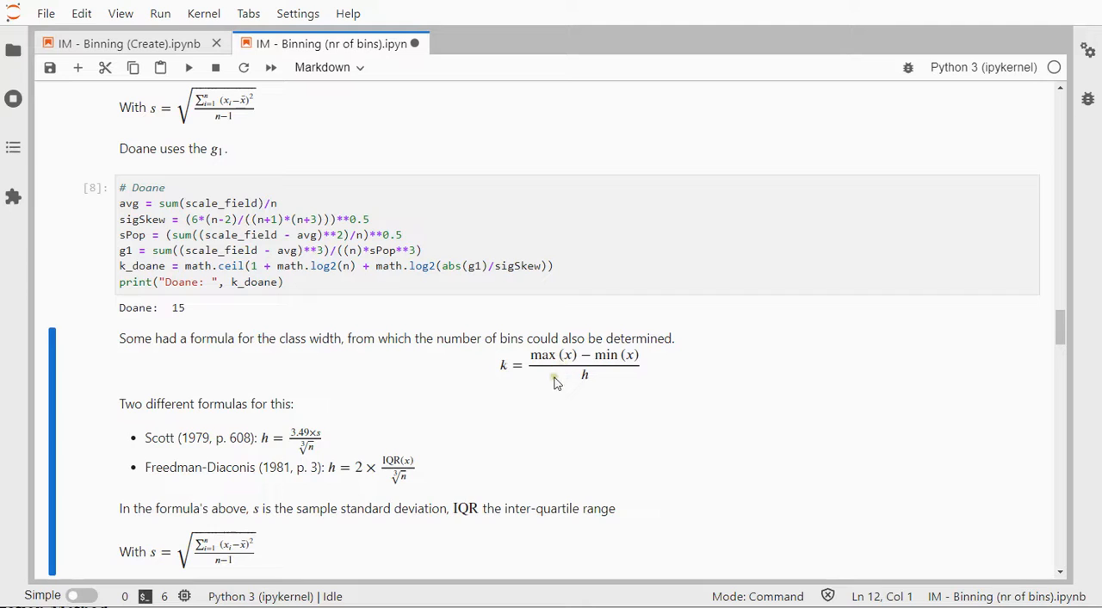
pyautogui.moveTo(508, 382)
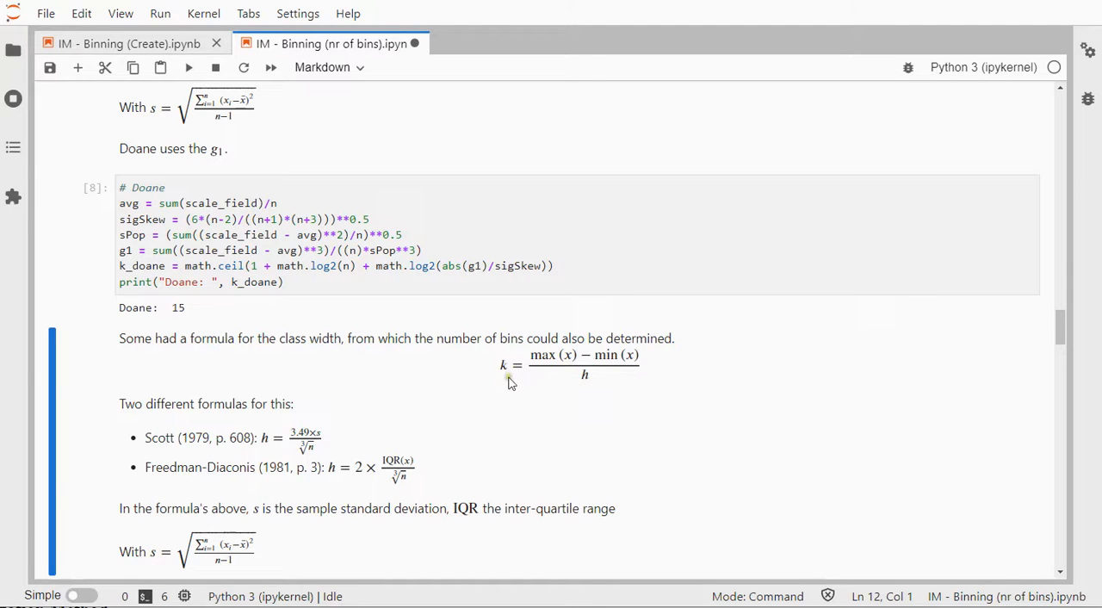
pyautogui.moveTo(629, 353)
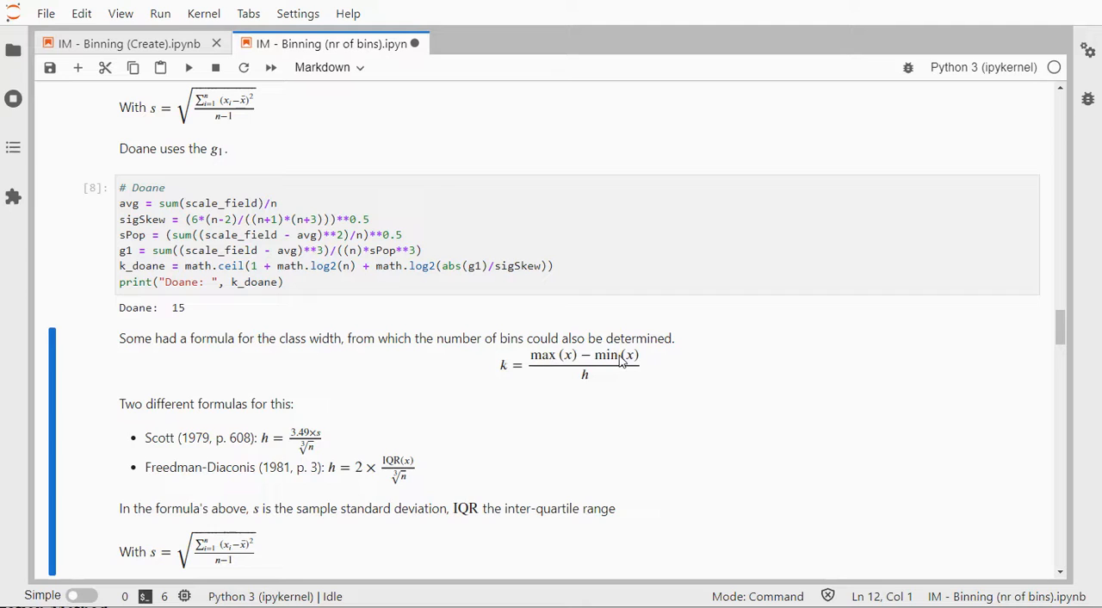
pyautogui.moveTo(584, 379)
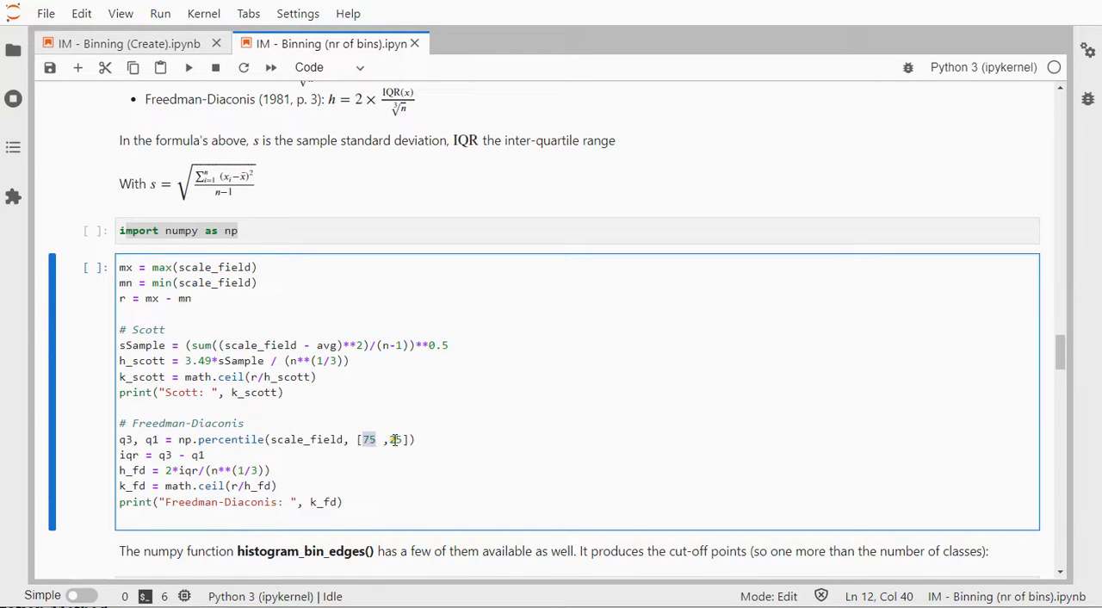
# Complete np.percentile with [75, 25] and run the Scott/Freedman-Diaconis cell, printing 15 and 17
pyautogui.write('25')
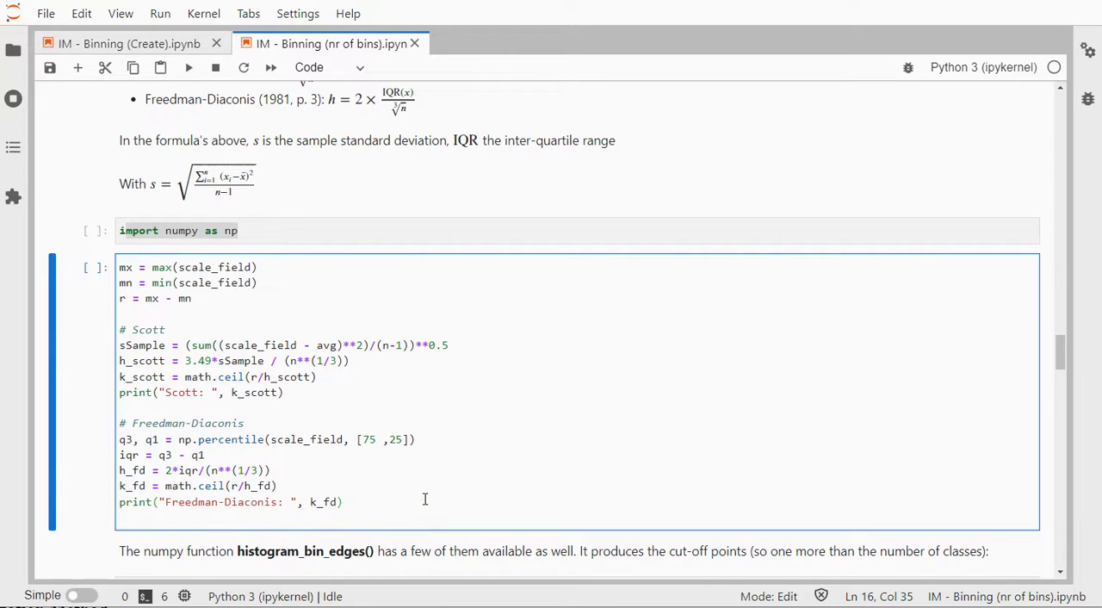
pyautogui.press('shift+enter')
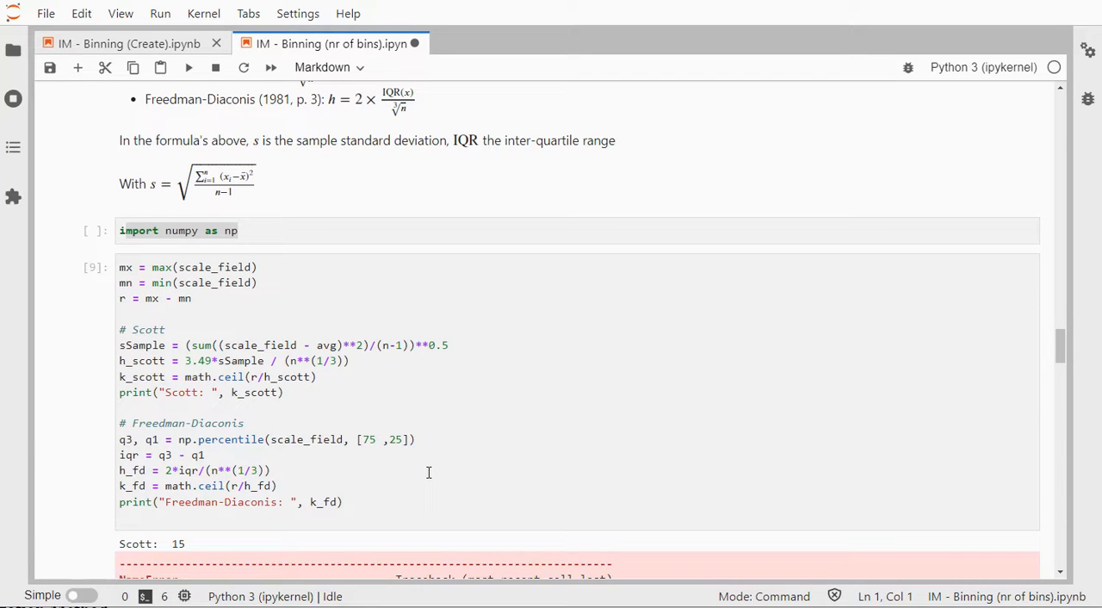
pyautogui.scroll(-3)
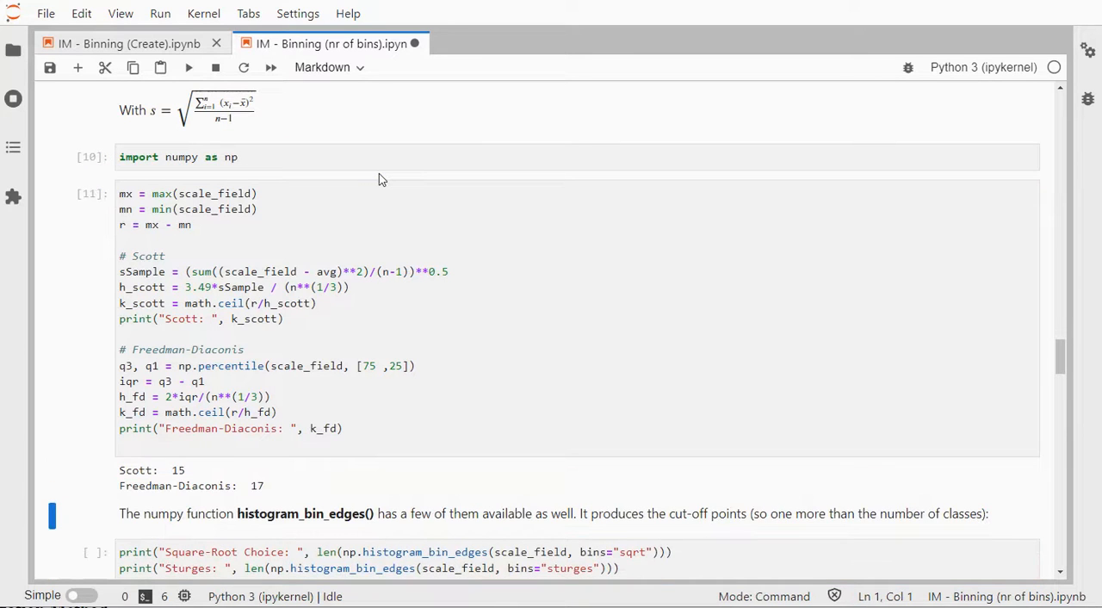
pyautogui.scroll(-3)
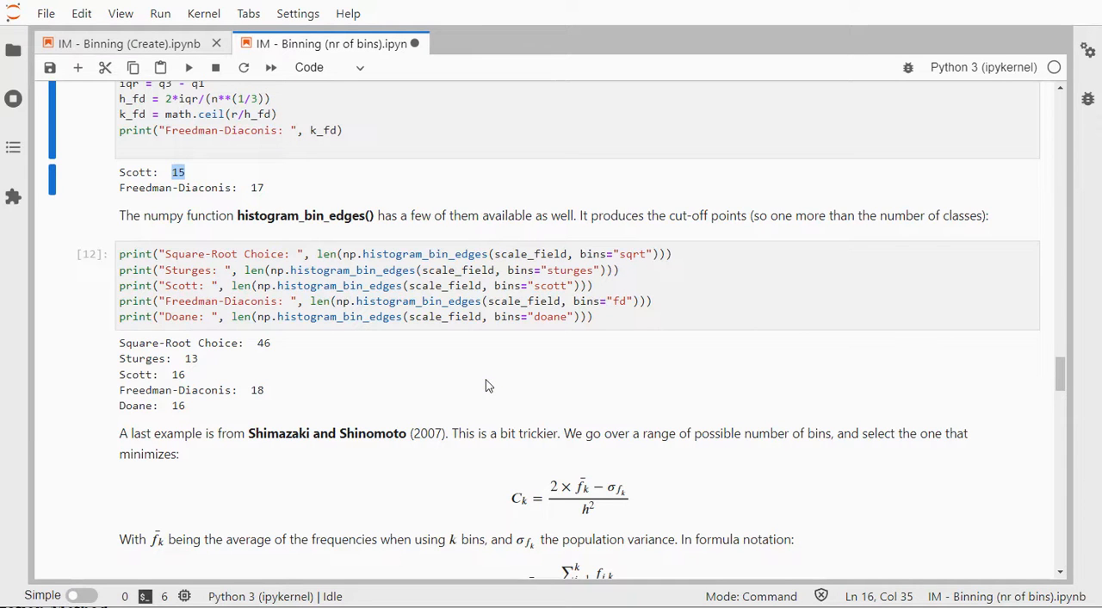
pyautogui.scroll(-3)
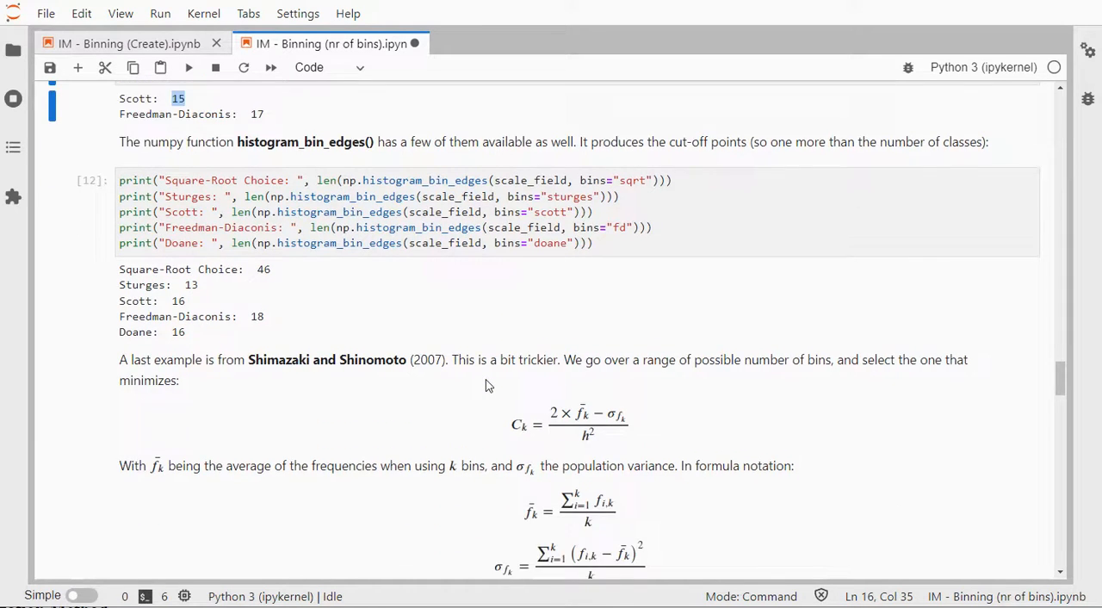
pyautogui.scroll(-3)
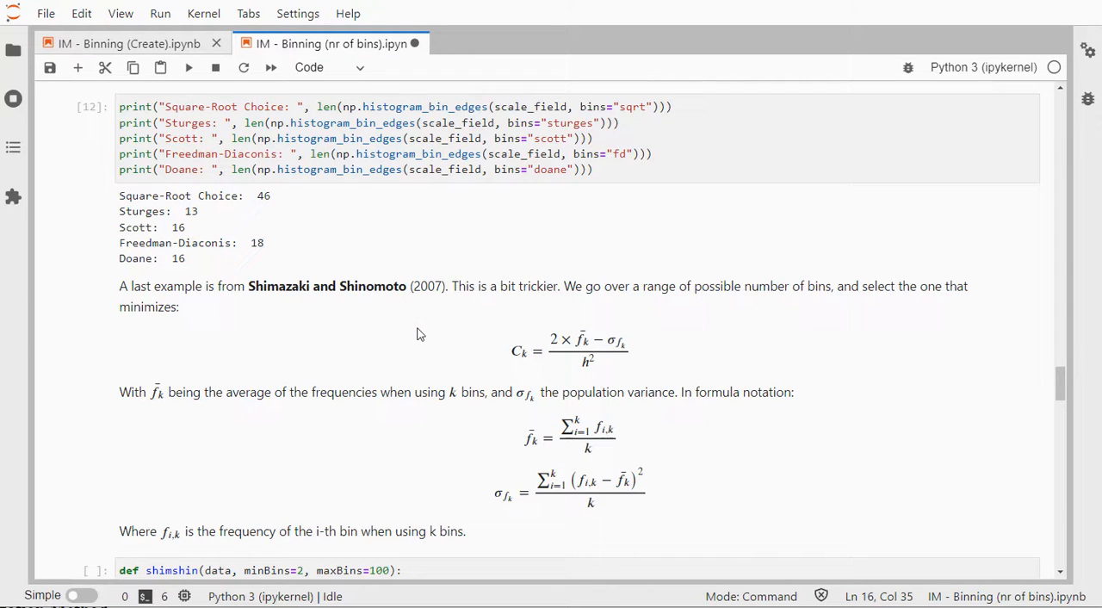
pyautogui.scroll(-3)
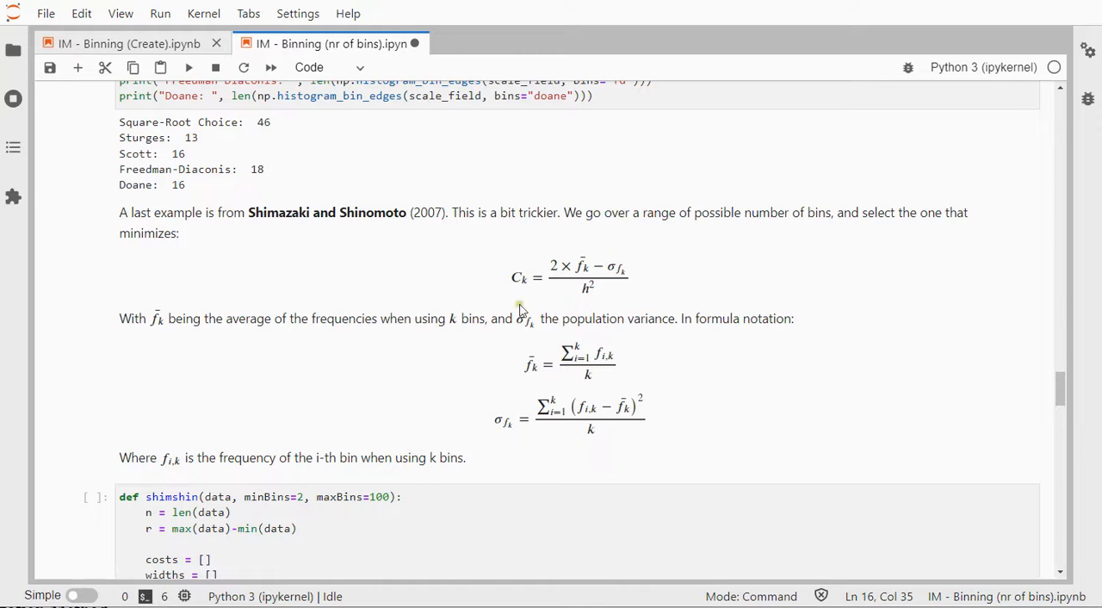
pyautogui.moveTo(583, 274)
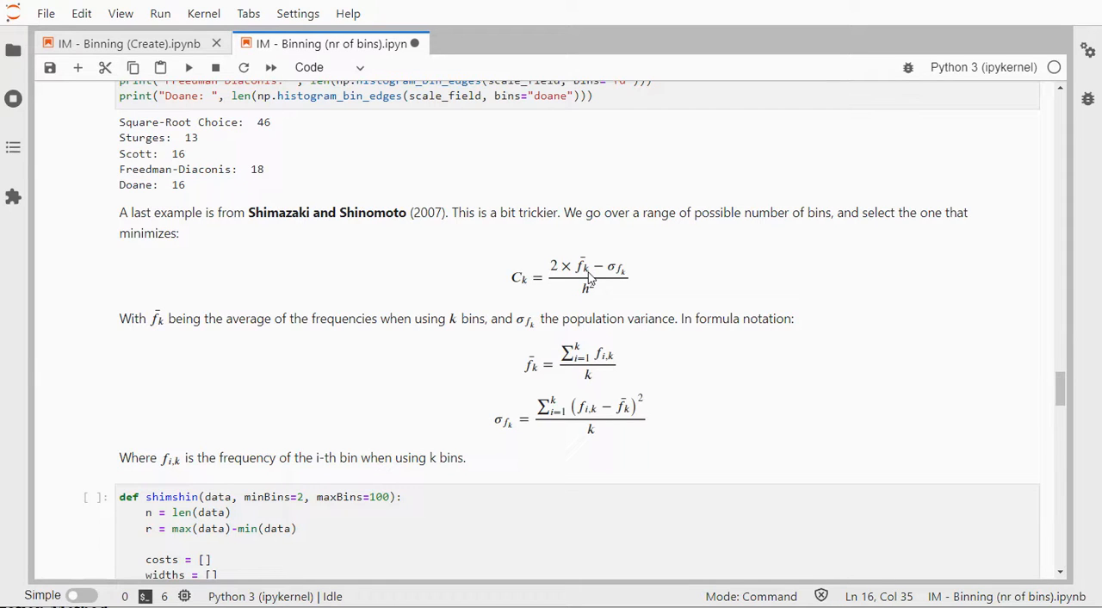
pyautogui.moveTo(588, 275)
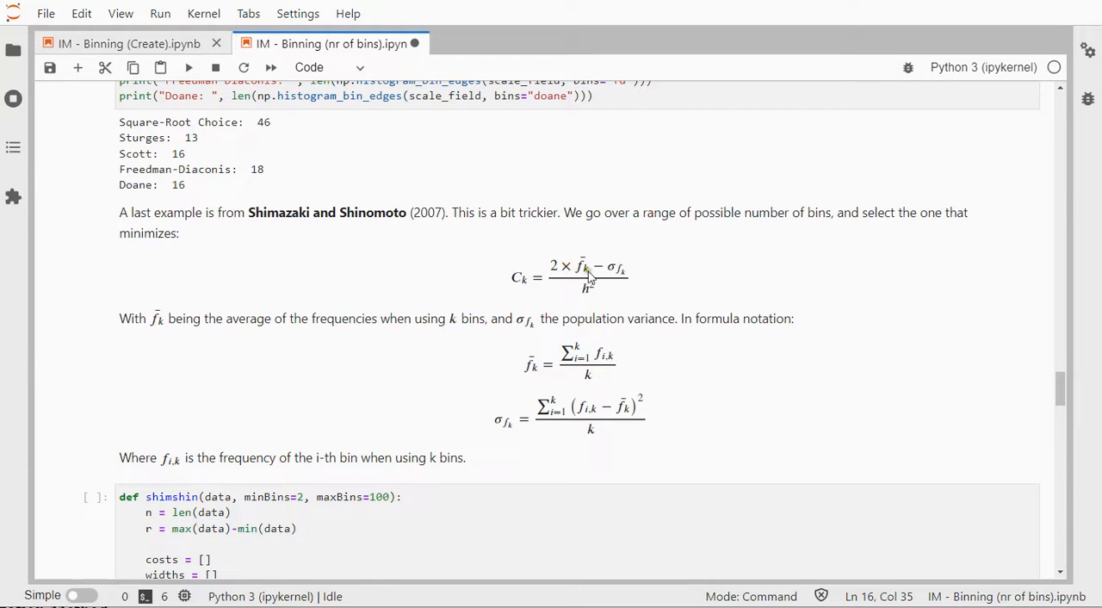
pyautogui.moveTo(613, 273)
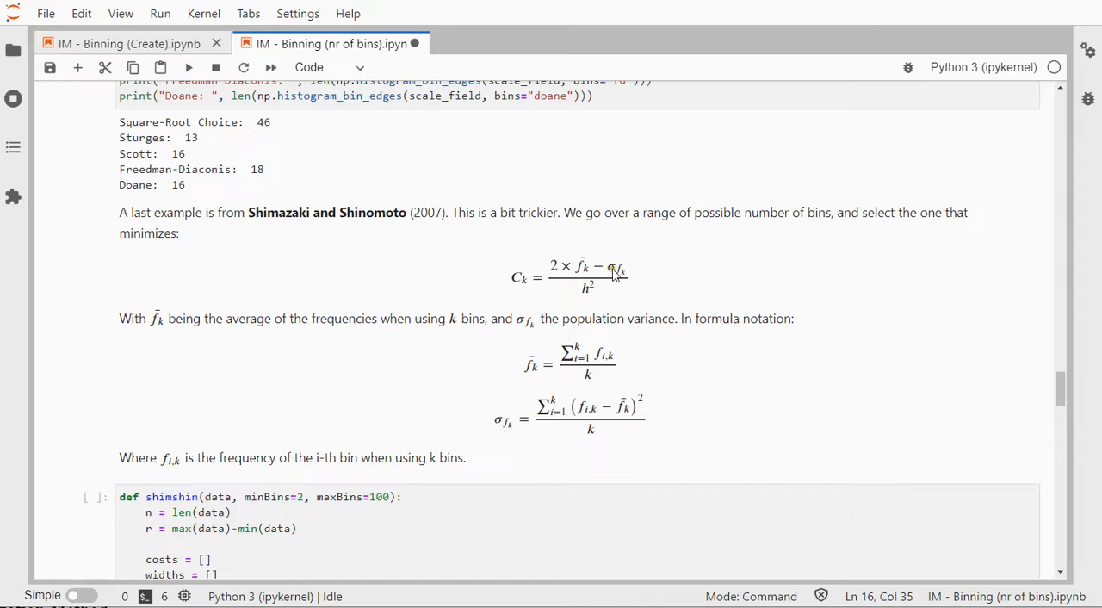
pyautogui.moveTo(551, 284)
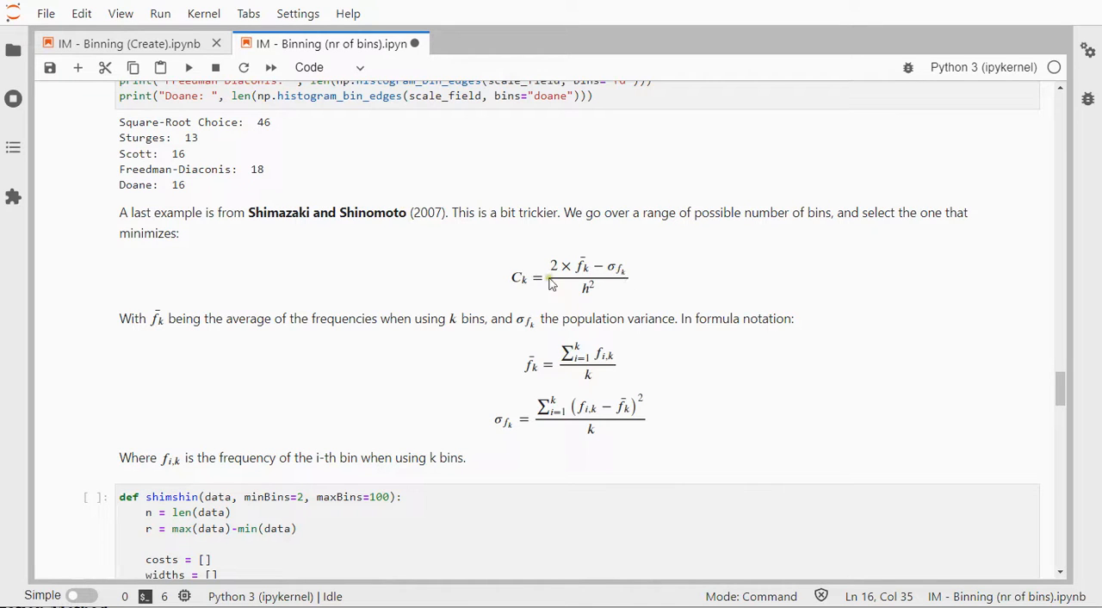
pyautogui.moveTo(589, 296)
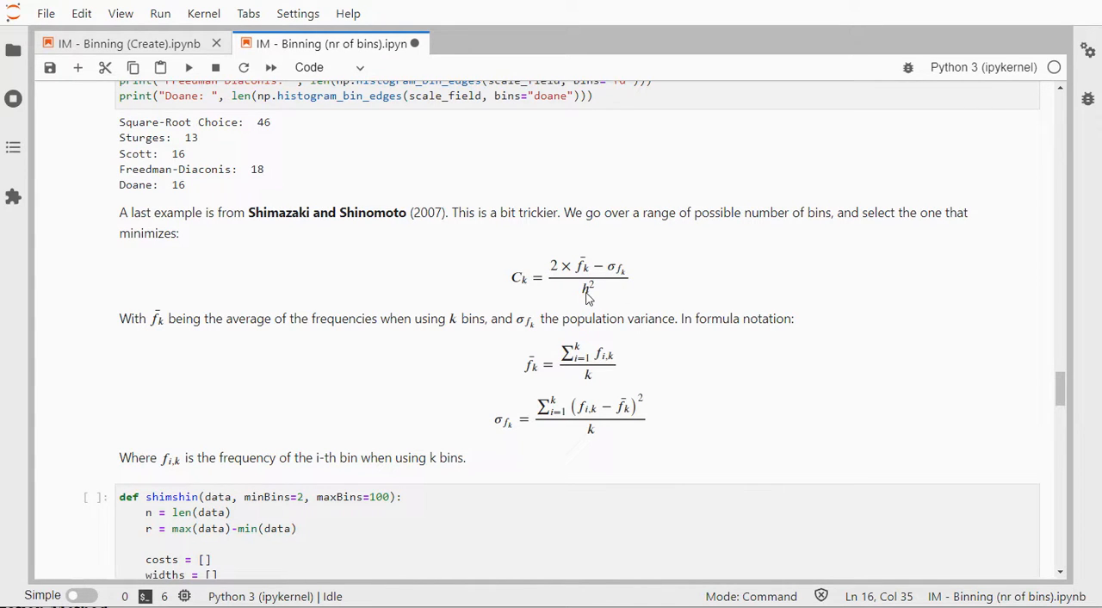
pyautogui.moveTo(603, 289)
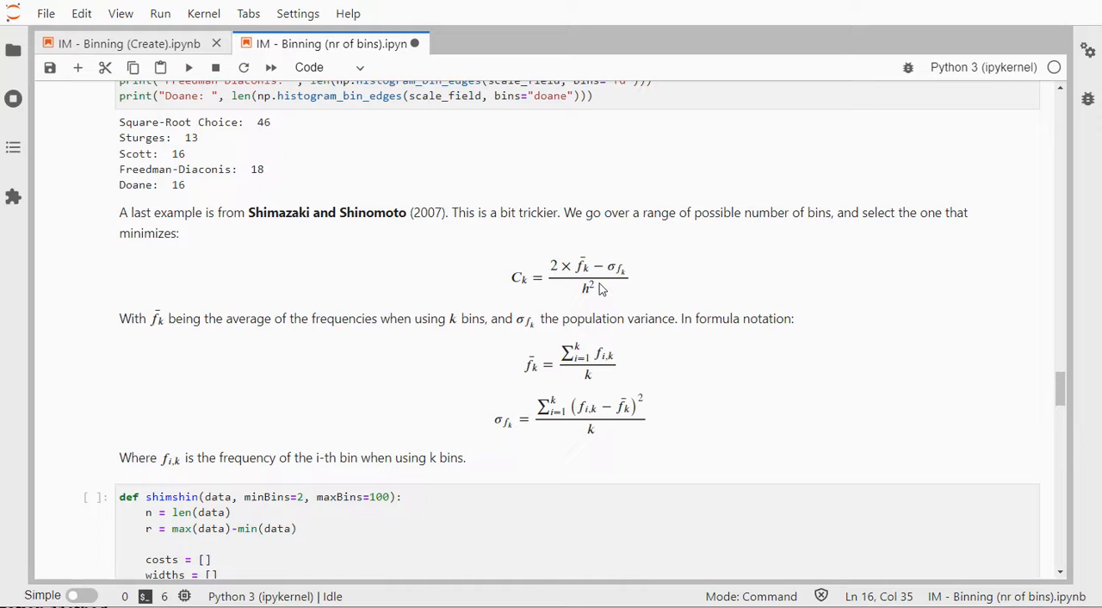
pyautogui.moveTo(664, 325)
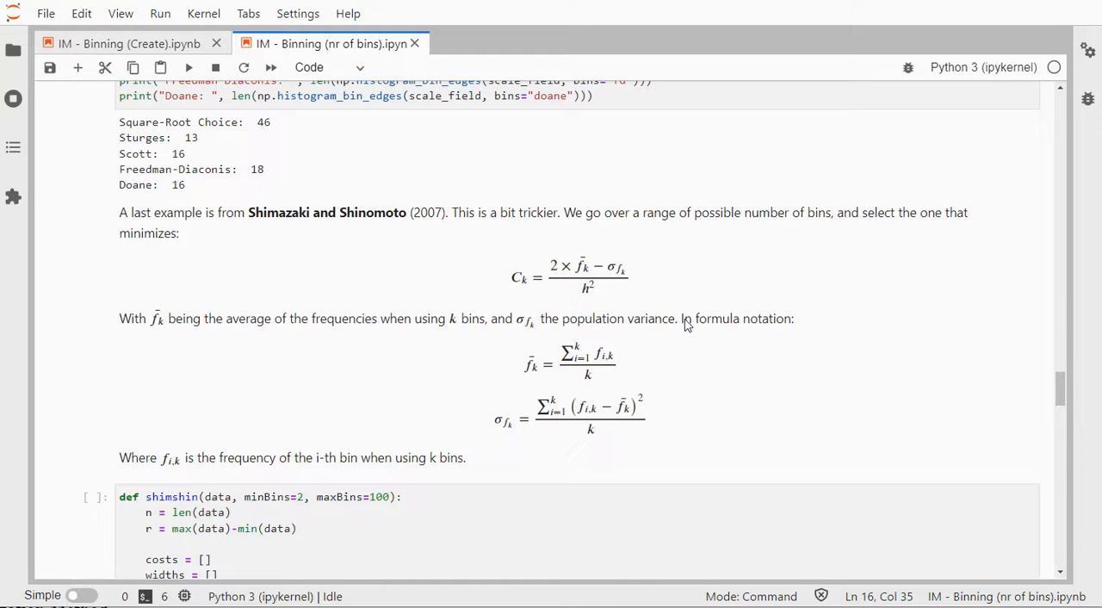
pyautogui.moveTo(772, 330)
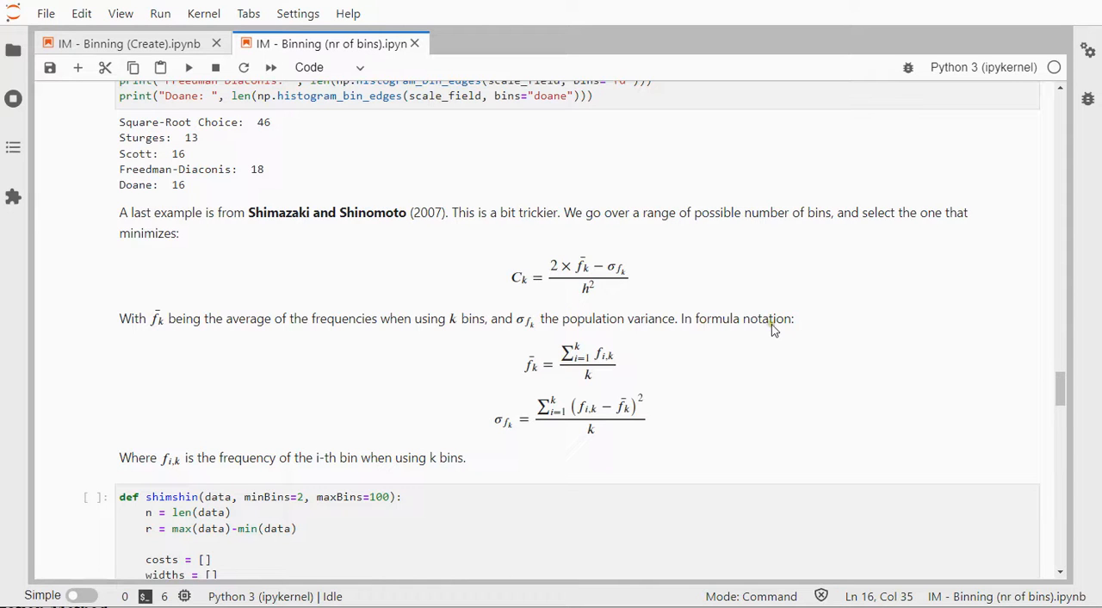
pyautogui.scroll(-3)
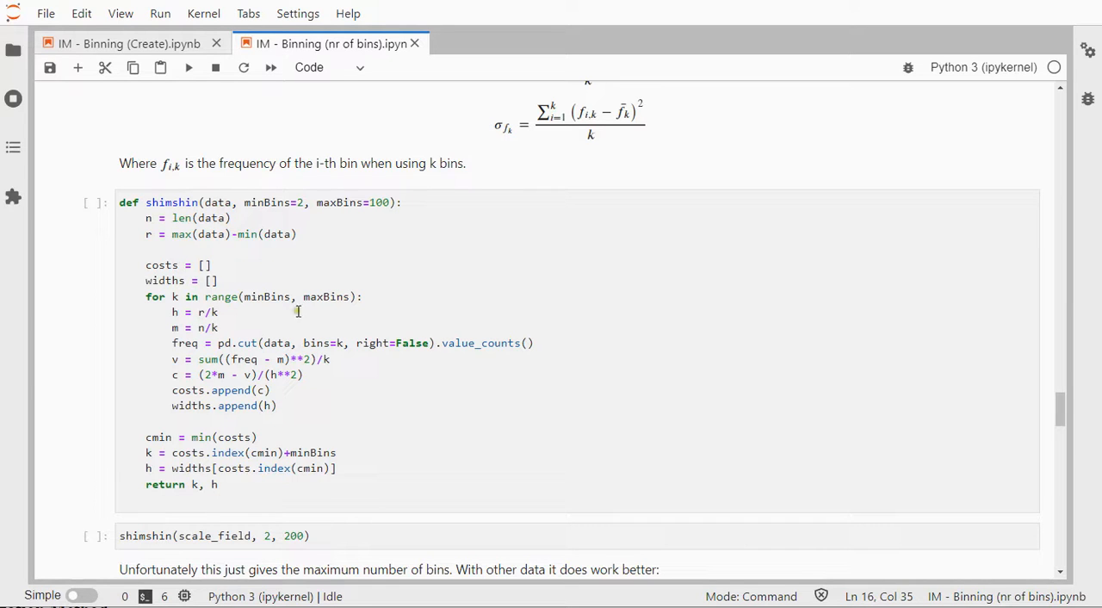
# Review the shimshin function code, highlighting the range computation line
pyautogui.click(337, 369)
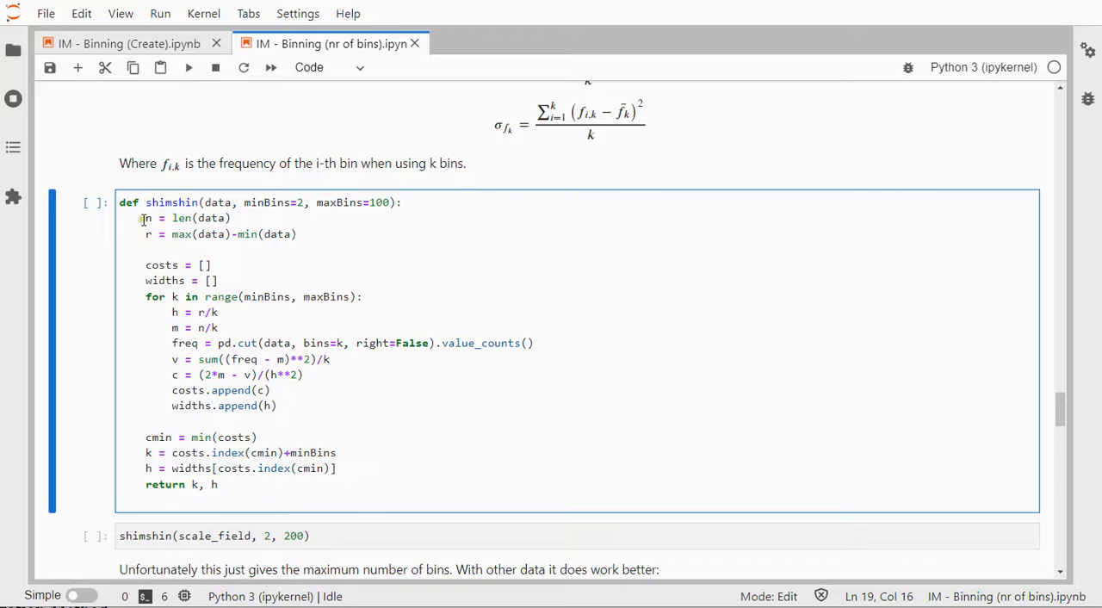
pyautogui.doubleClick(181, 217)
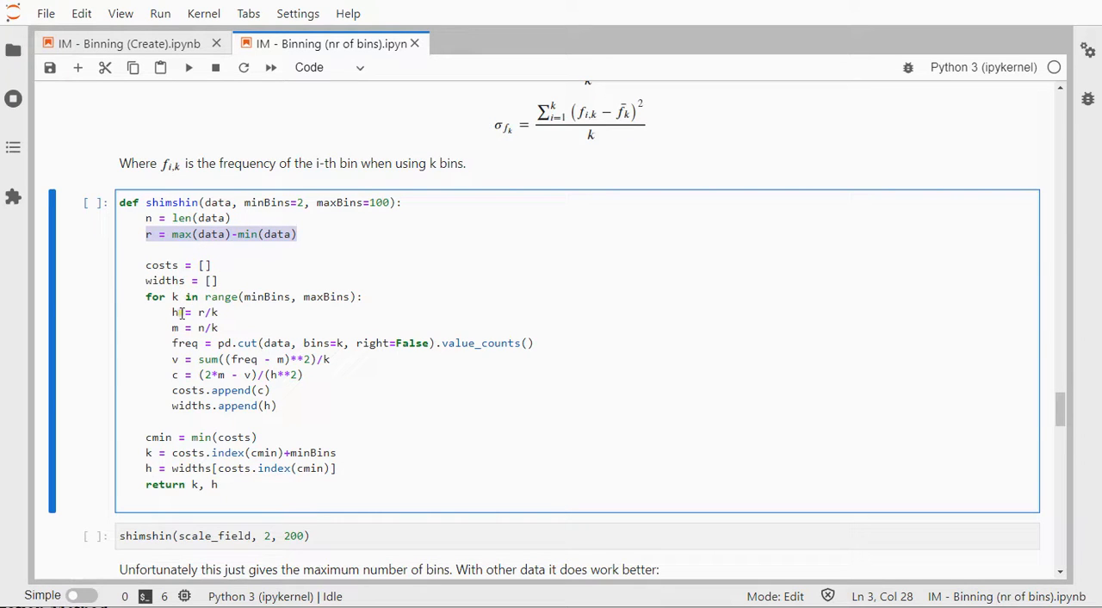
pyautogui.scroll(-3)
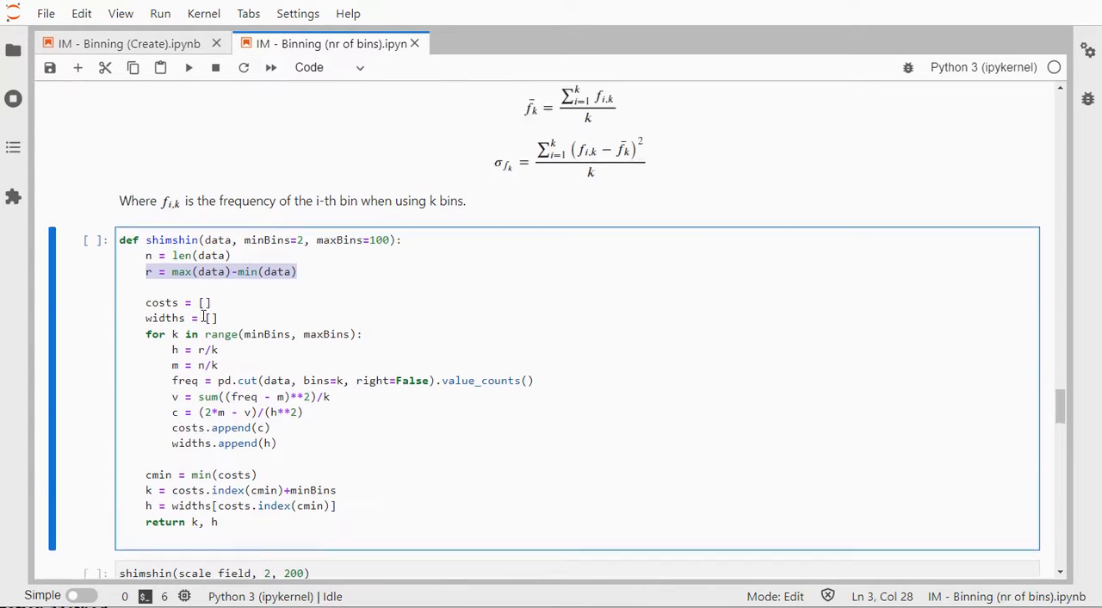
pyautogui.scroll(-3)
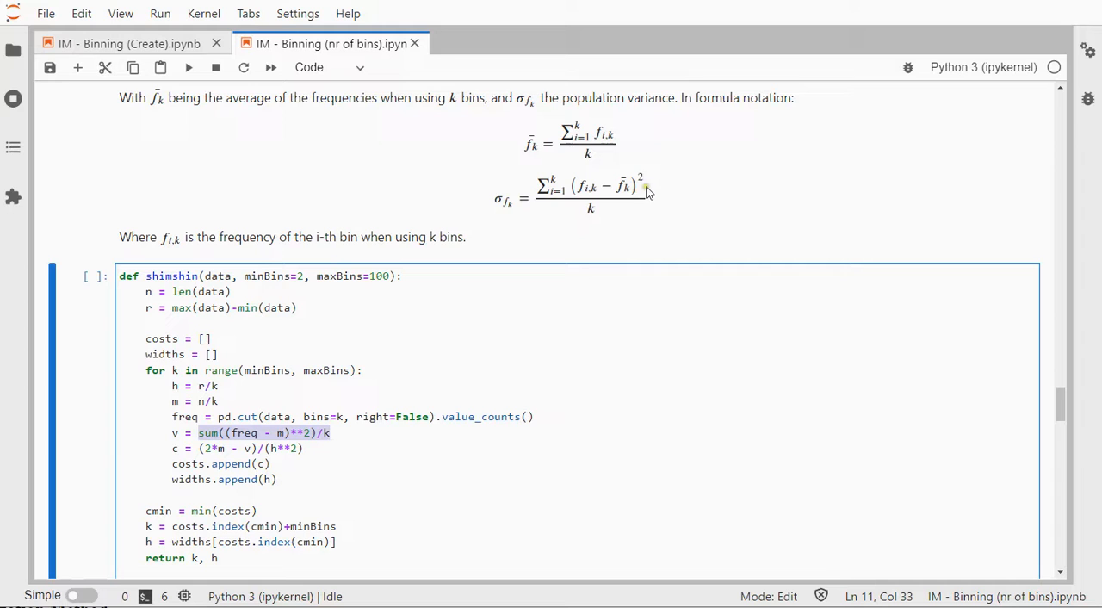
# Set up the call shimshin(scale_field, 200, 500), which returns 499 bins
pyautogui.scroll(-3)
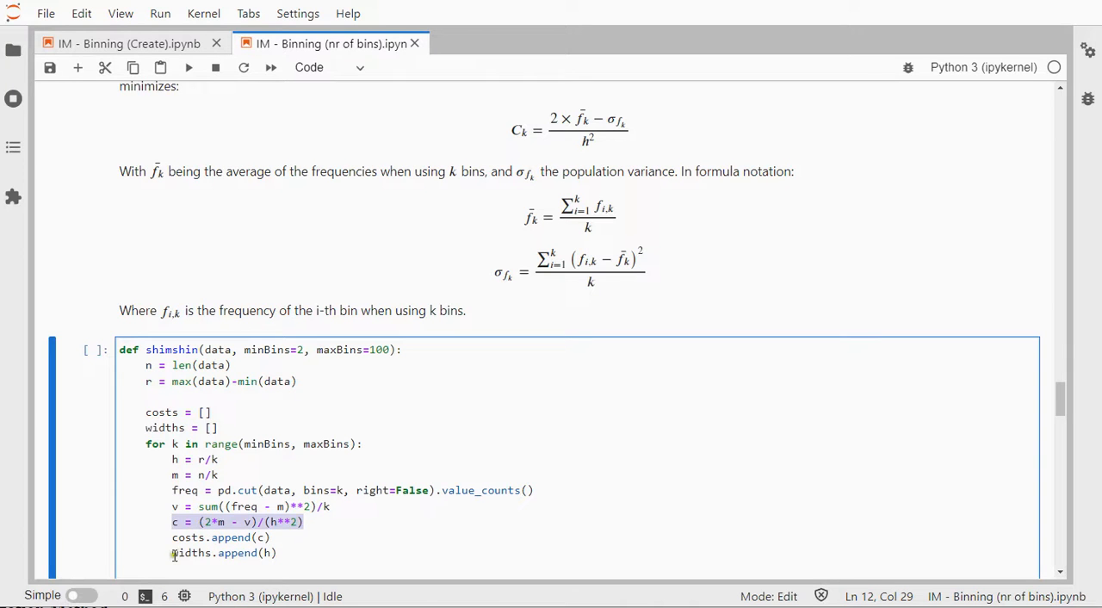
pyautogui.scroll(-3)
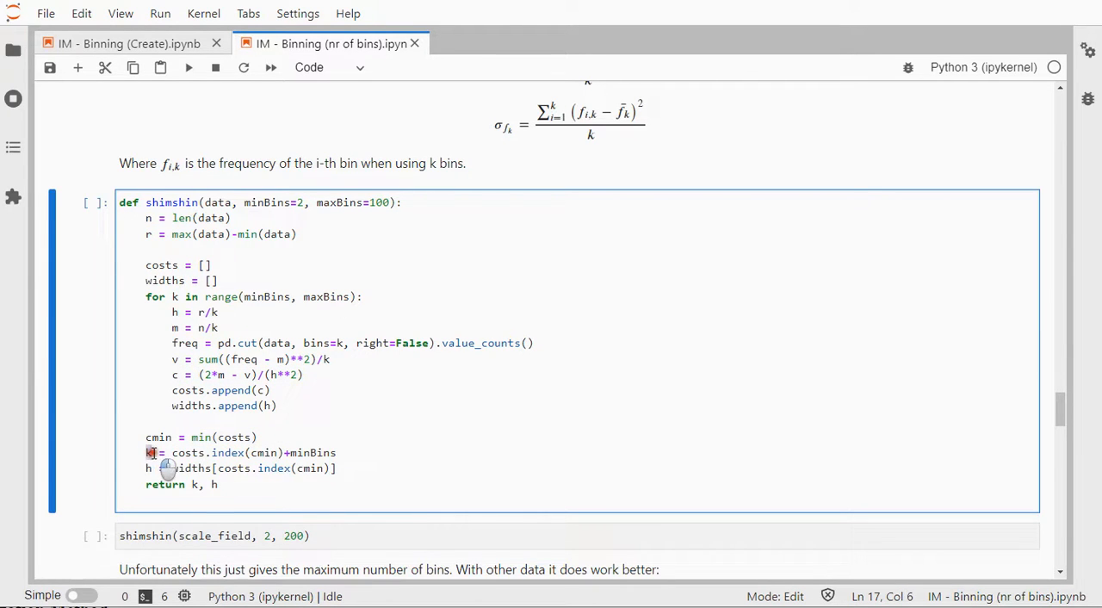
pyautogui.click(217, 483)
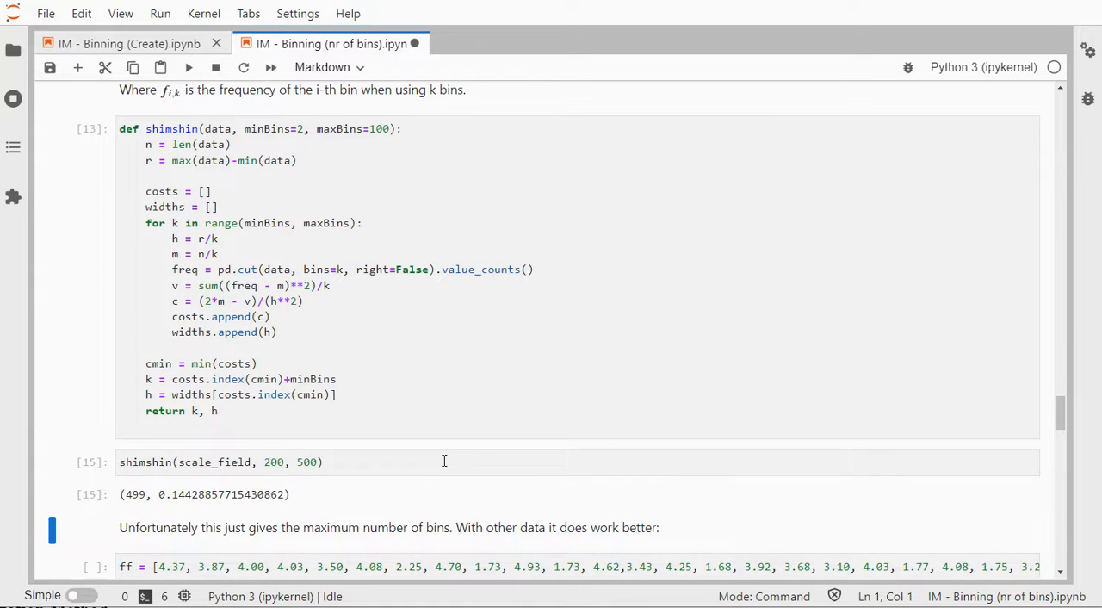
# Reach the ff sample data and shimshin(ff, 4, 50) result of 13 bins, down to the binning_width cell
pyautogui.scroll(-3)
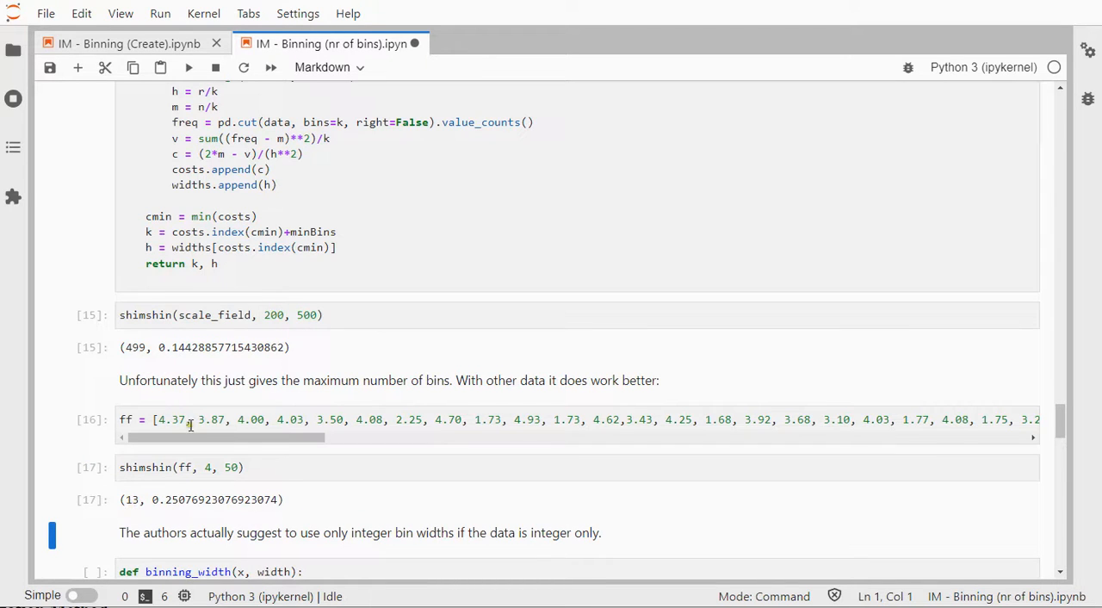
pyautogui.scroll(-3)
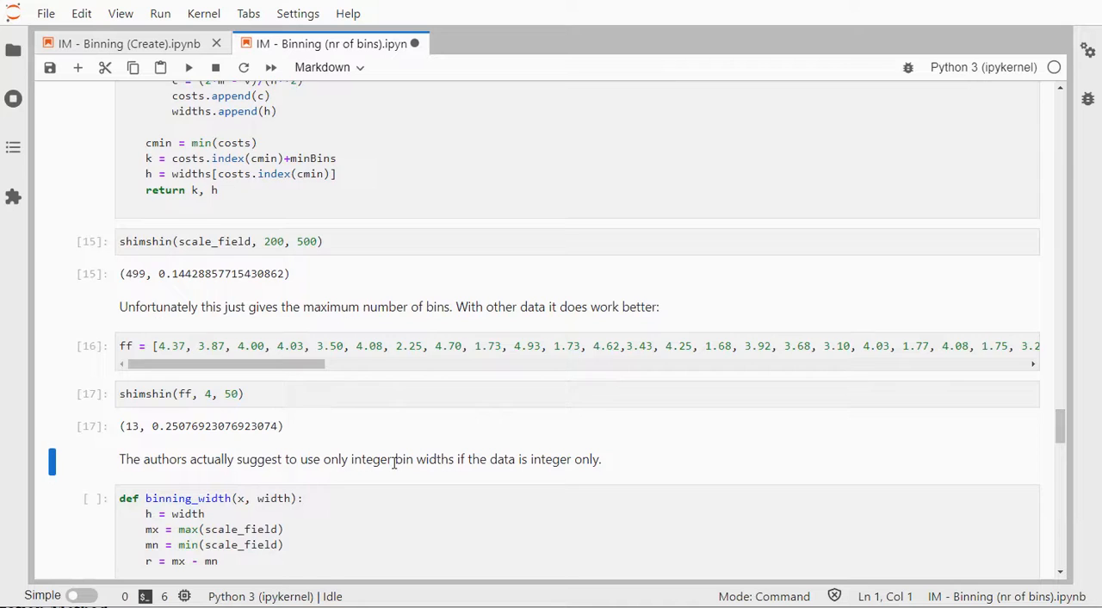
pyautogui.scroll(-3)
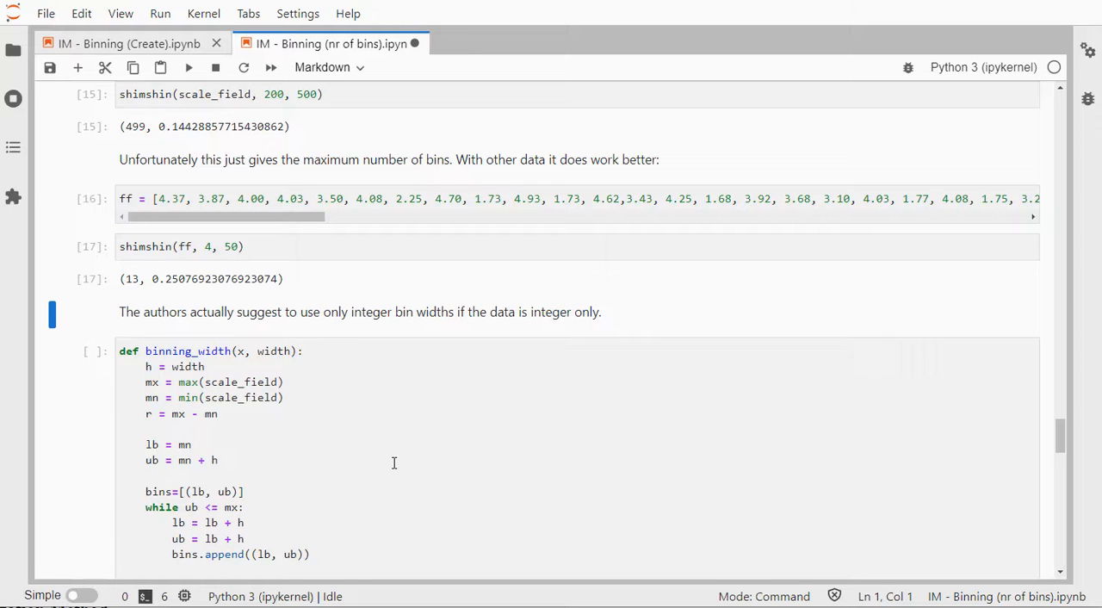
pyautogui.scroll(-3)
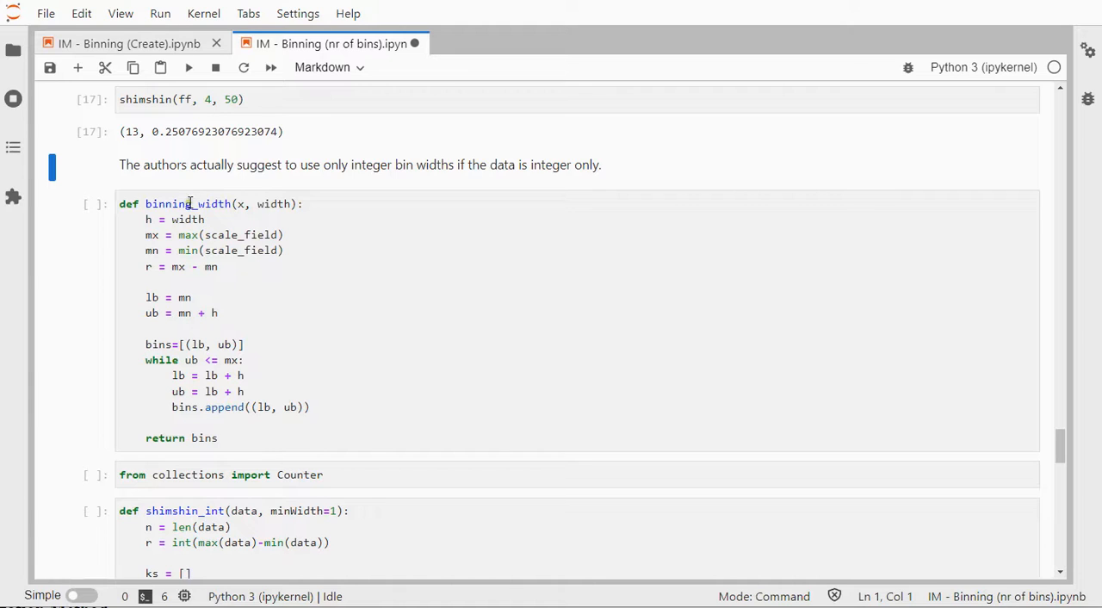
# Review binning_width's data and width parameters, save, and move to the shimshin_int cells
pyautogui.click(238, 203)
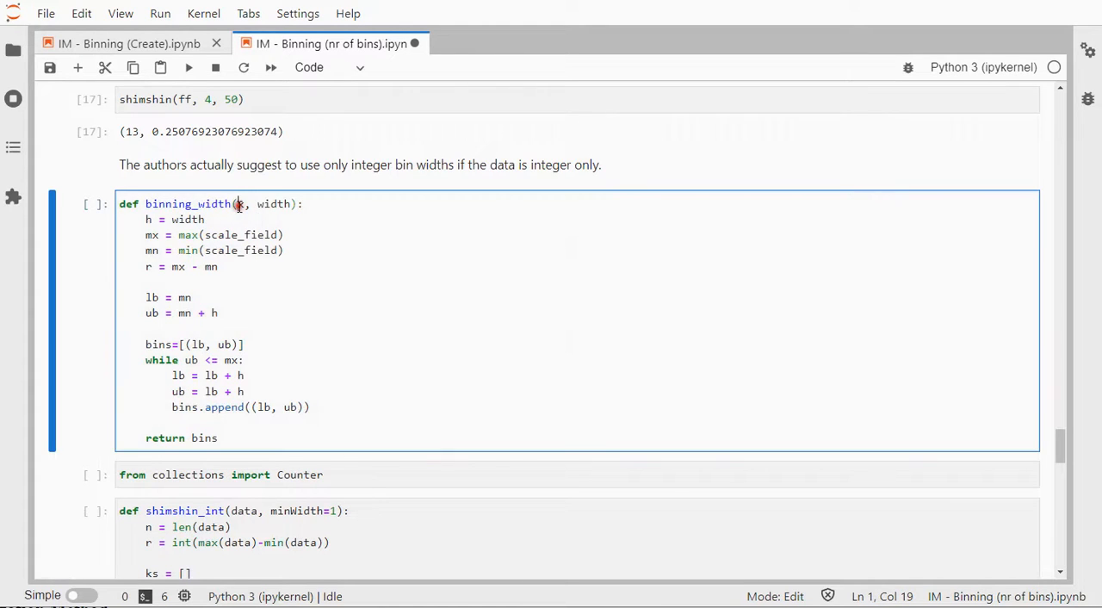
pyautogui.doubleClick(274, 203)
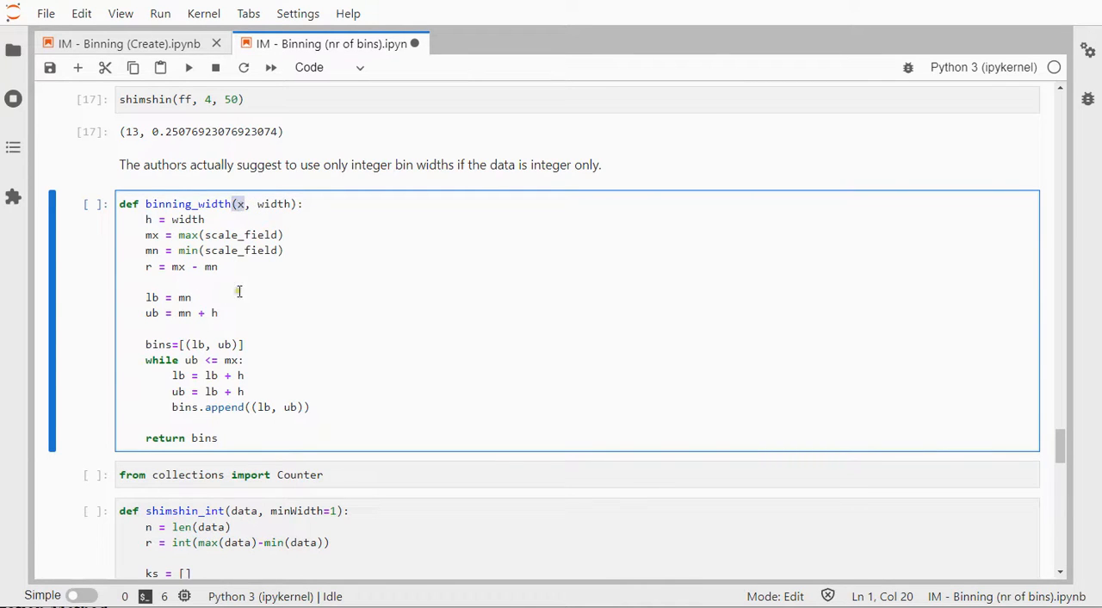
pyautogui.press('ctrl+s')
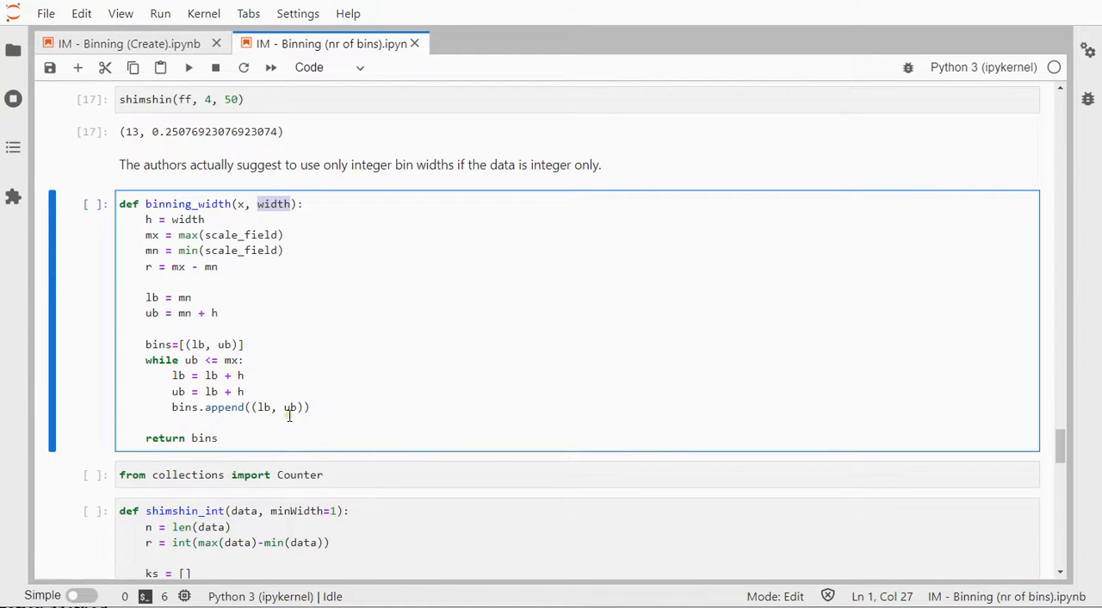
pyautogui.scroll(-3)
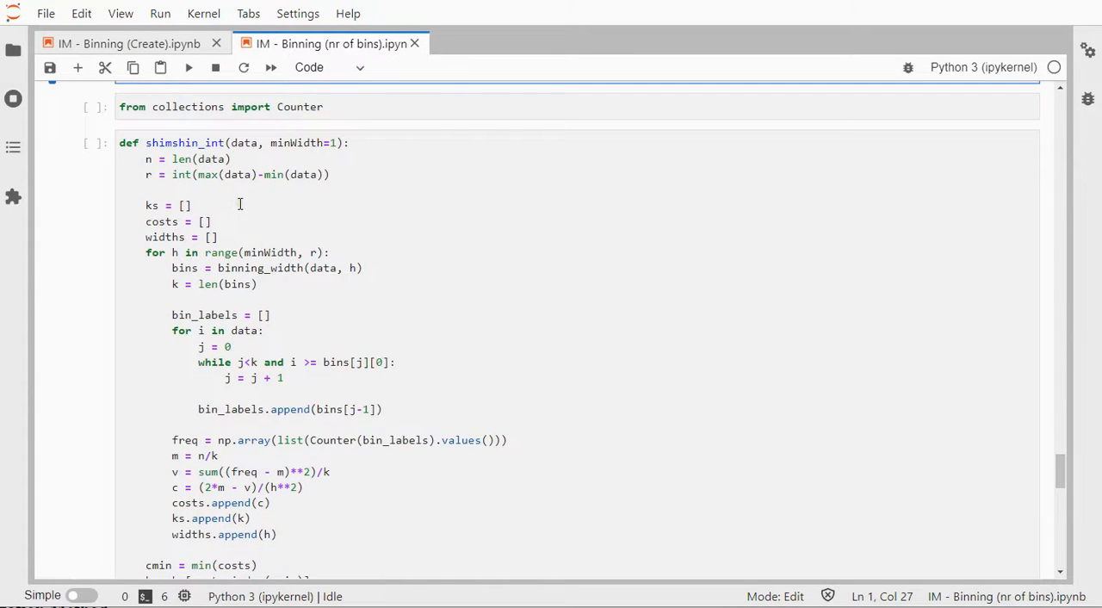
pyautogui.click(241, 143)
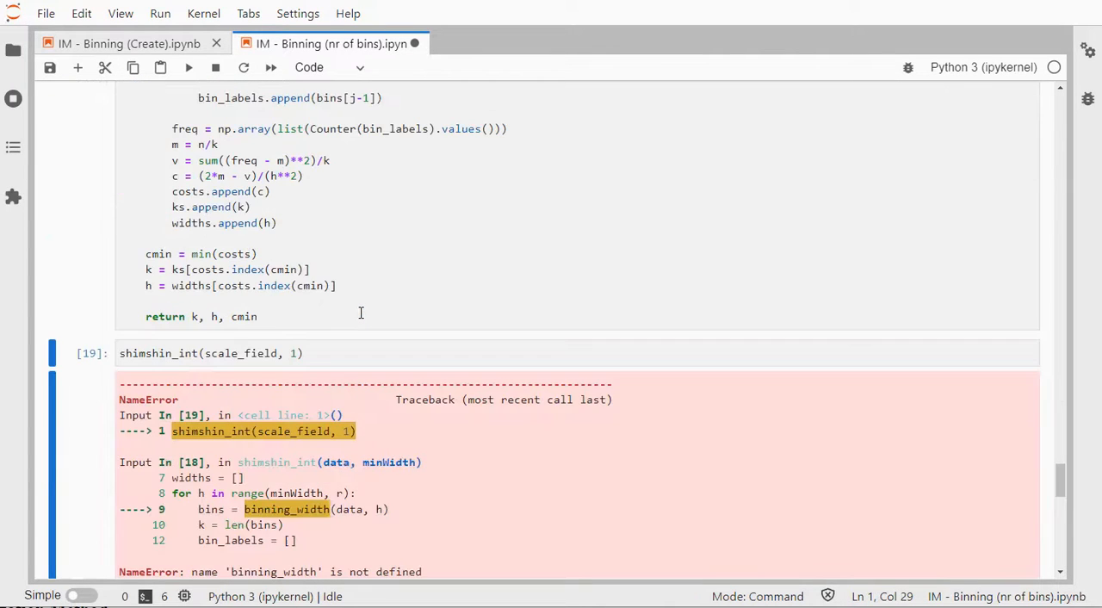
# Rerun shimshin_int(scale_field, 1) to get 2 bins of width 61, then reach the References list
pyautogui.click(187, 68)
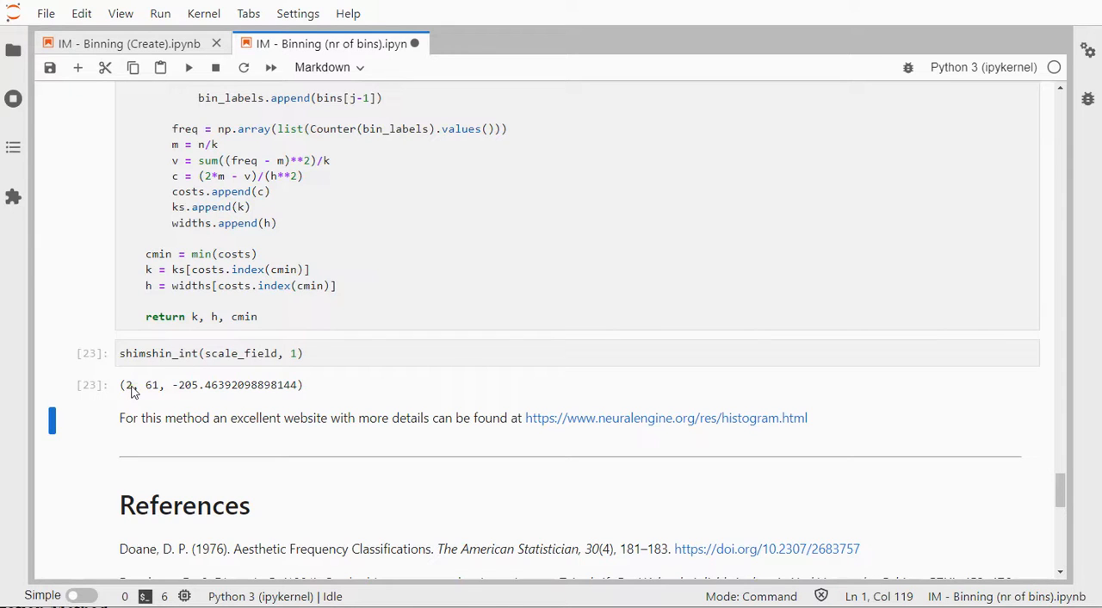
pyautogui.moveTo(325, 427)
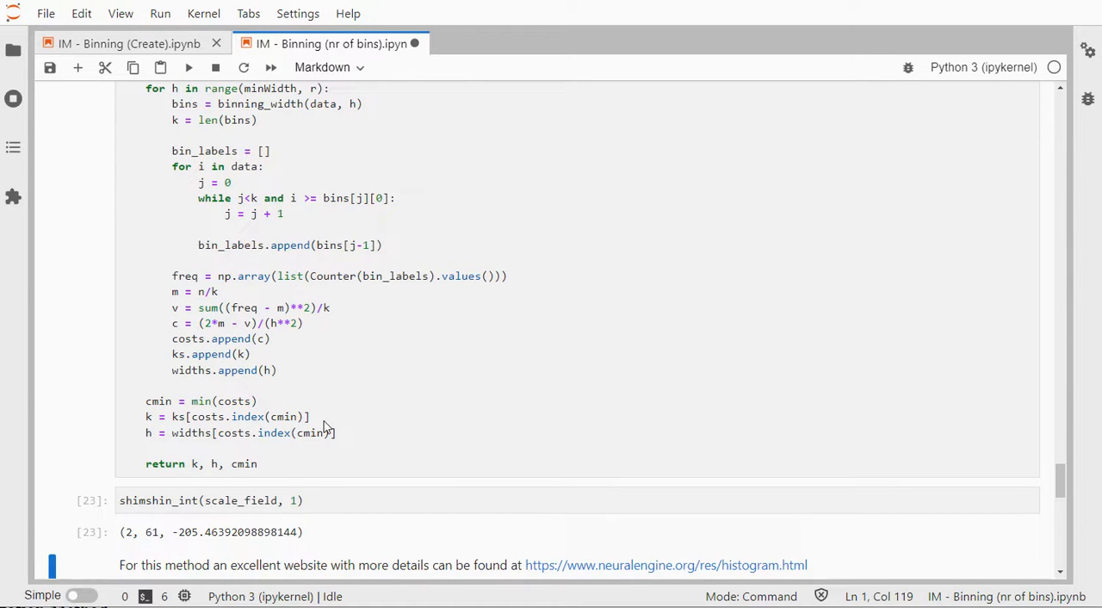
pyautogui.scroll(-3)
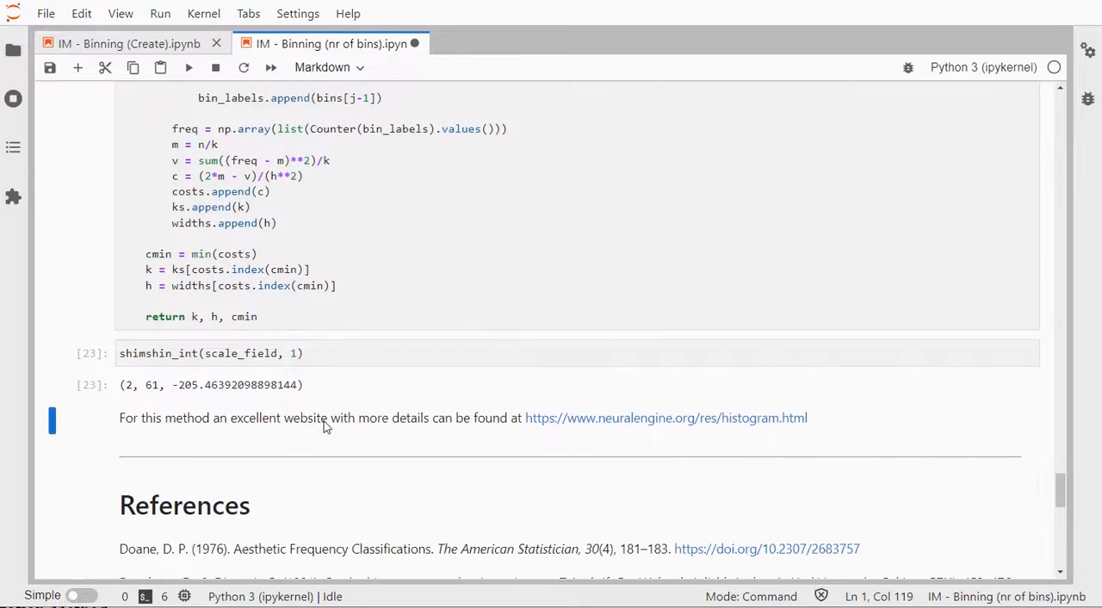
pyautogui.scroll(-3)
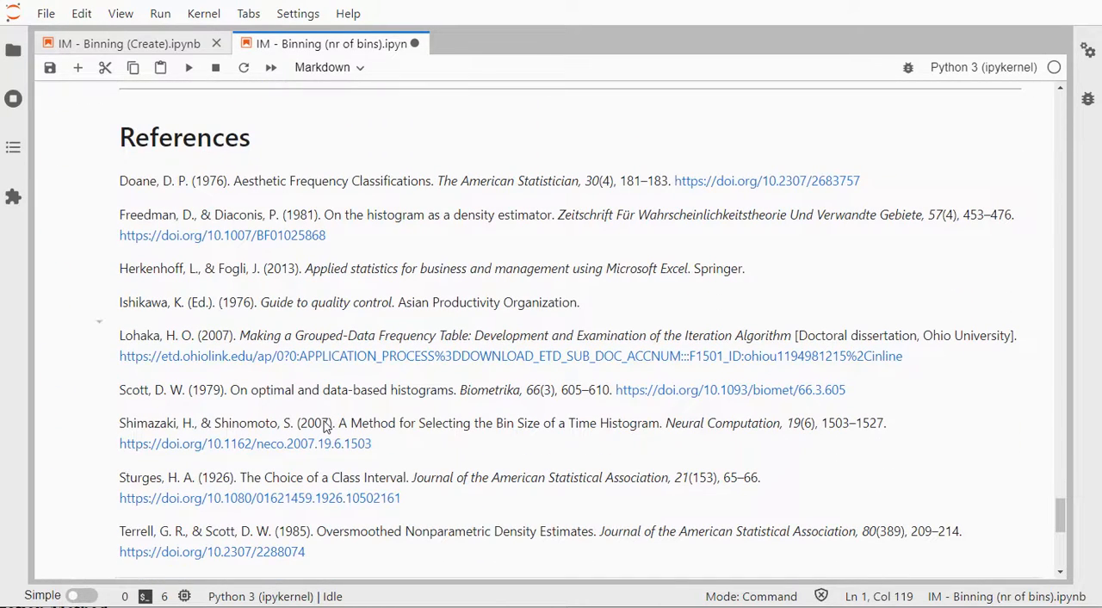